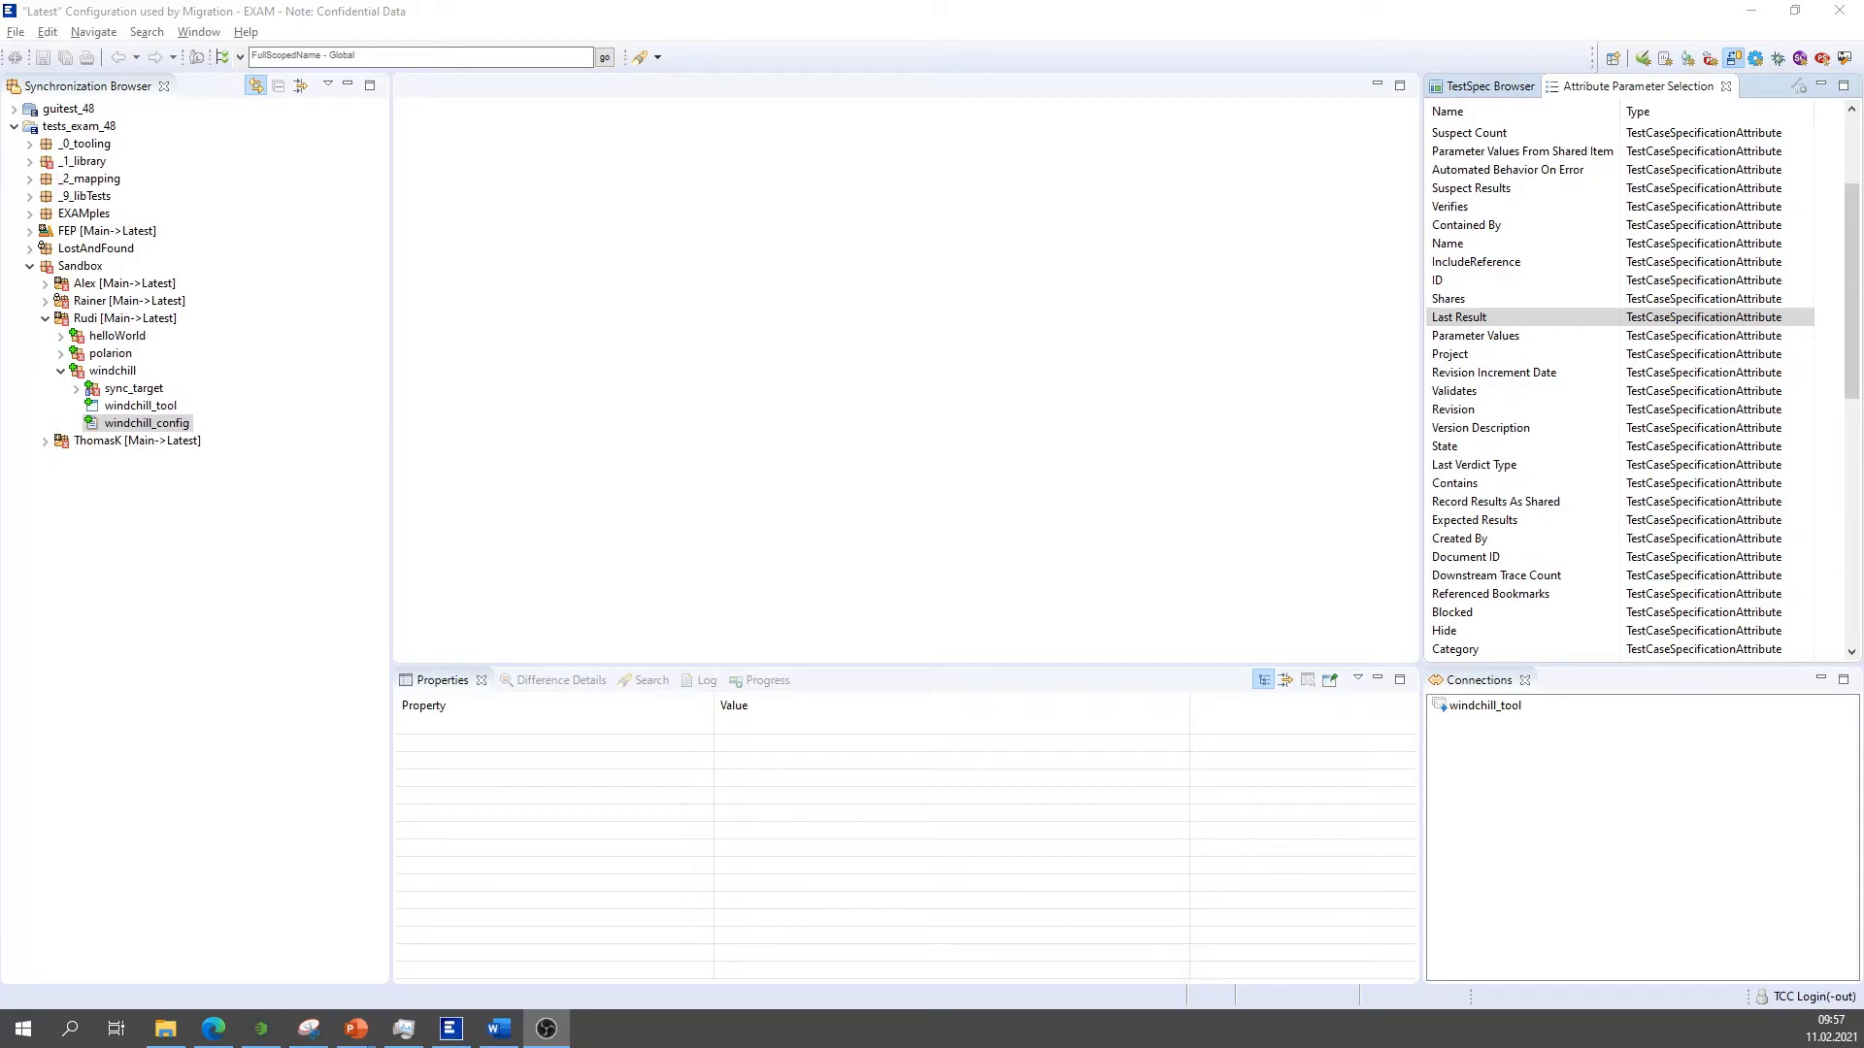
pyautogui.moveTo(167, 396)
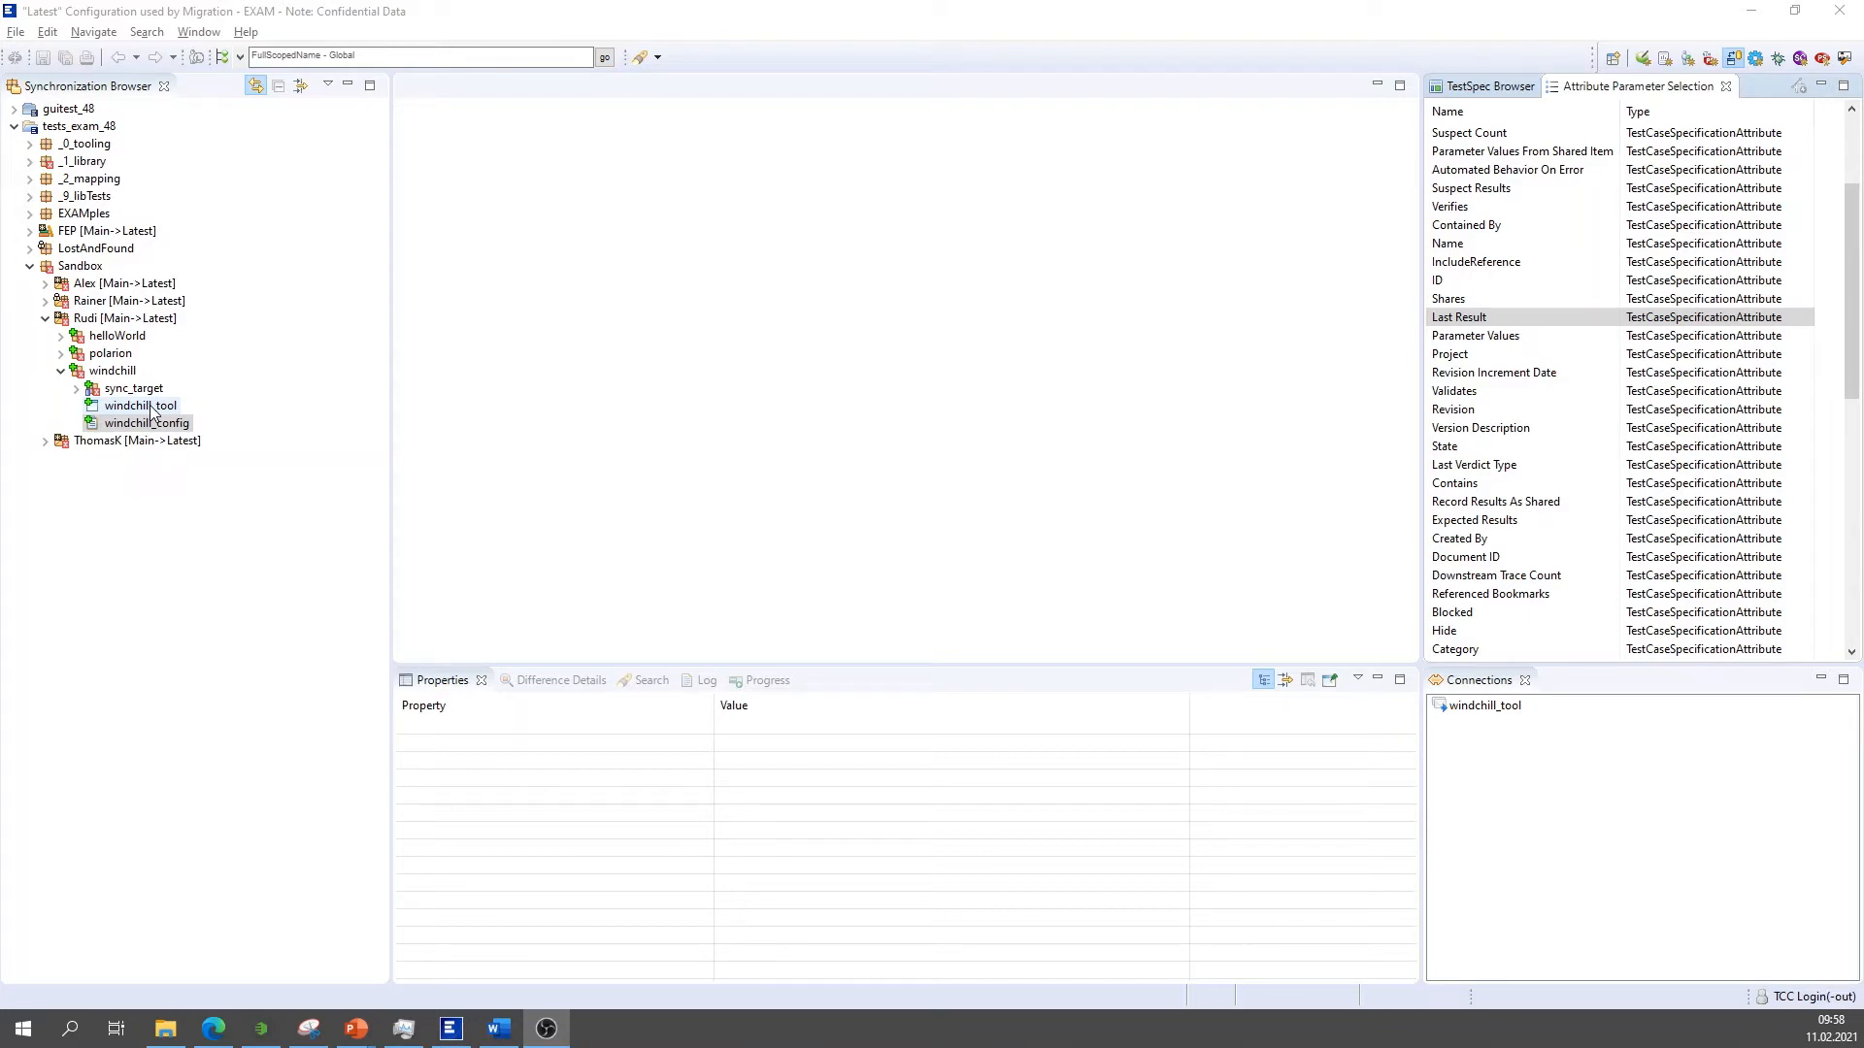
# Select sync_target in the Synchronization Browser and bring up its synchronize command to reach the Login dialog.
pyautogui.click(148, 424)
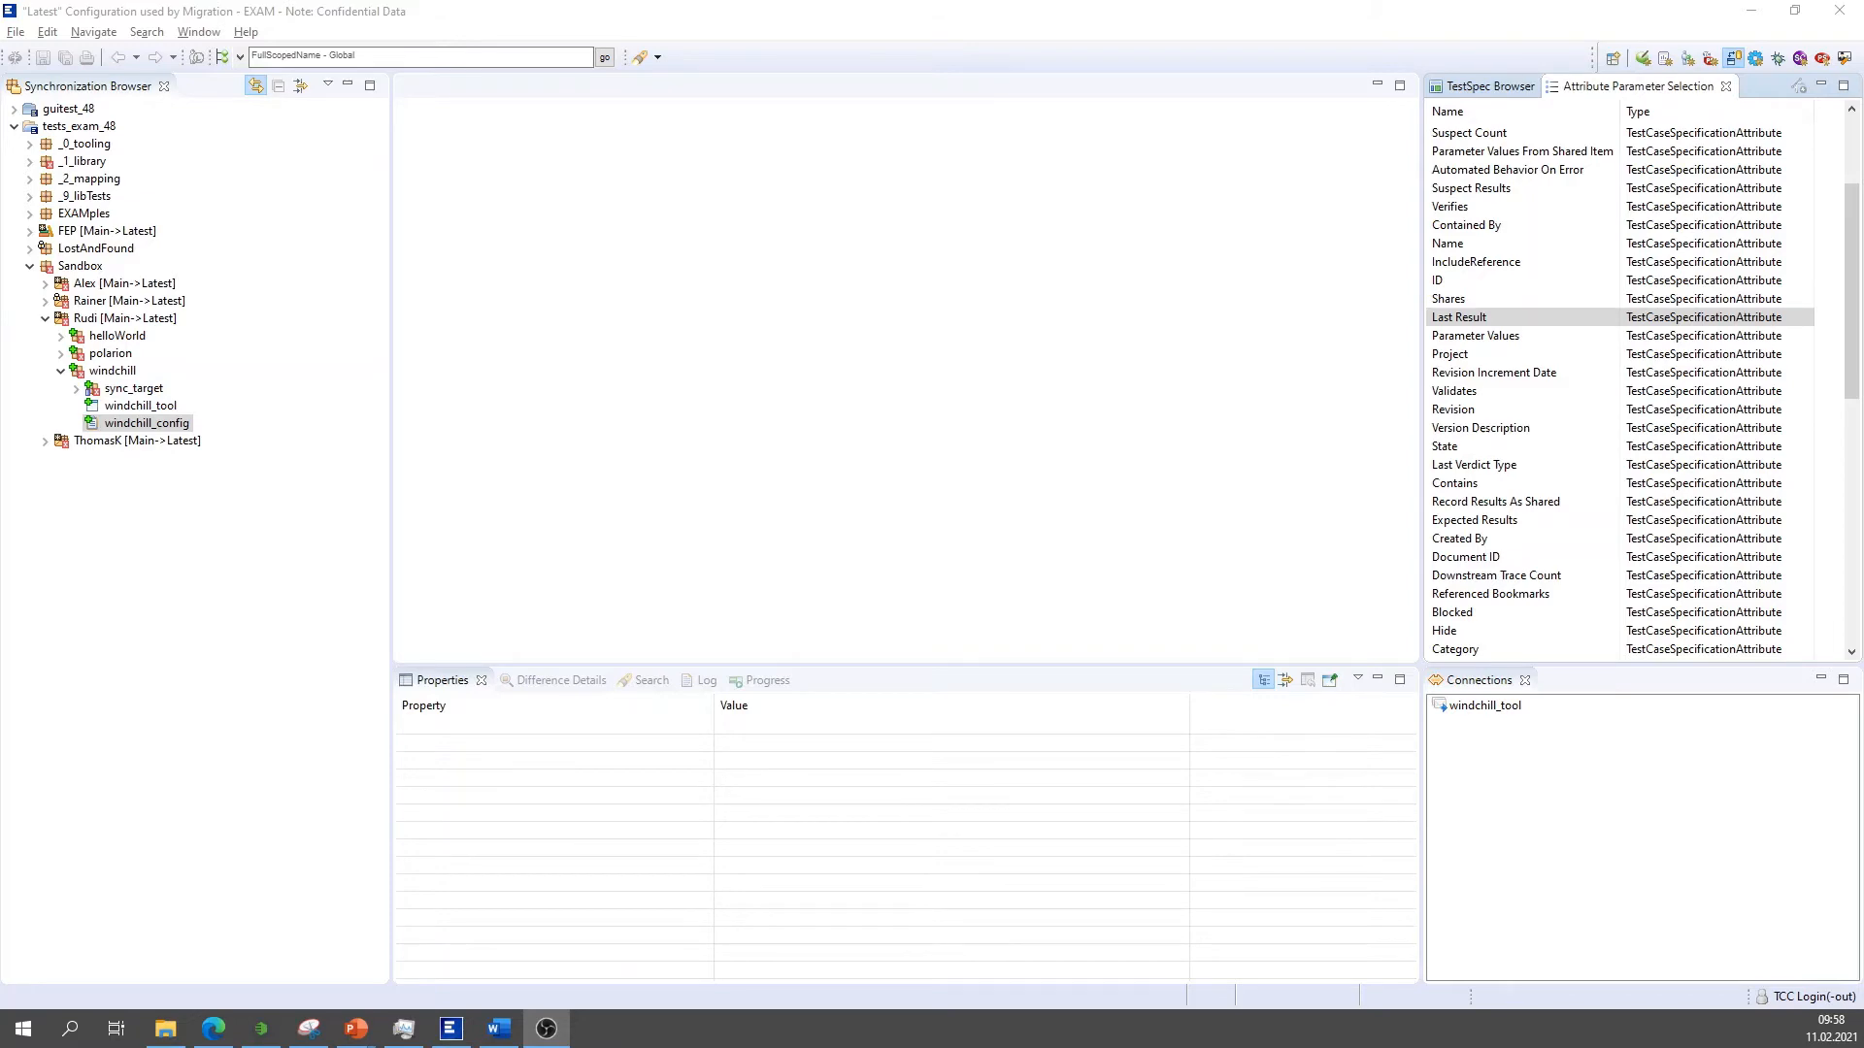
pyautogui.click(134, 389)
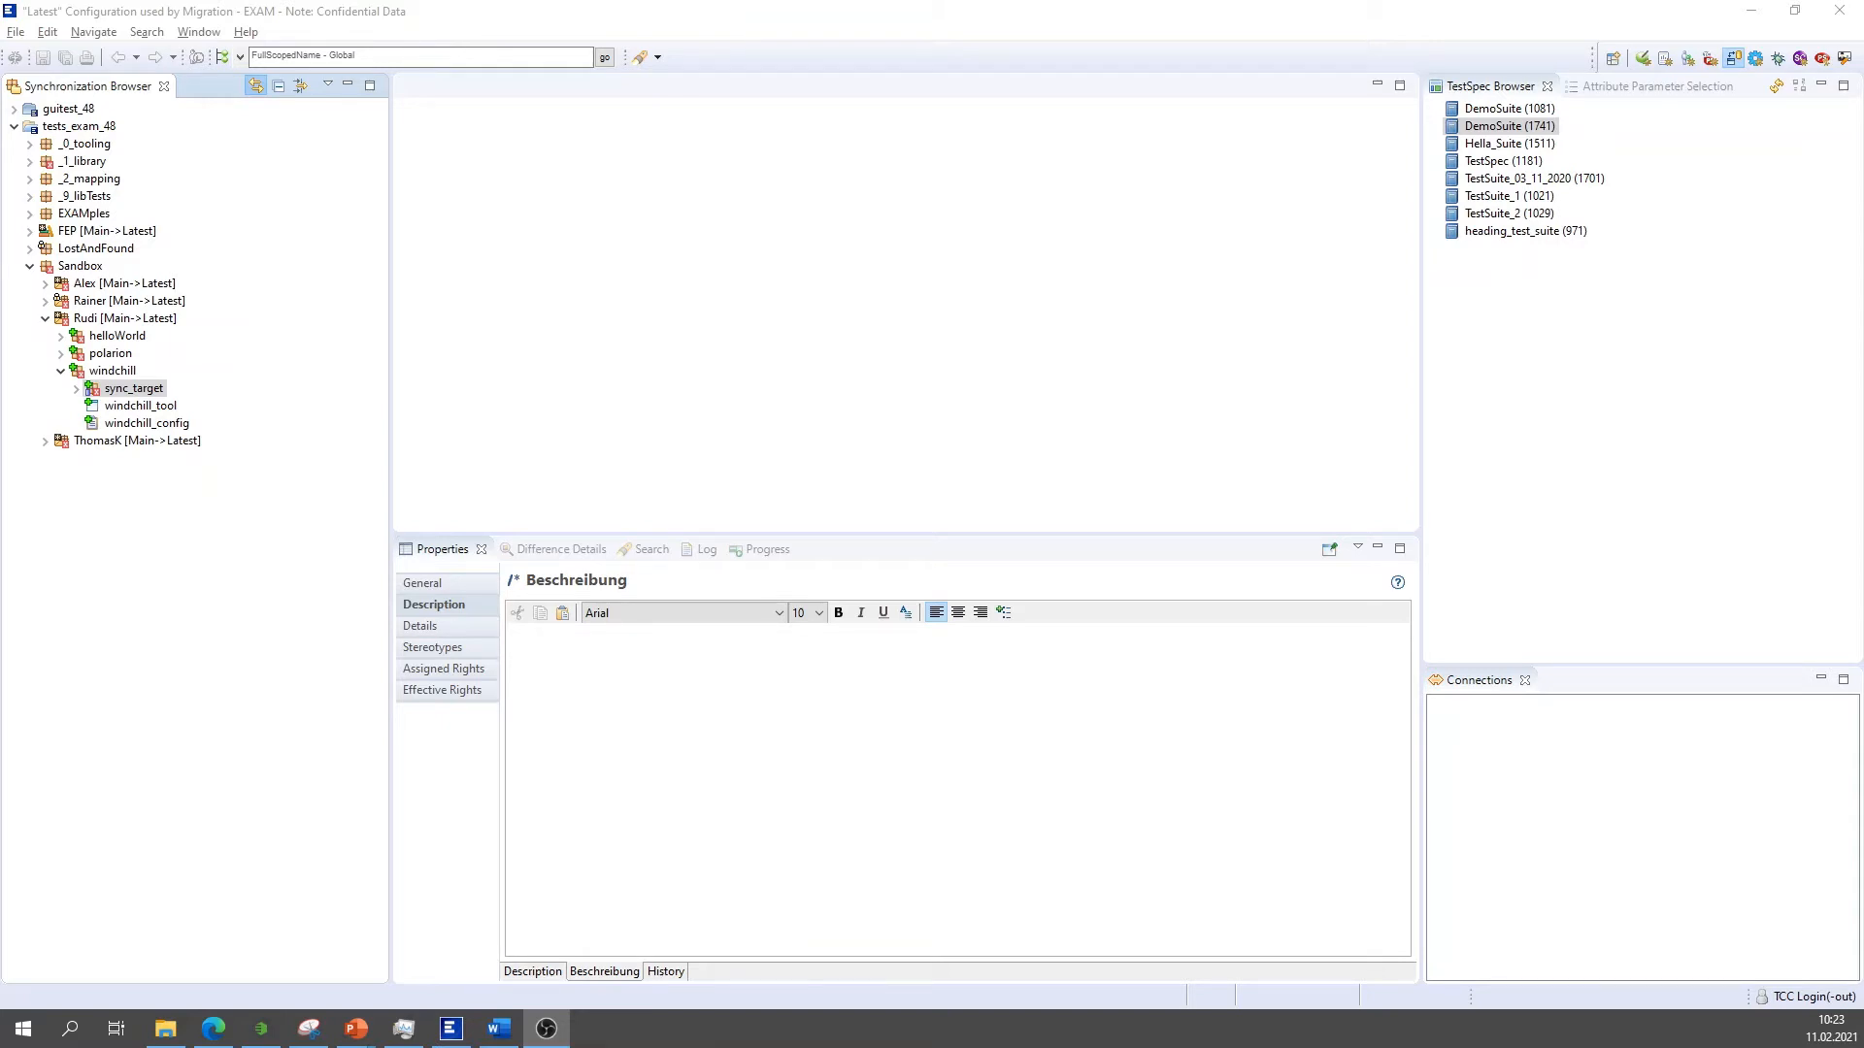
pyautogui.click(148, 424)
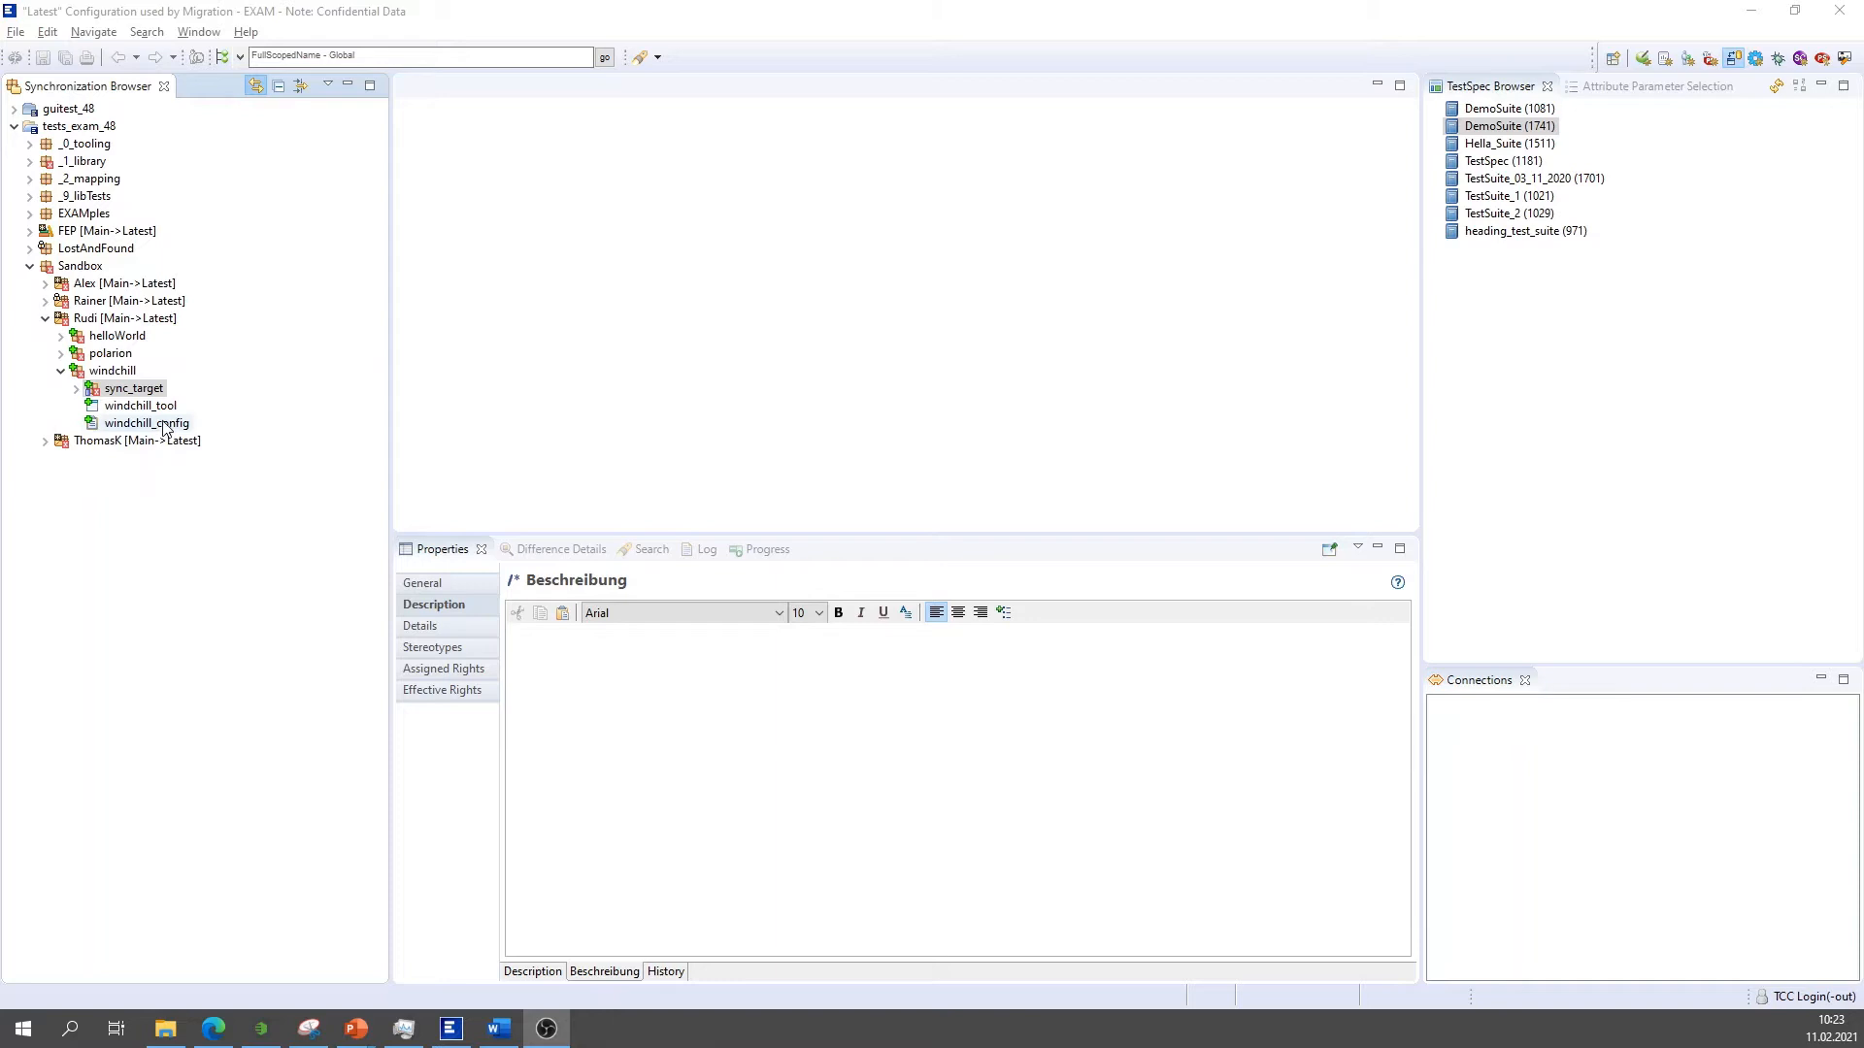
pyautogui.rightClick(134, 388)
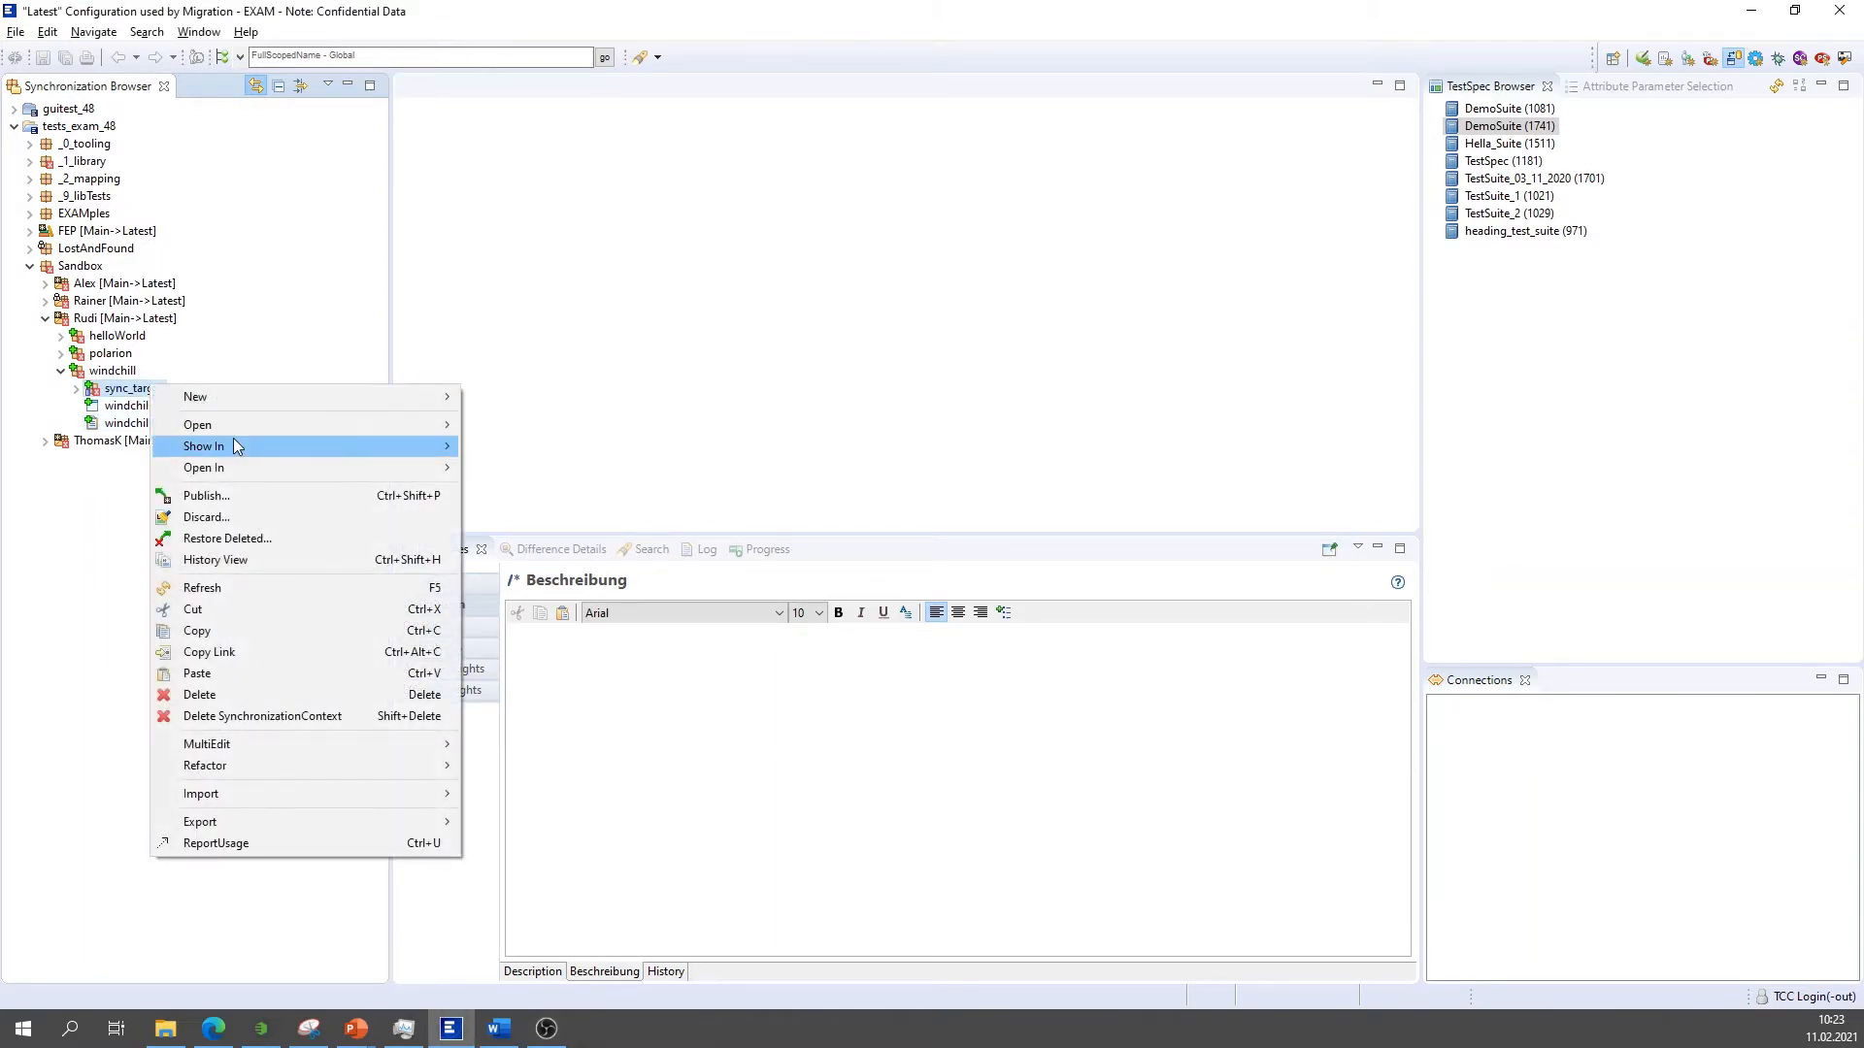
pyautogui.moveTo(338, 468)
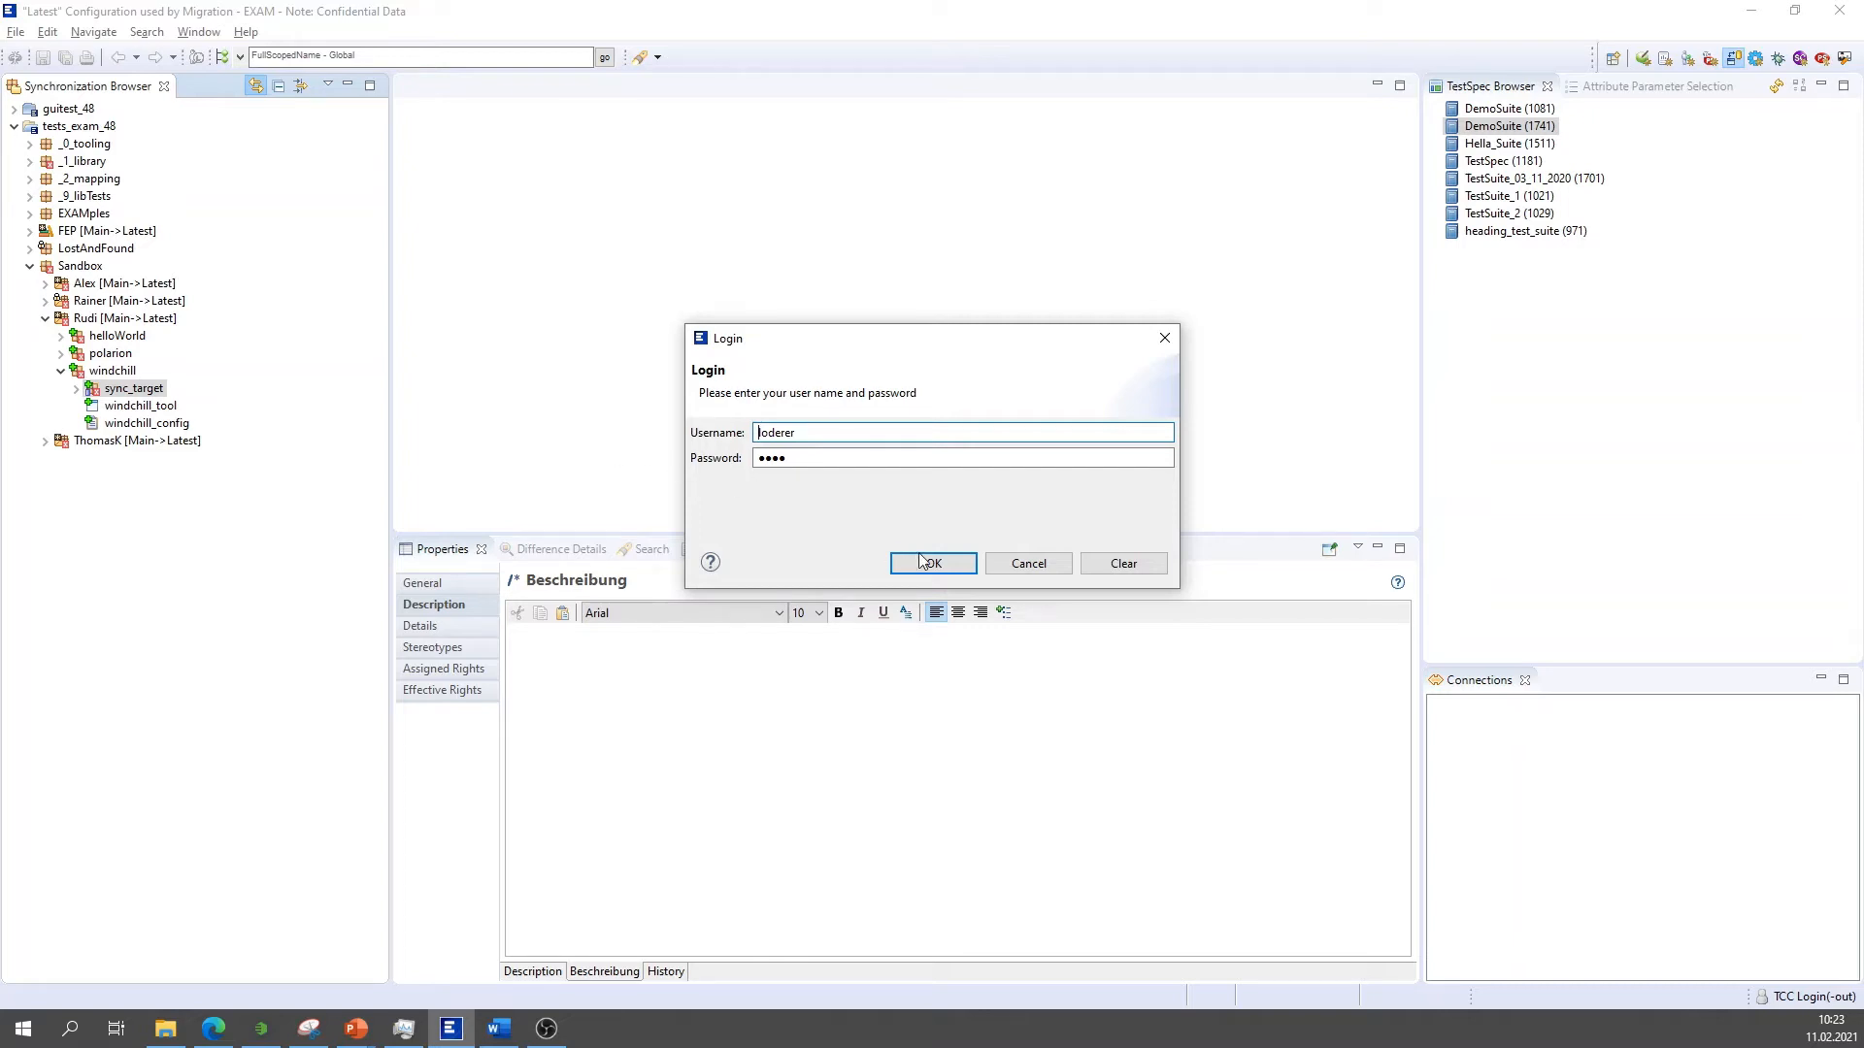
# Submit the login so the sync_target comparison lists the three pending test cases.
pyautogui.click(932, 563)
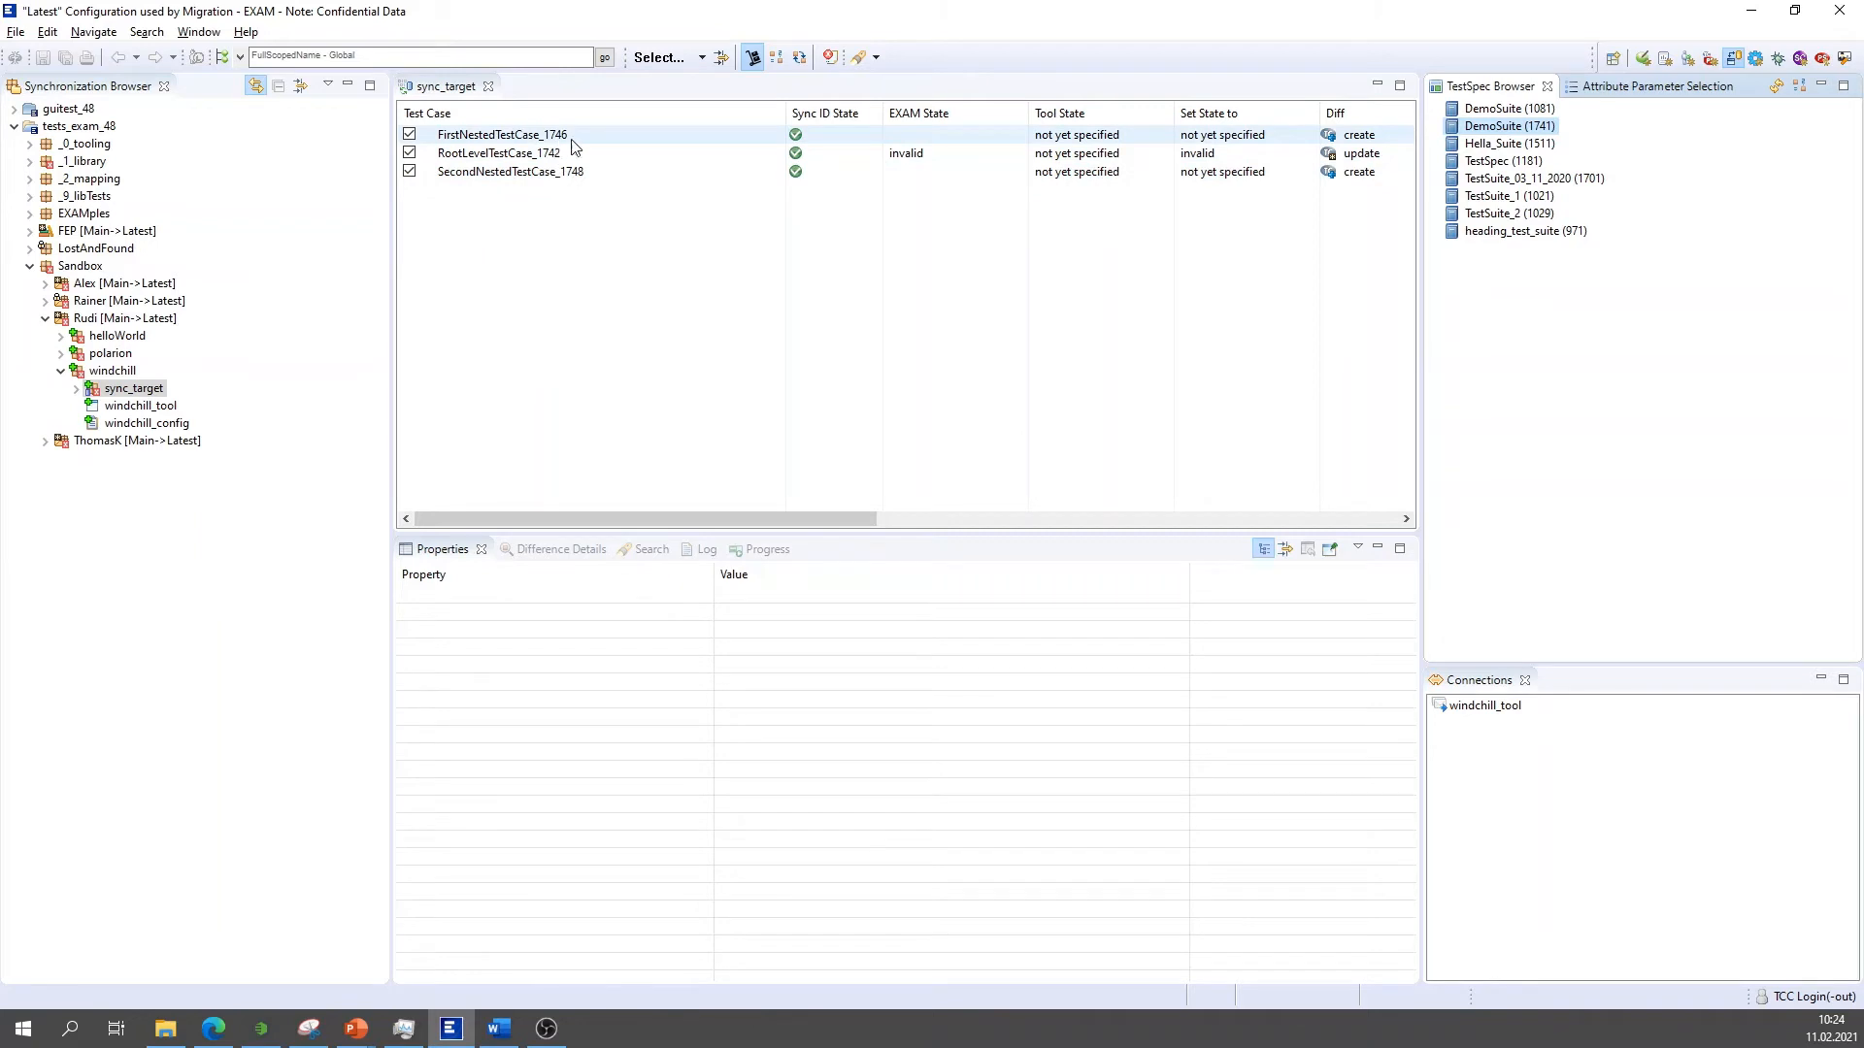
pyautogui.moveTo(1355, 145)
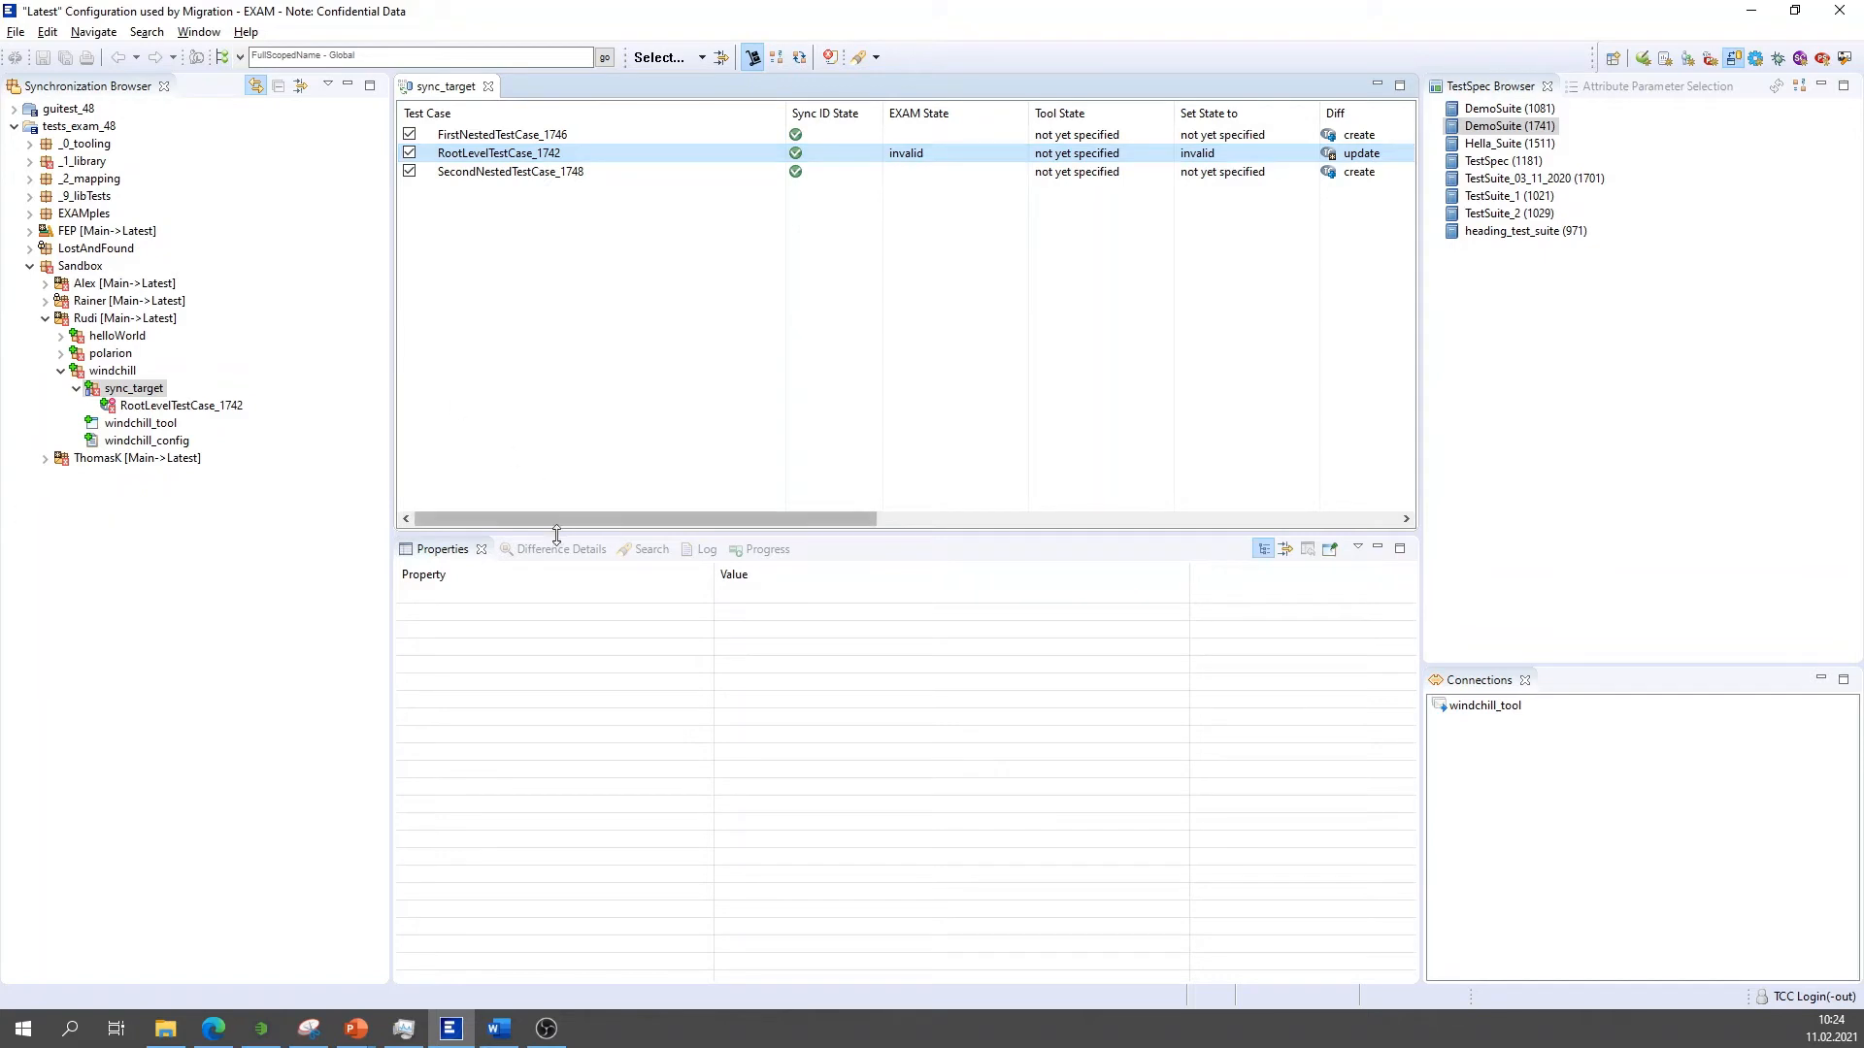
# Show RootLevelTestCase_1742's difference details and mark the differing description text.
pyautogui.click(544, 548)
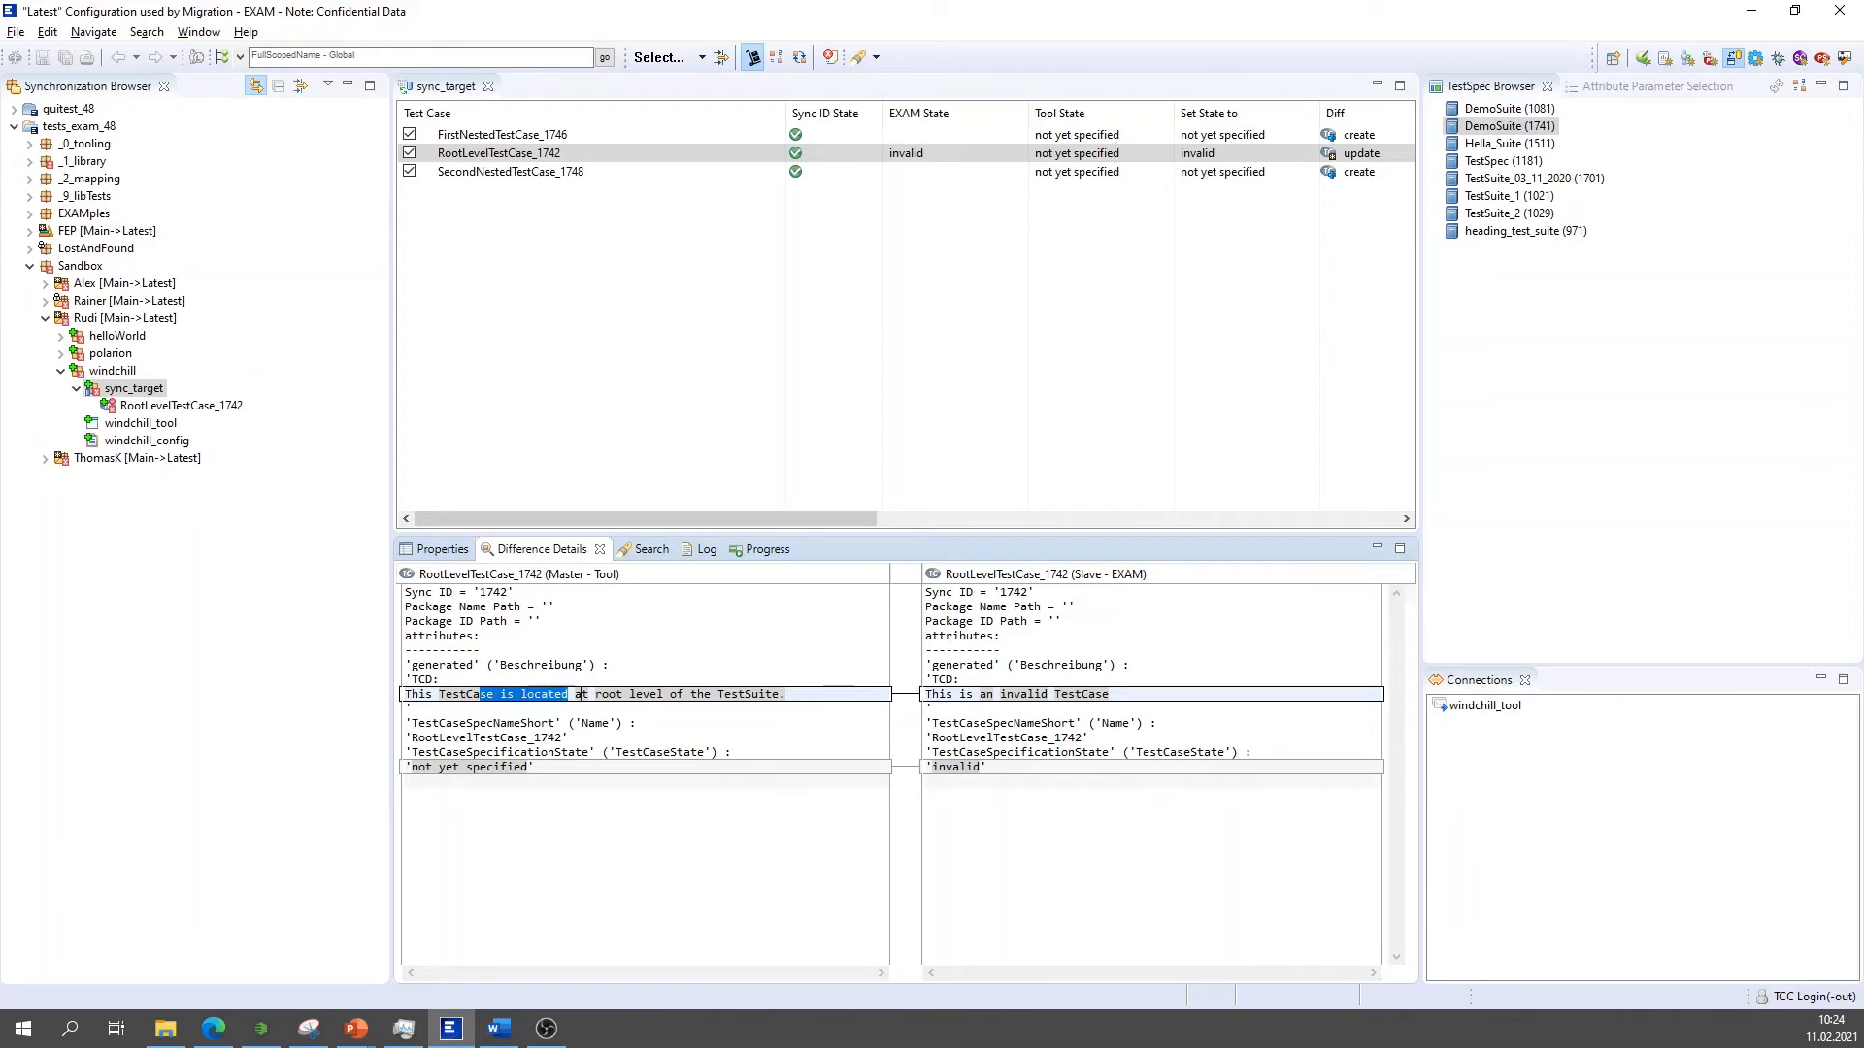
pyautogui.click(464, 767)
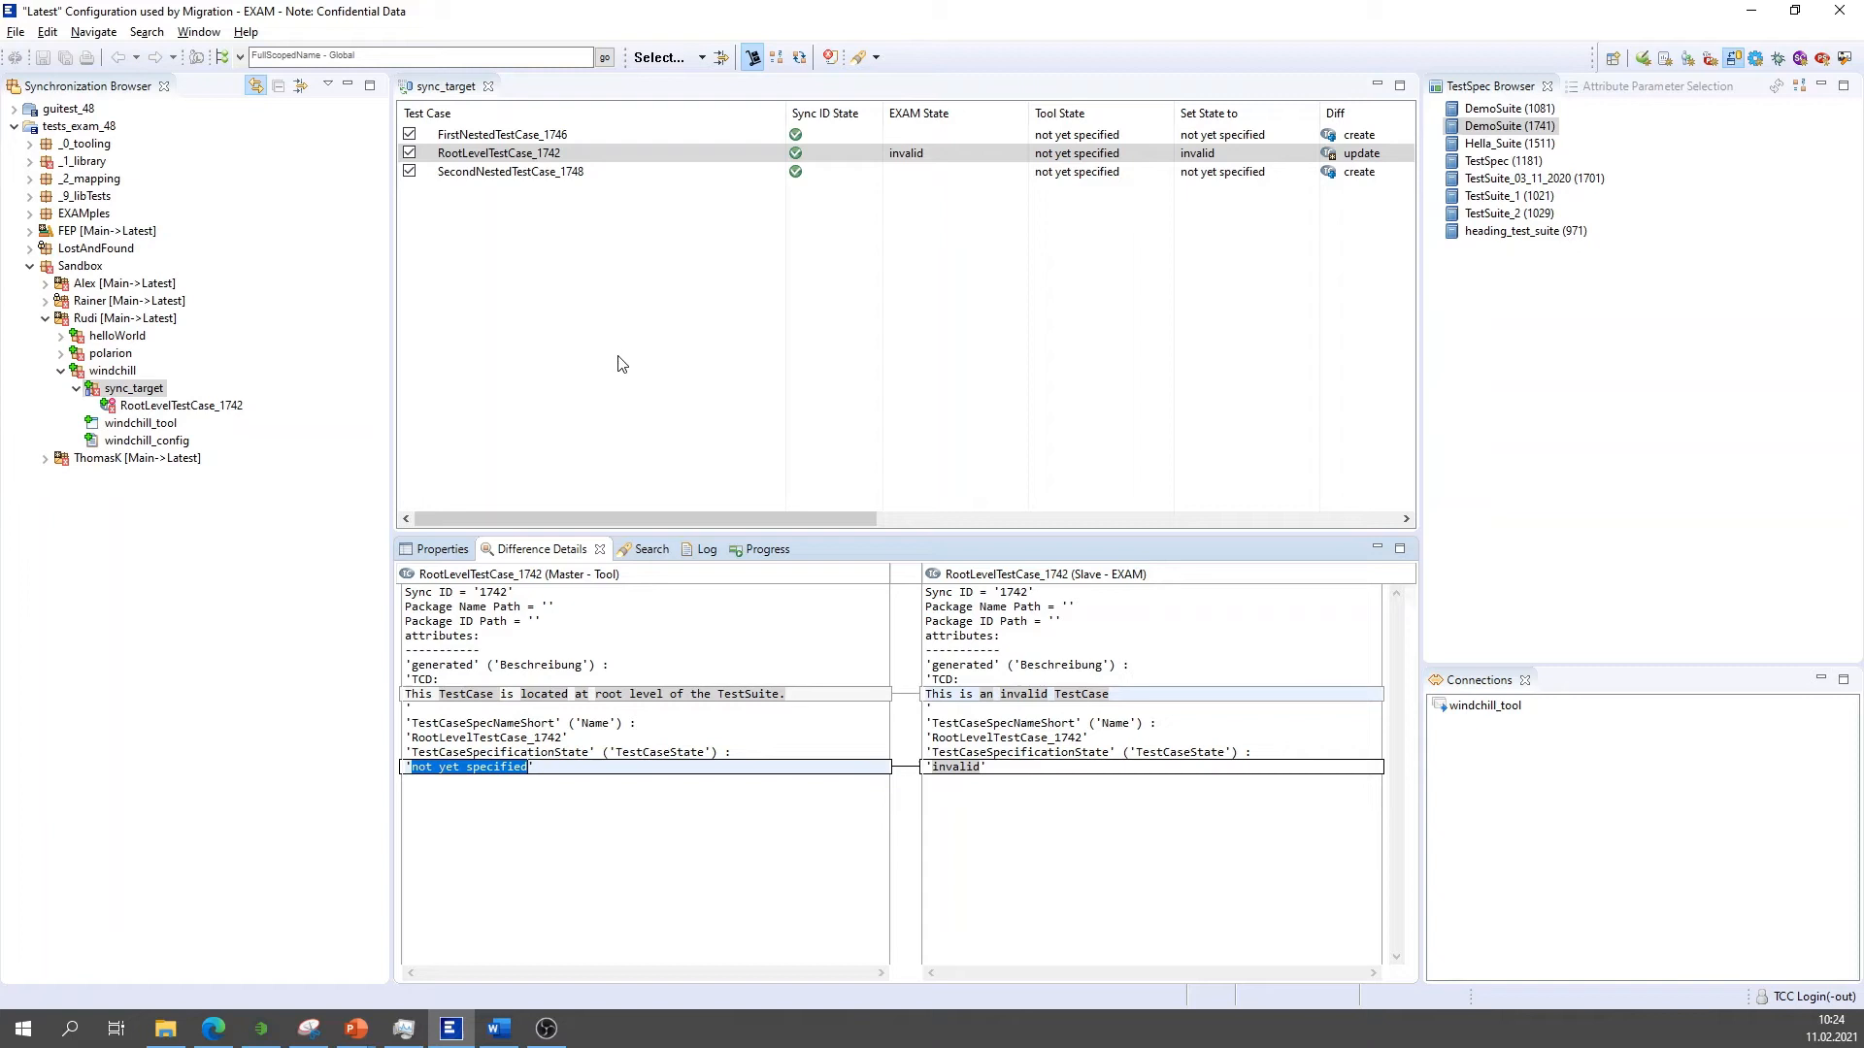
pyautogui.moveTo(592, 210)
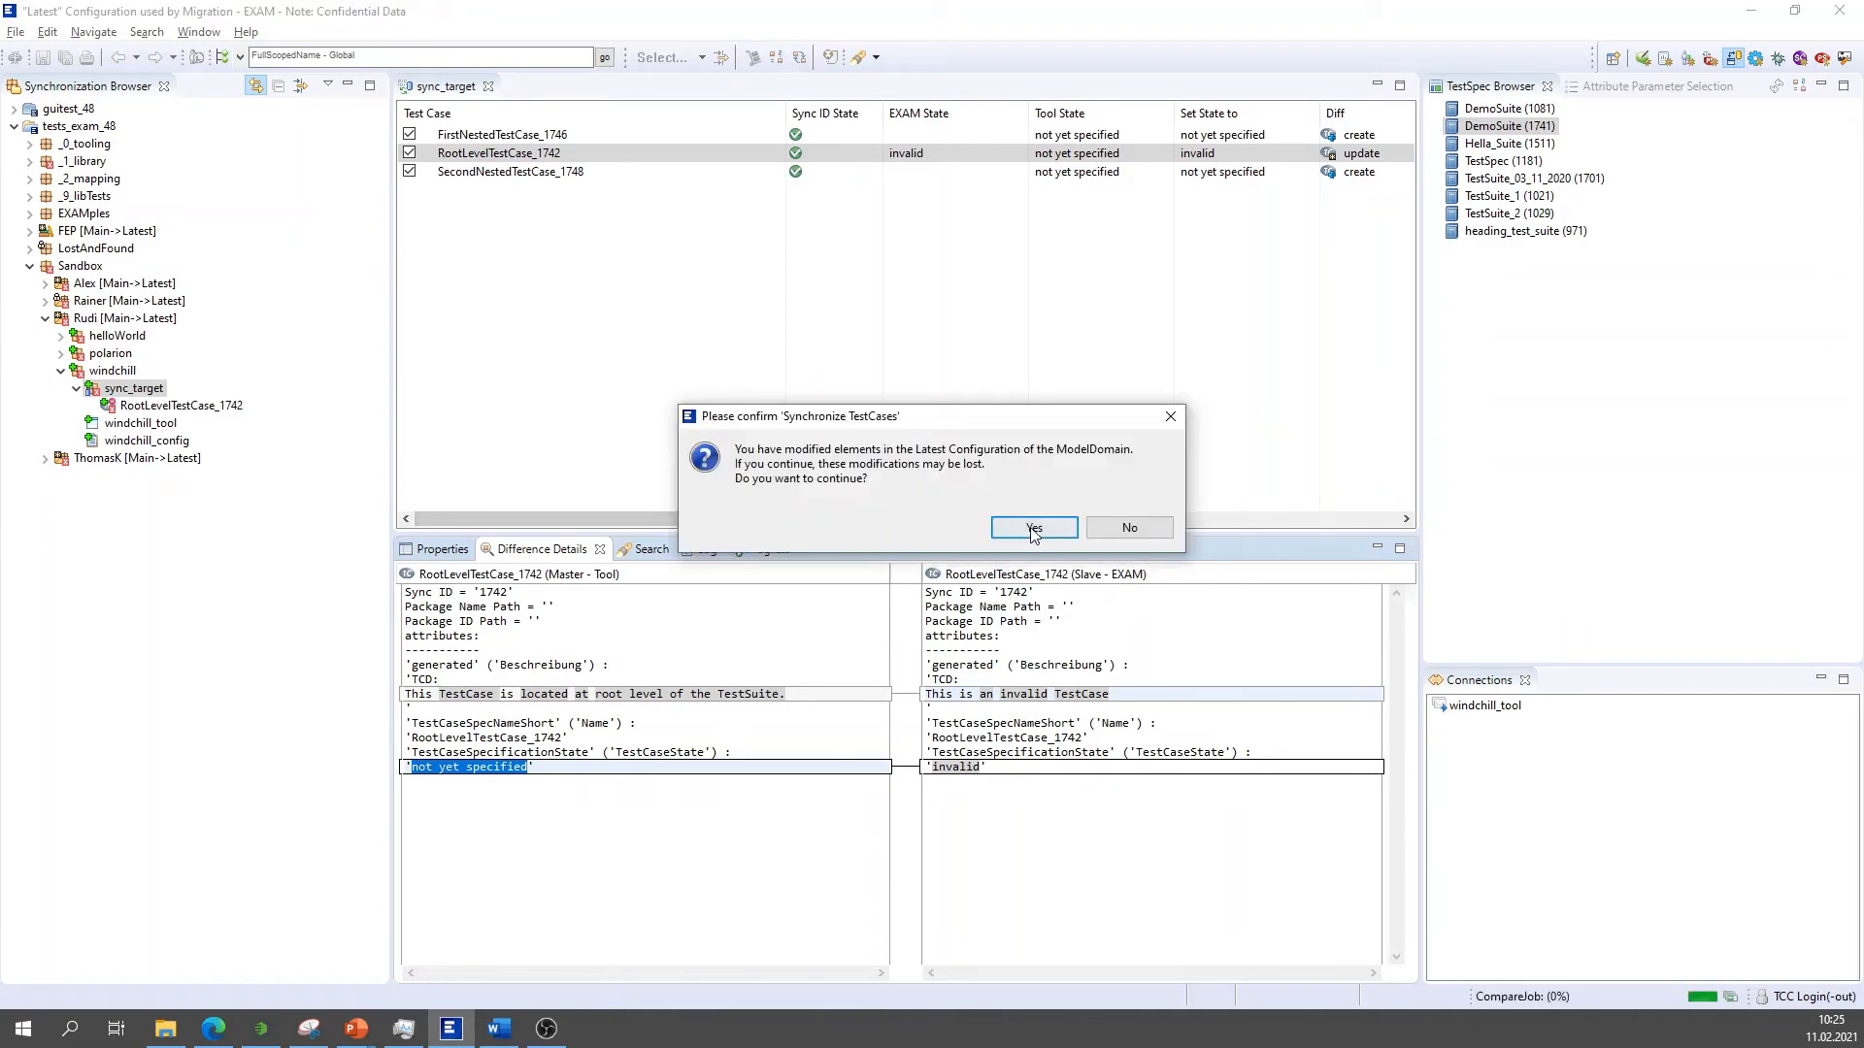
# Confirm the synchronization and dismiss the 'Synchronization finished' success message.
pyautogui.click(1031, 526)
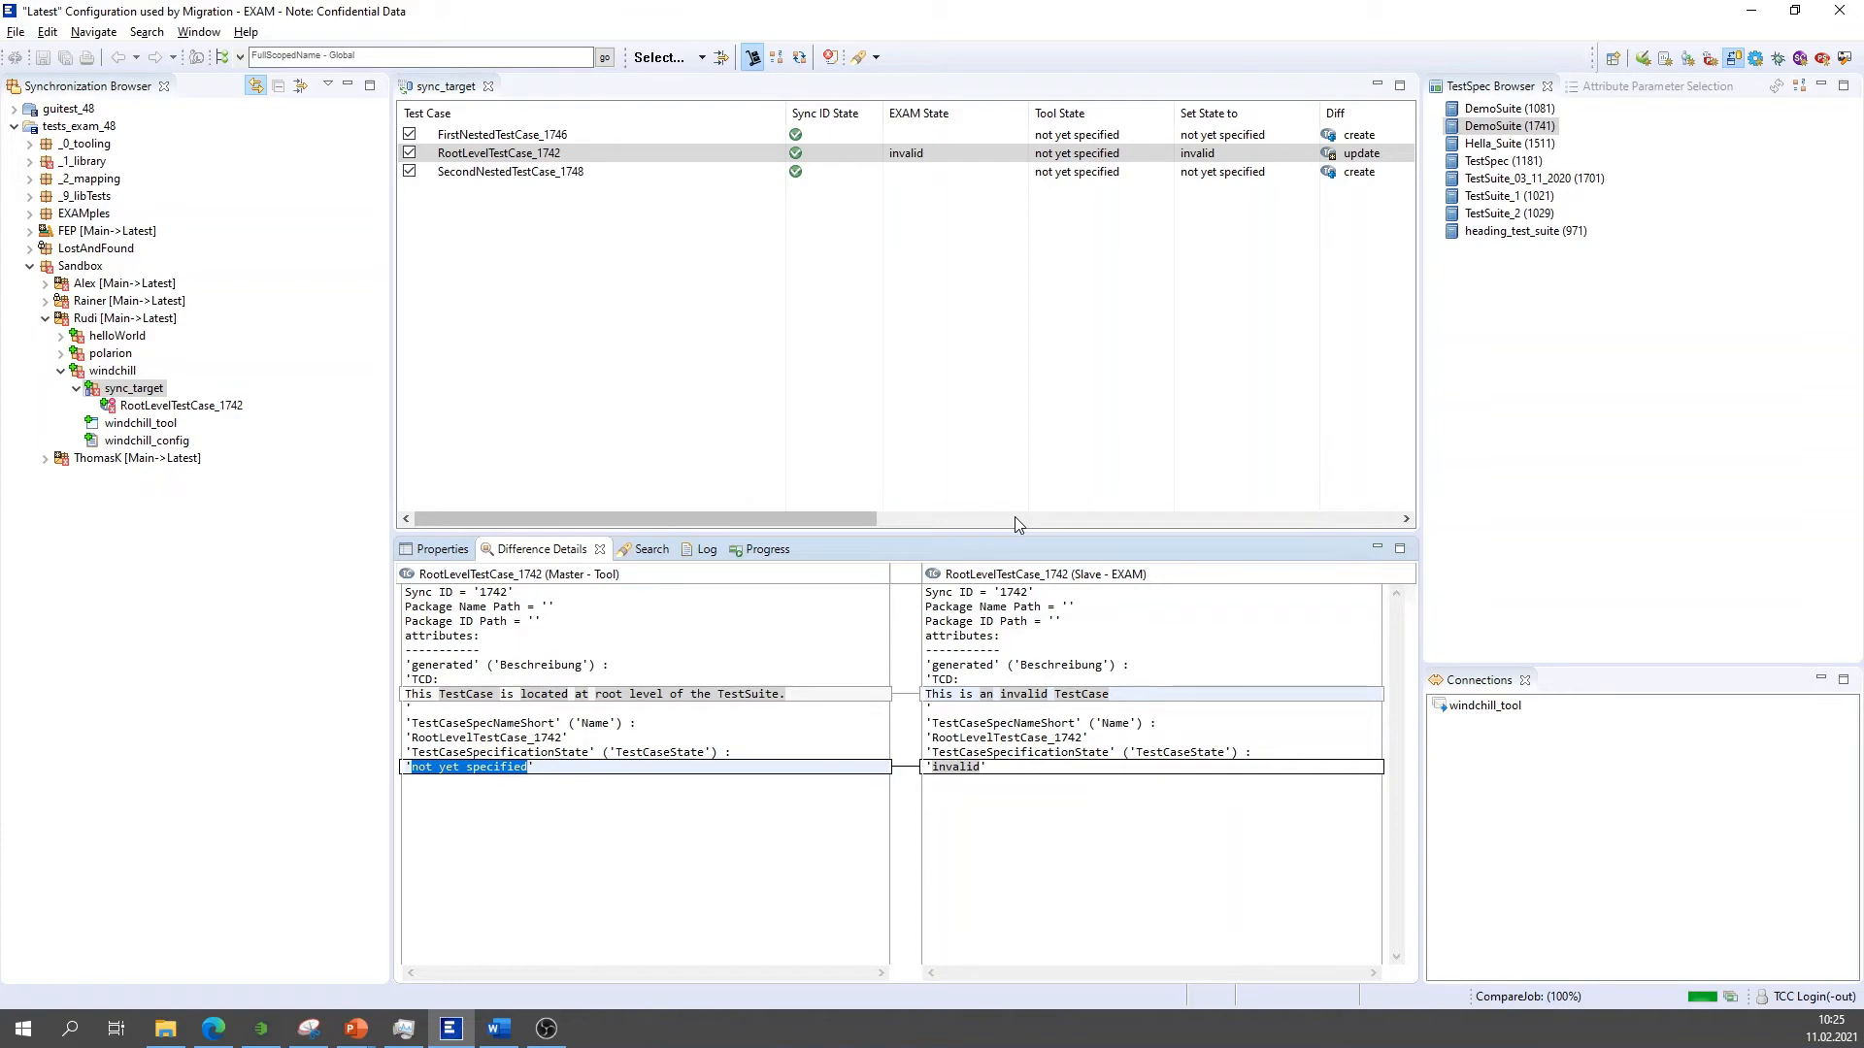
pyautogui.click(749, 56)
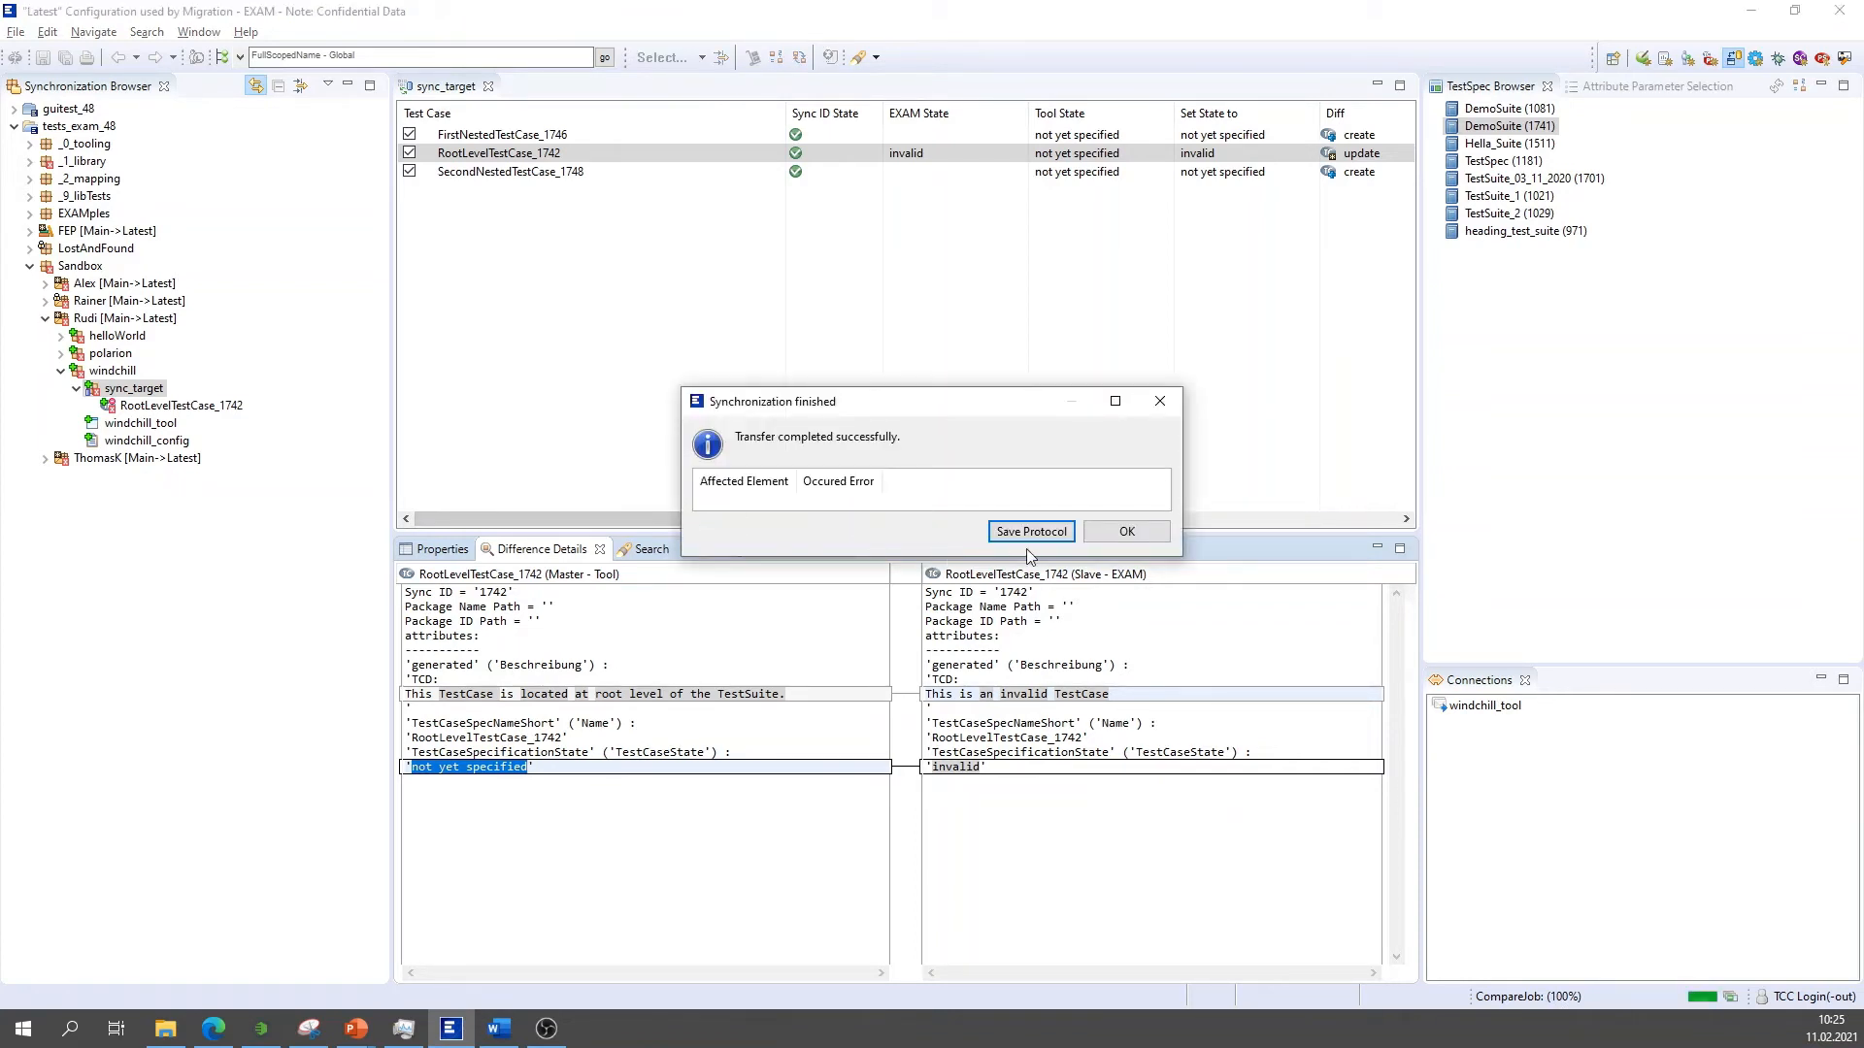
pyautogui.click(1124, 532)
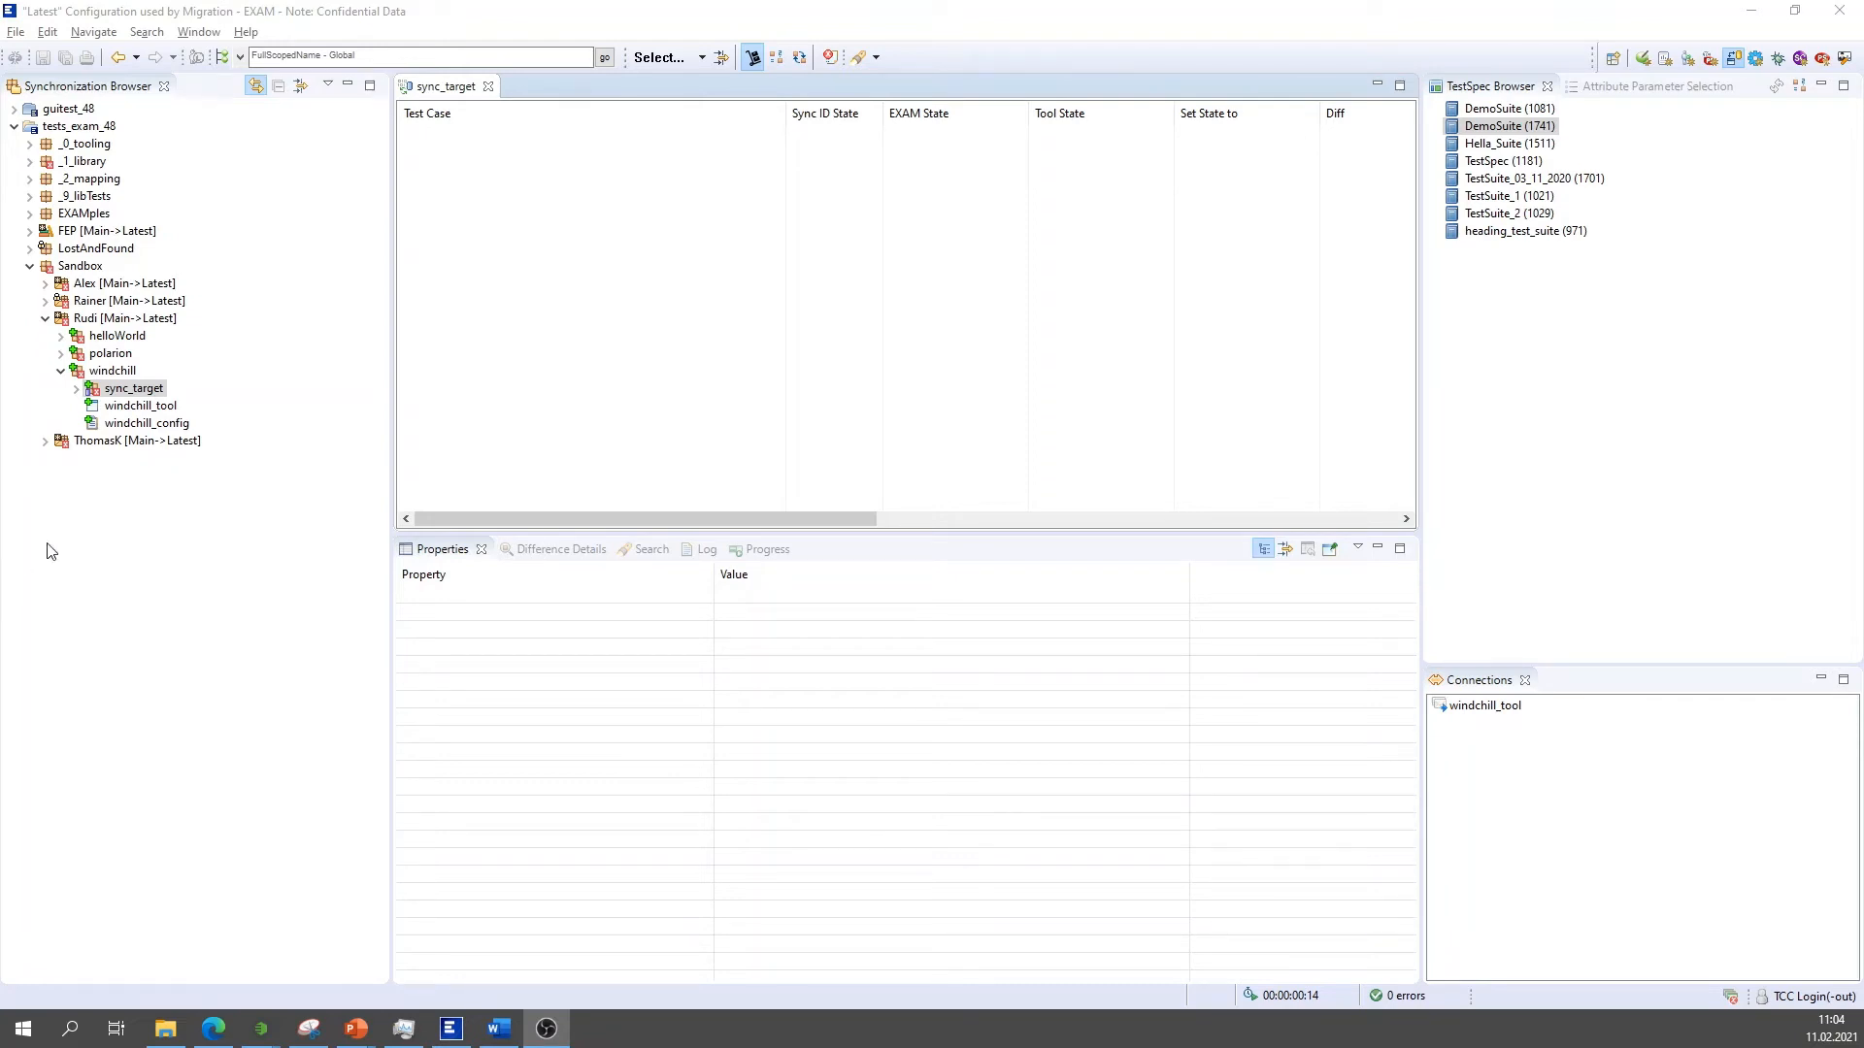
# Expand sync_target and view FirstNestedTestCase_1746's general attributes and description.
pyautogui.click(78, 389)
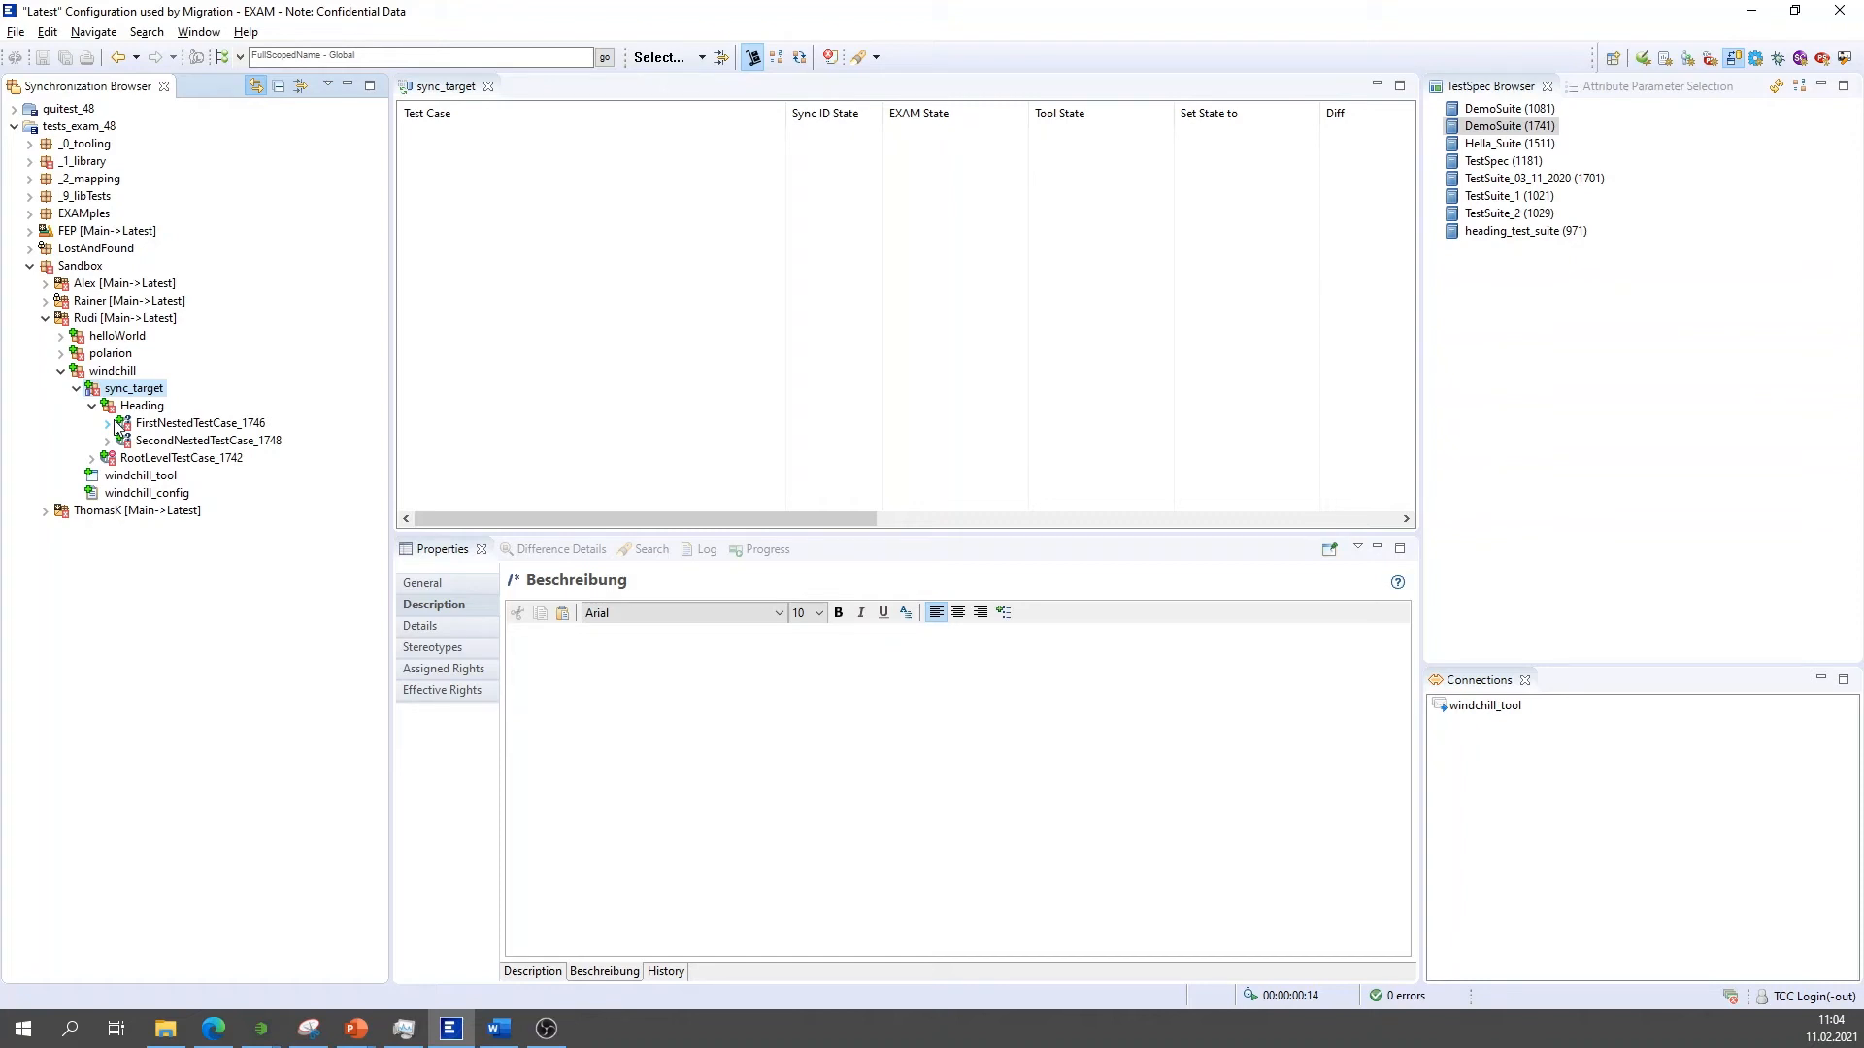
pyautogui.click(200, 423)
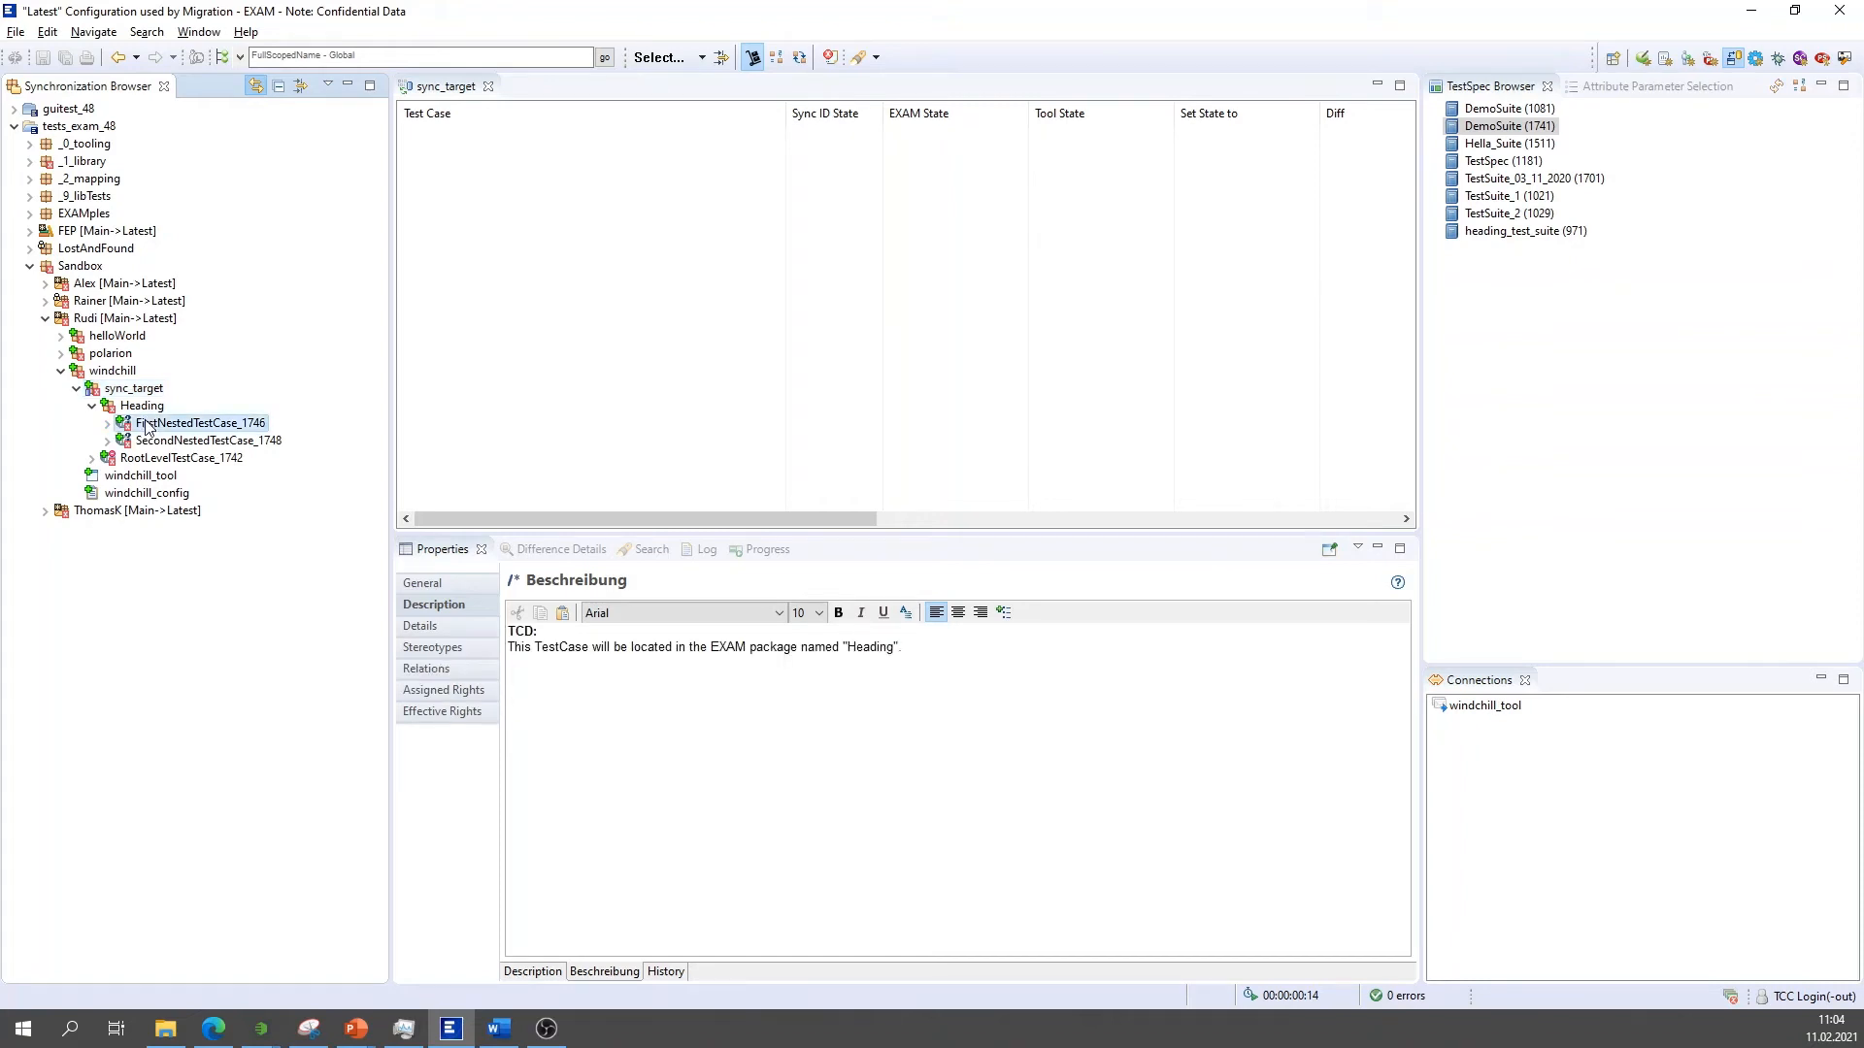
pyautogui.click(424, 582)
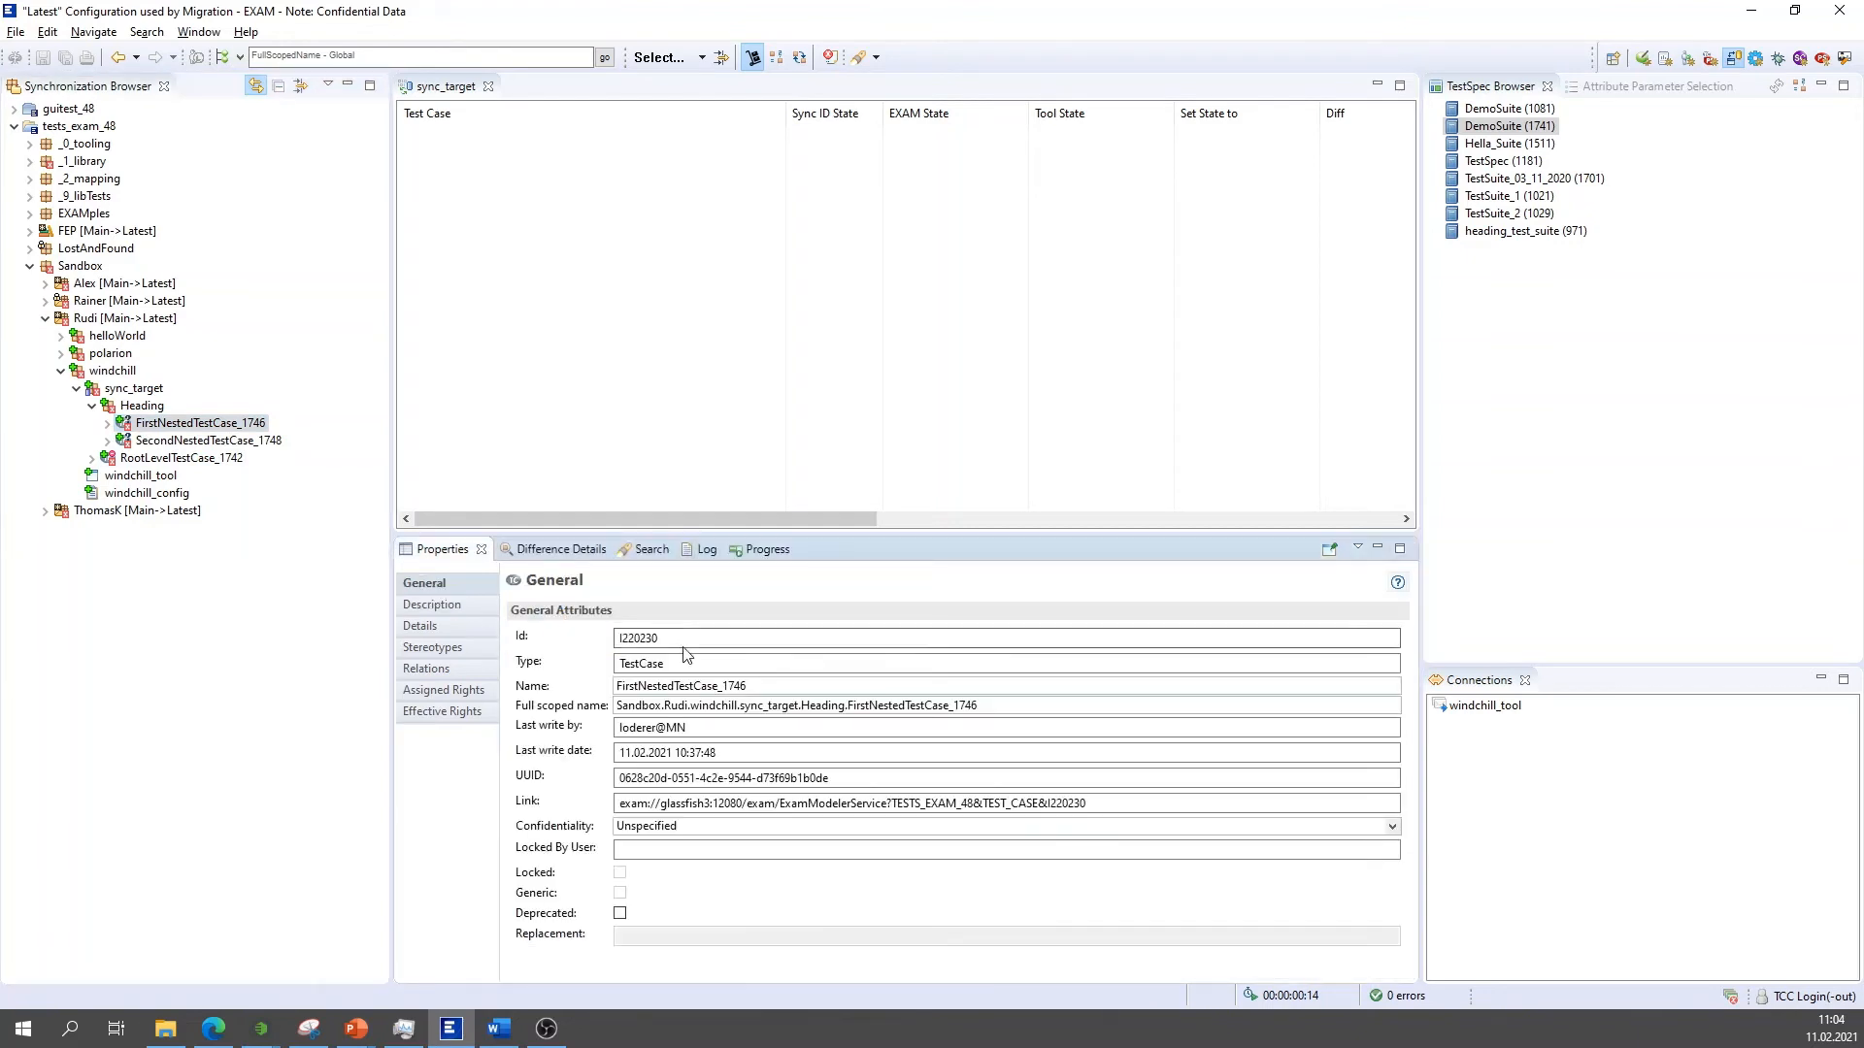
pyautogui.doubleClick(680, 686)
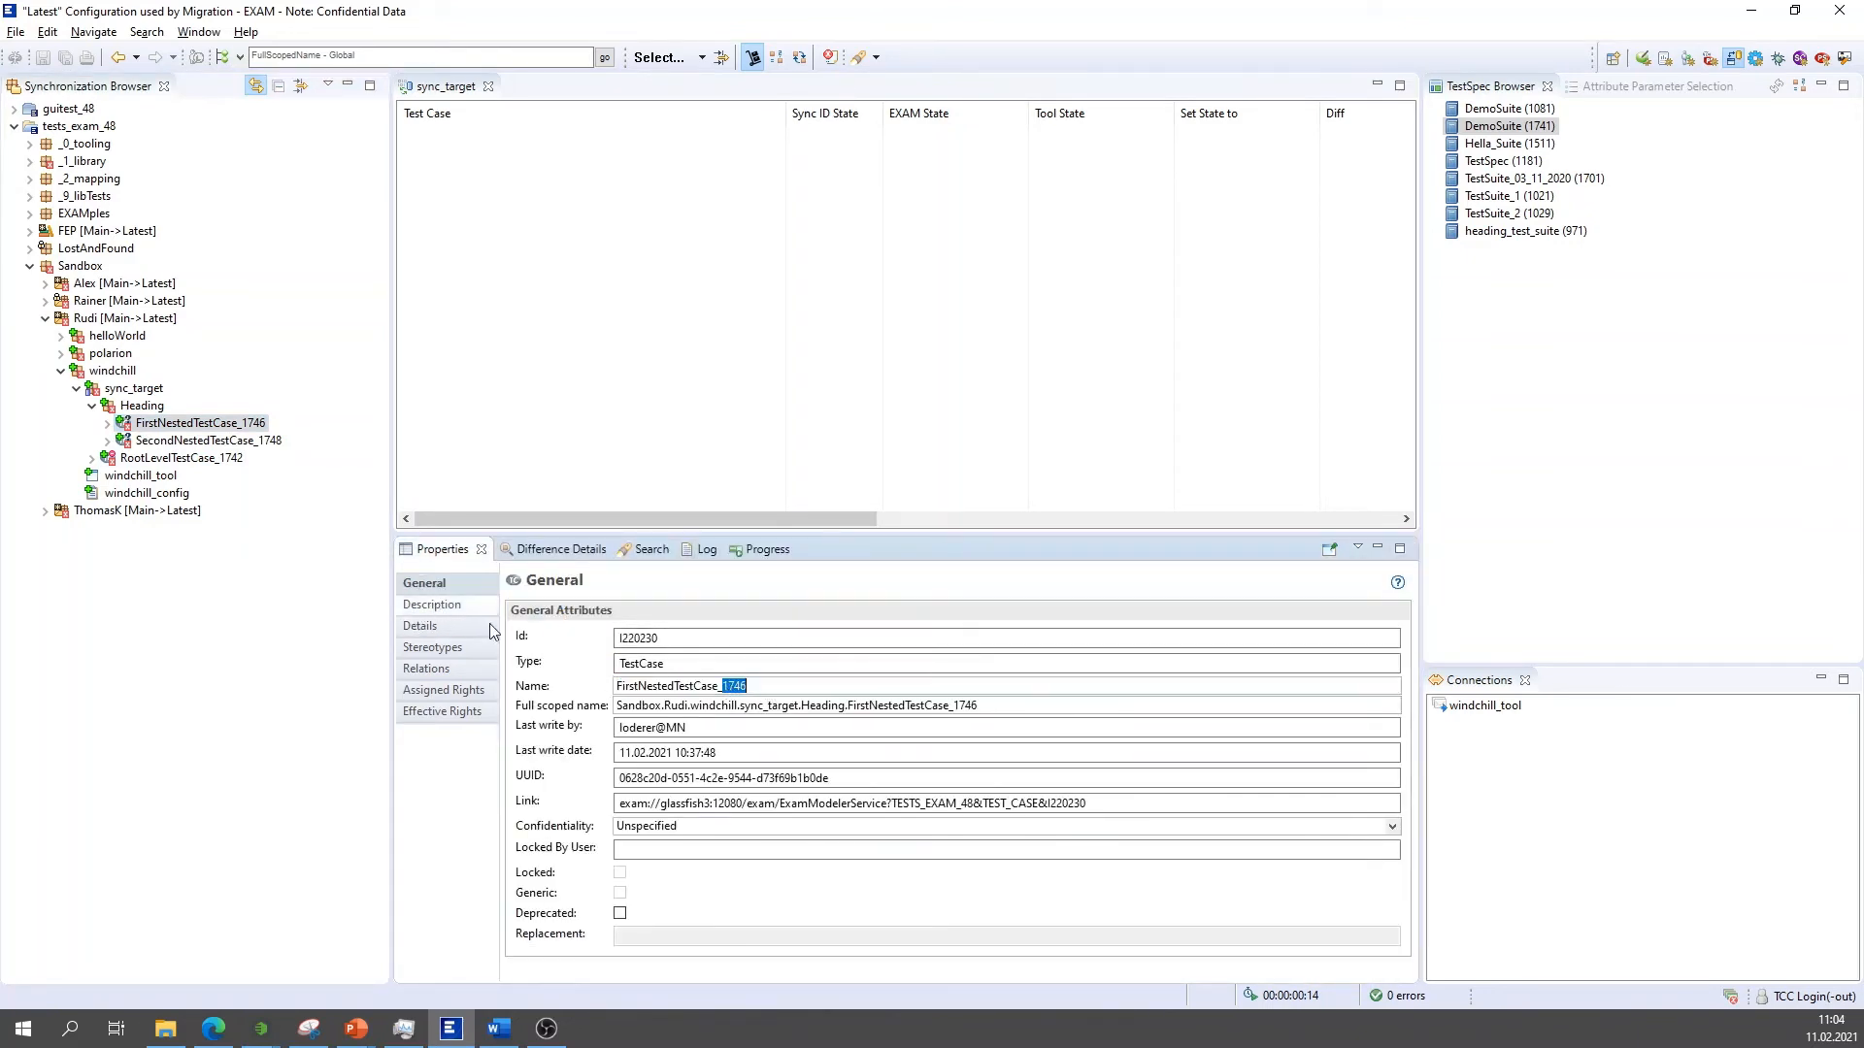
pyautogui.click(431, 604)
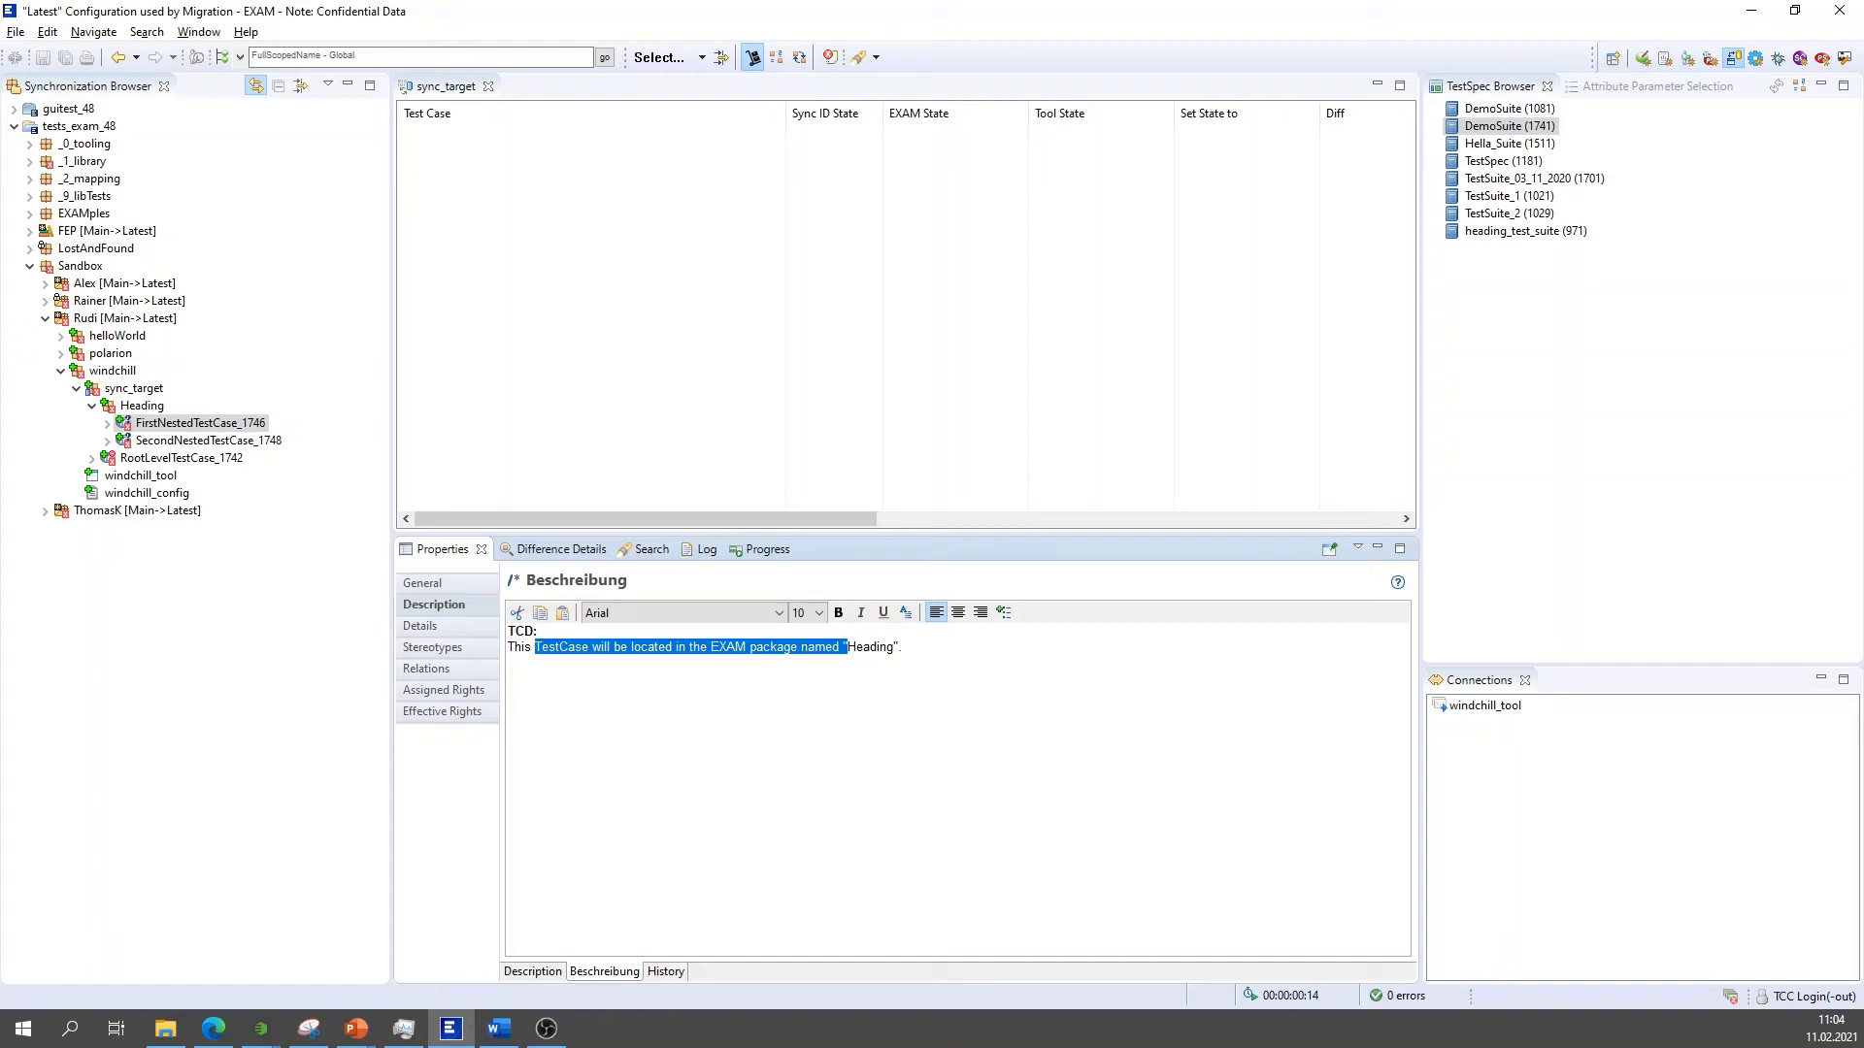
pyautogui.moveTo(188, 609)
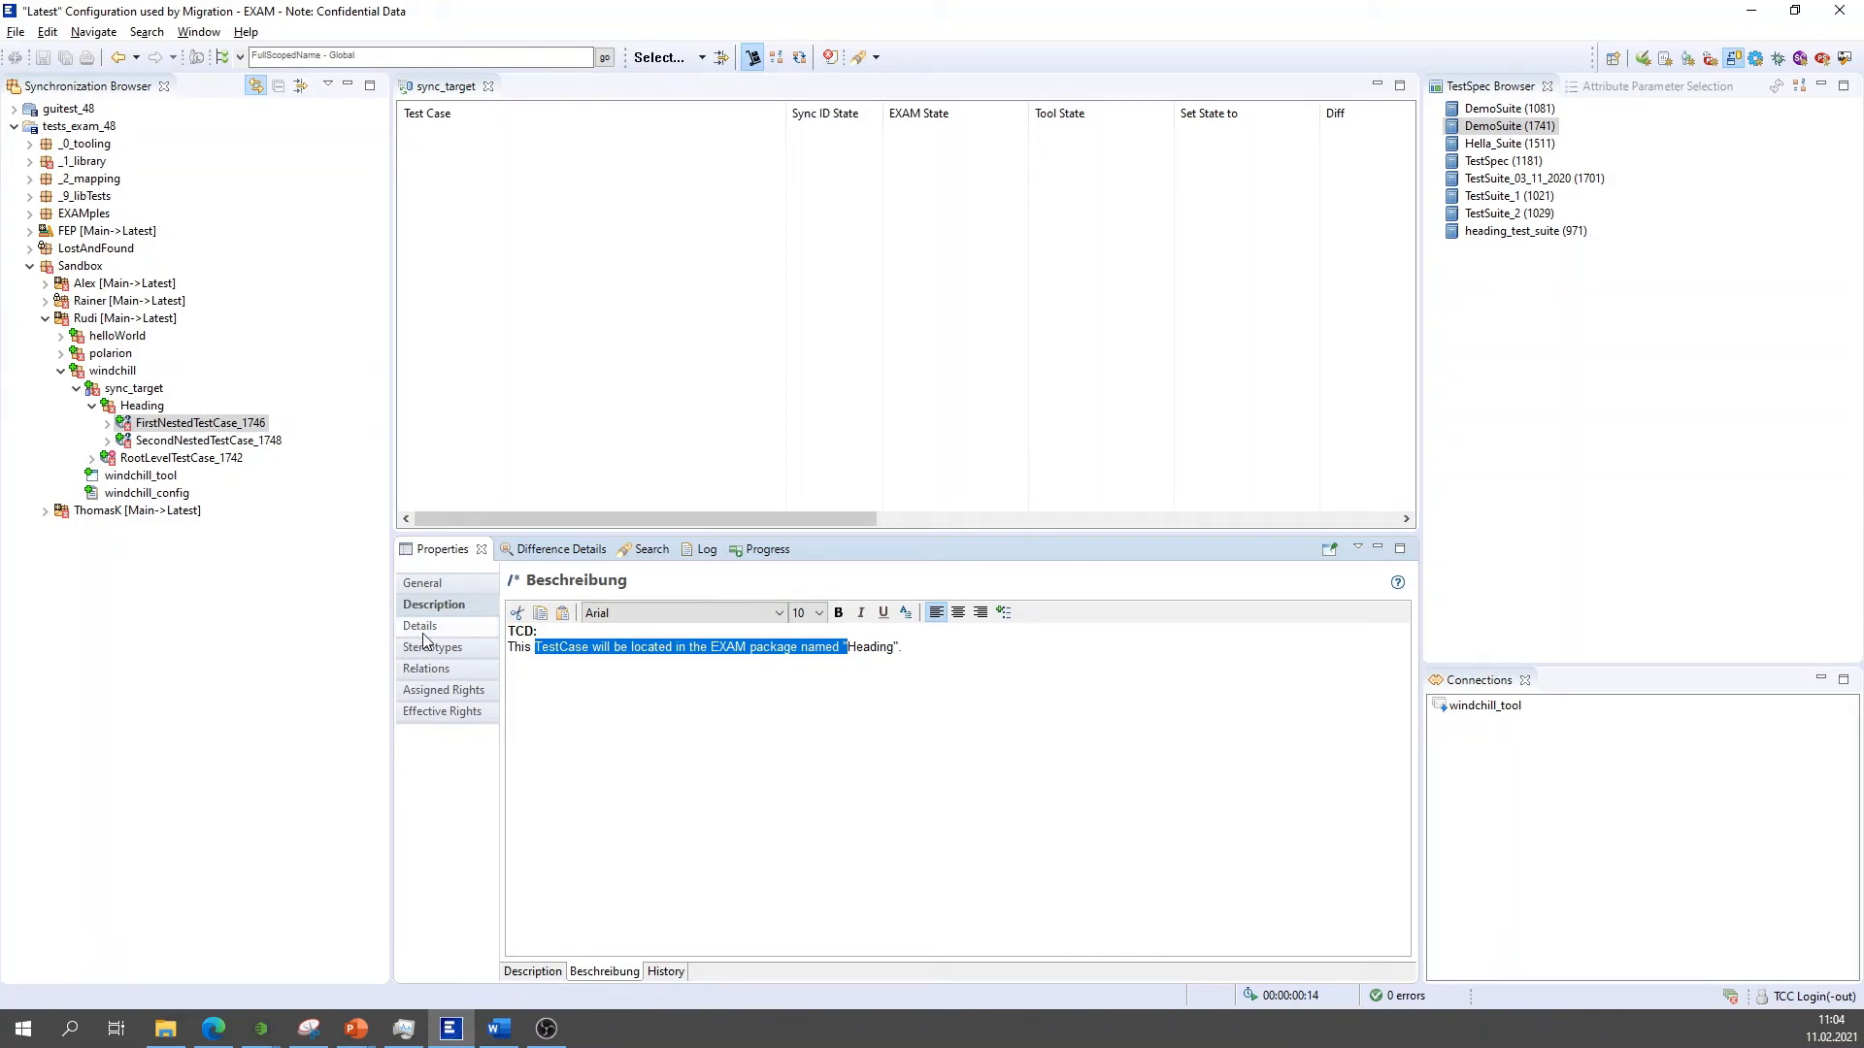
# Review the test case's Details tab, then browse the other synced items under sync_target.
pyautogui.click(420, 625)
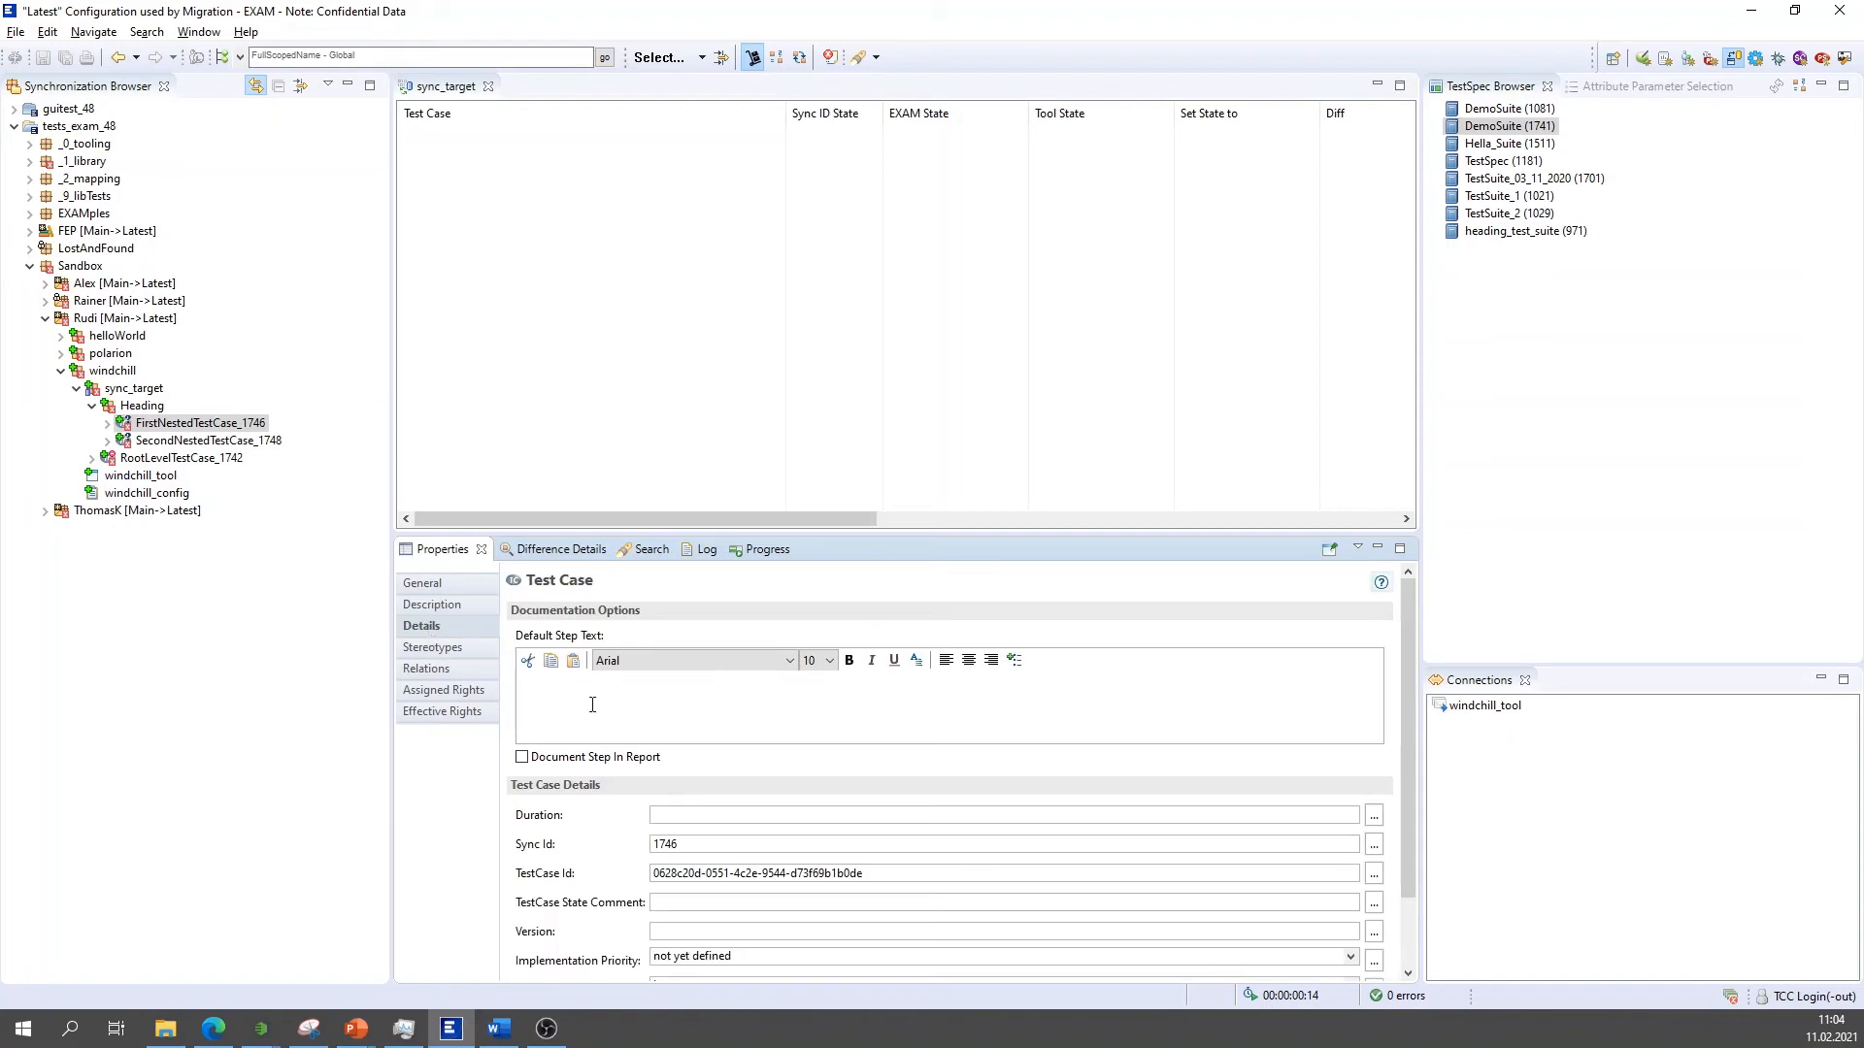
pyautogui.scroll(-3)
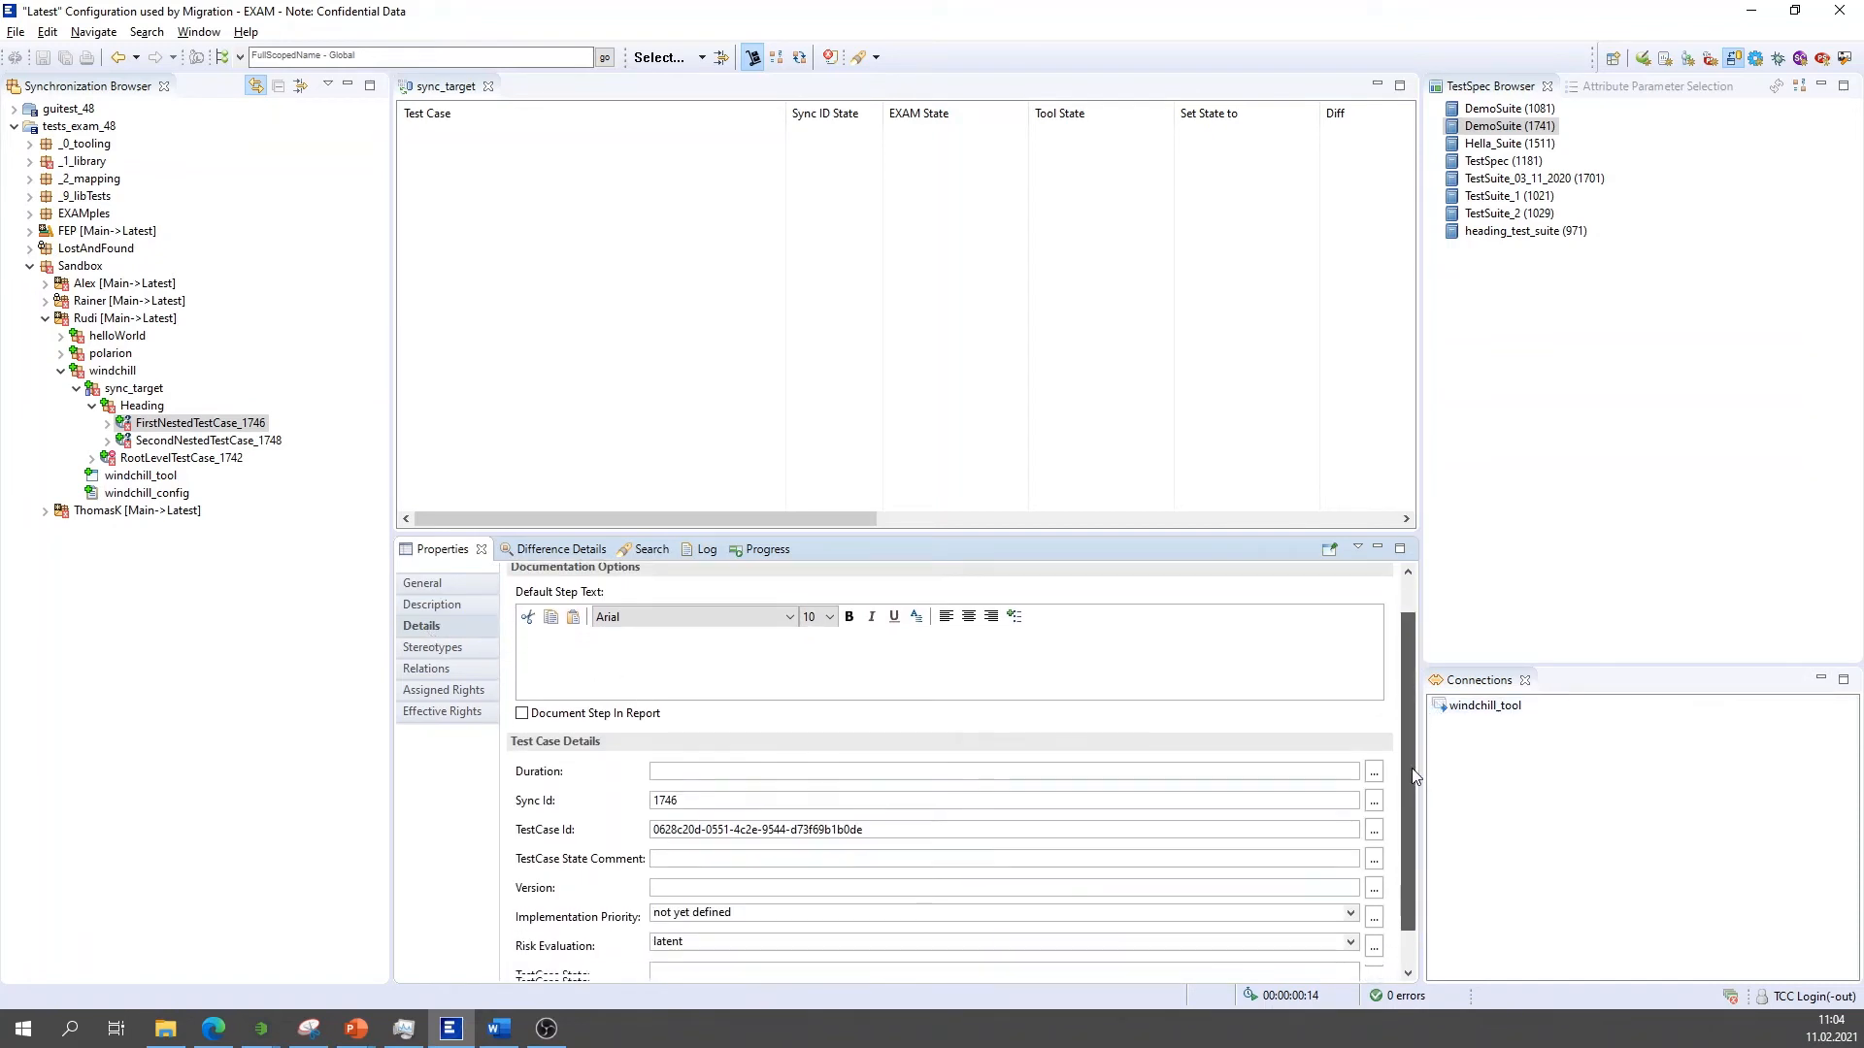
pyautogui.scroll(-3)
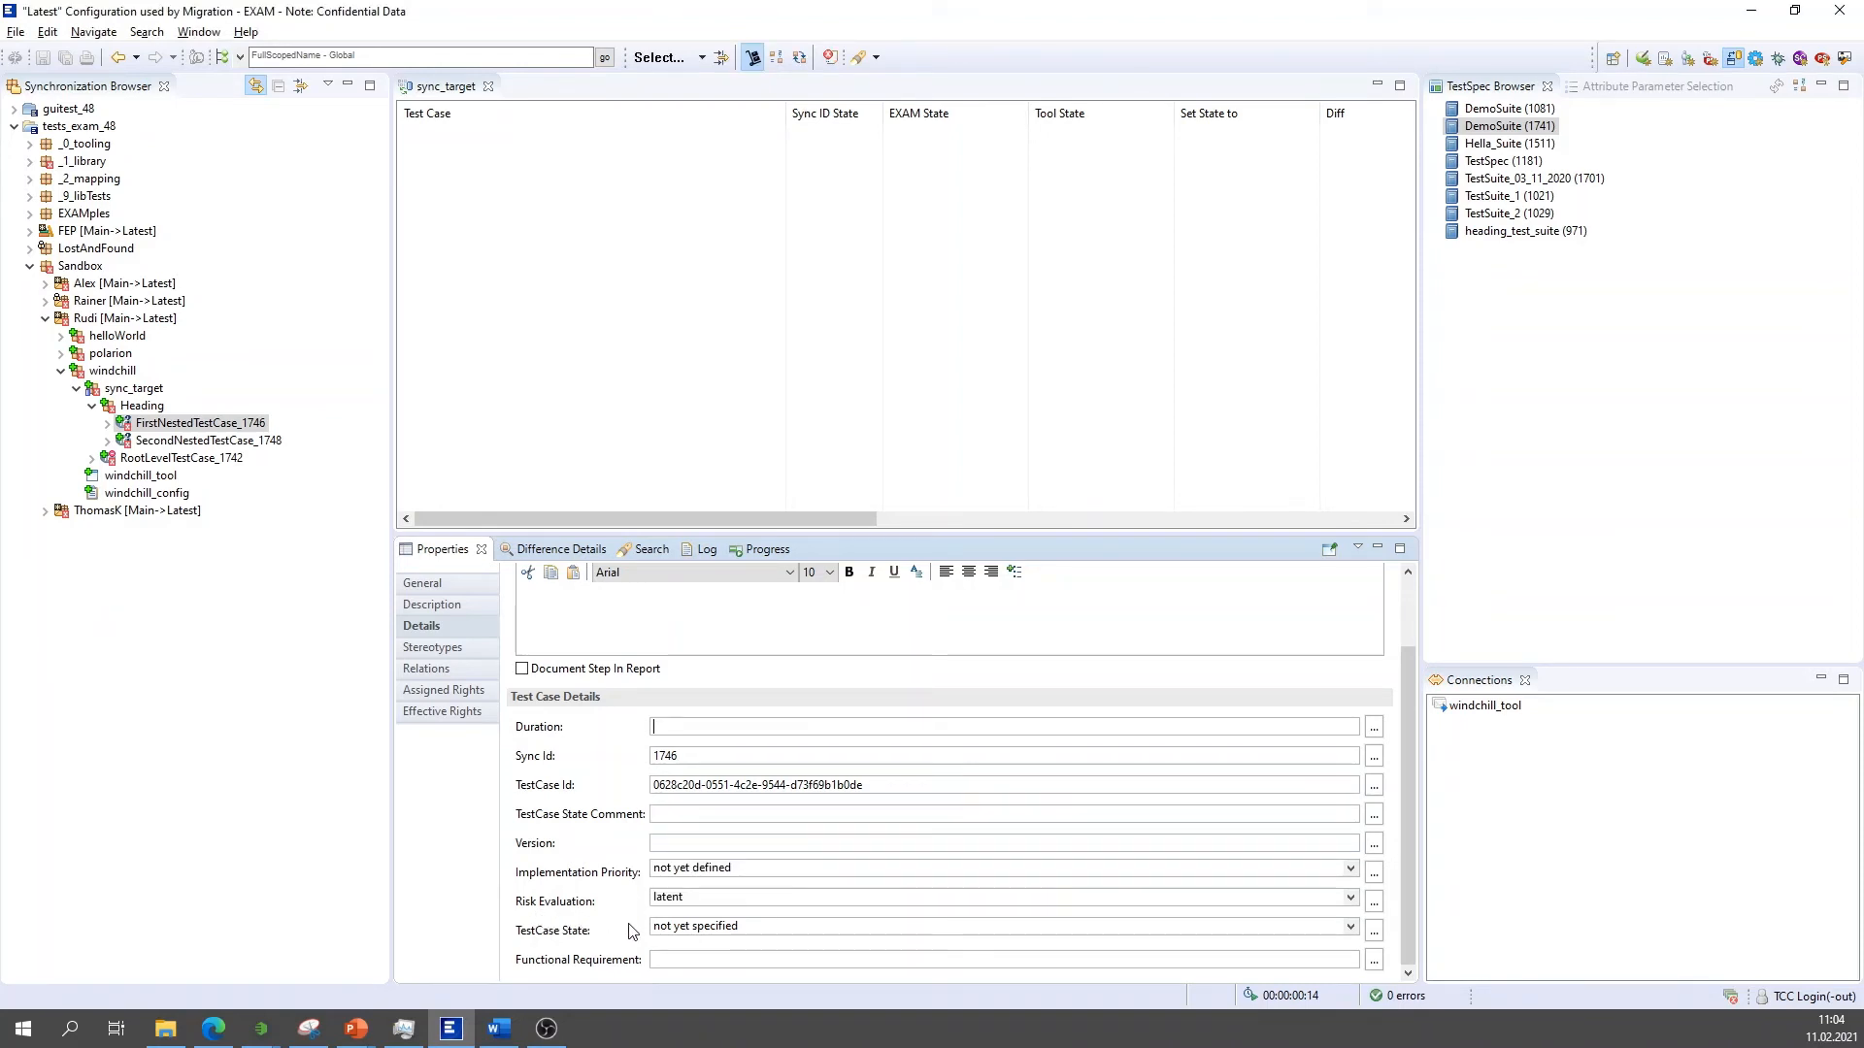
pyautogui.click(142, 405)
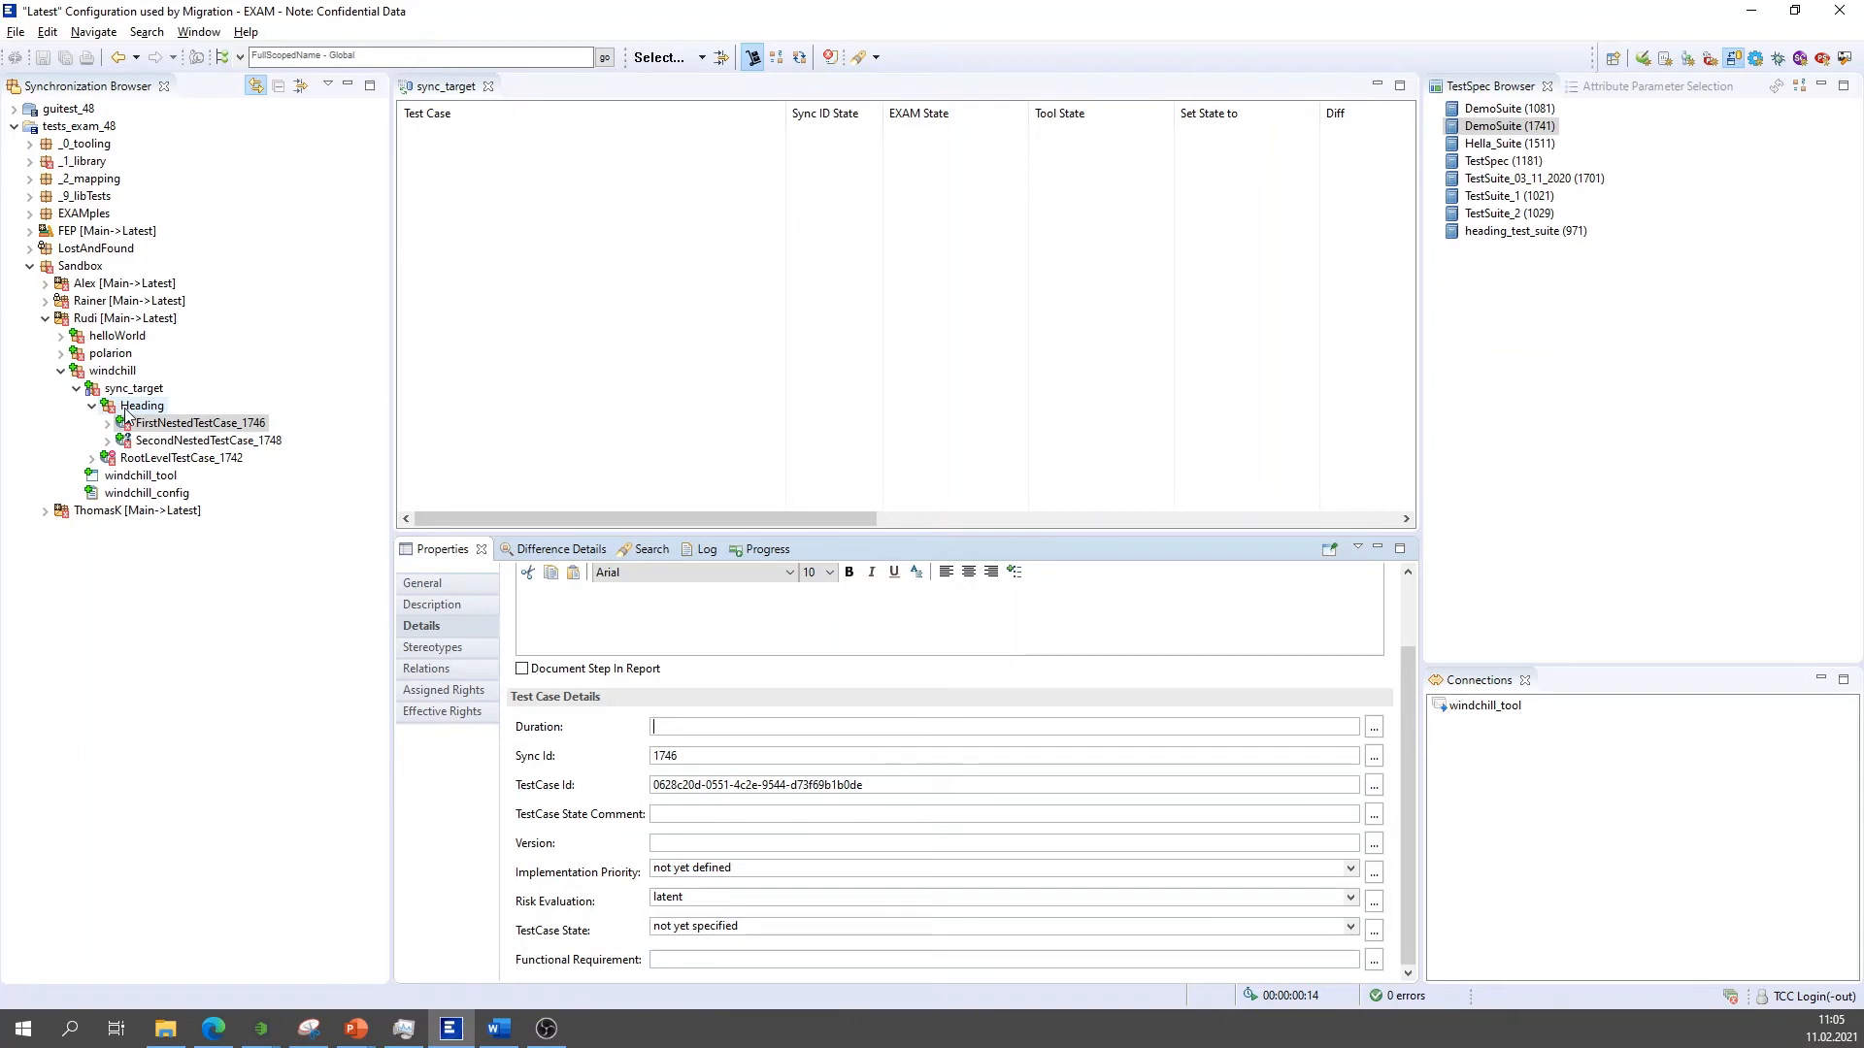
pyautogui.click(200, 421)
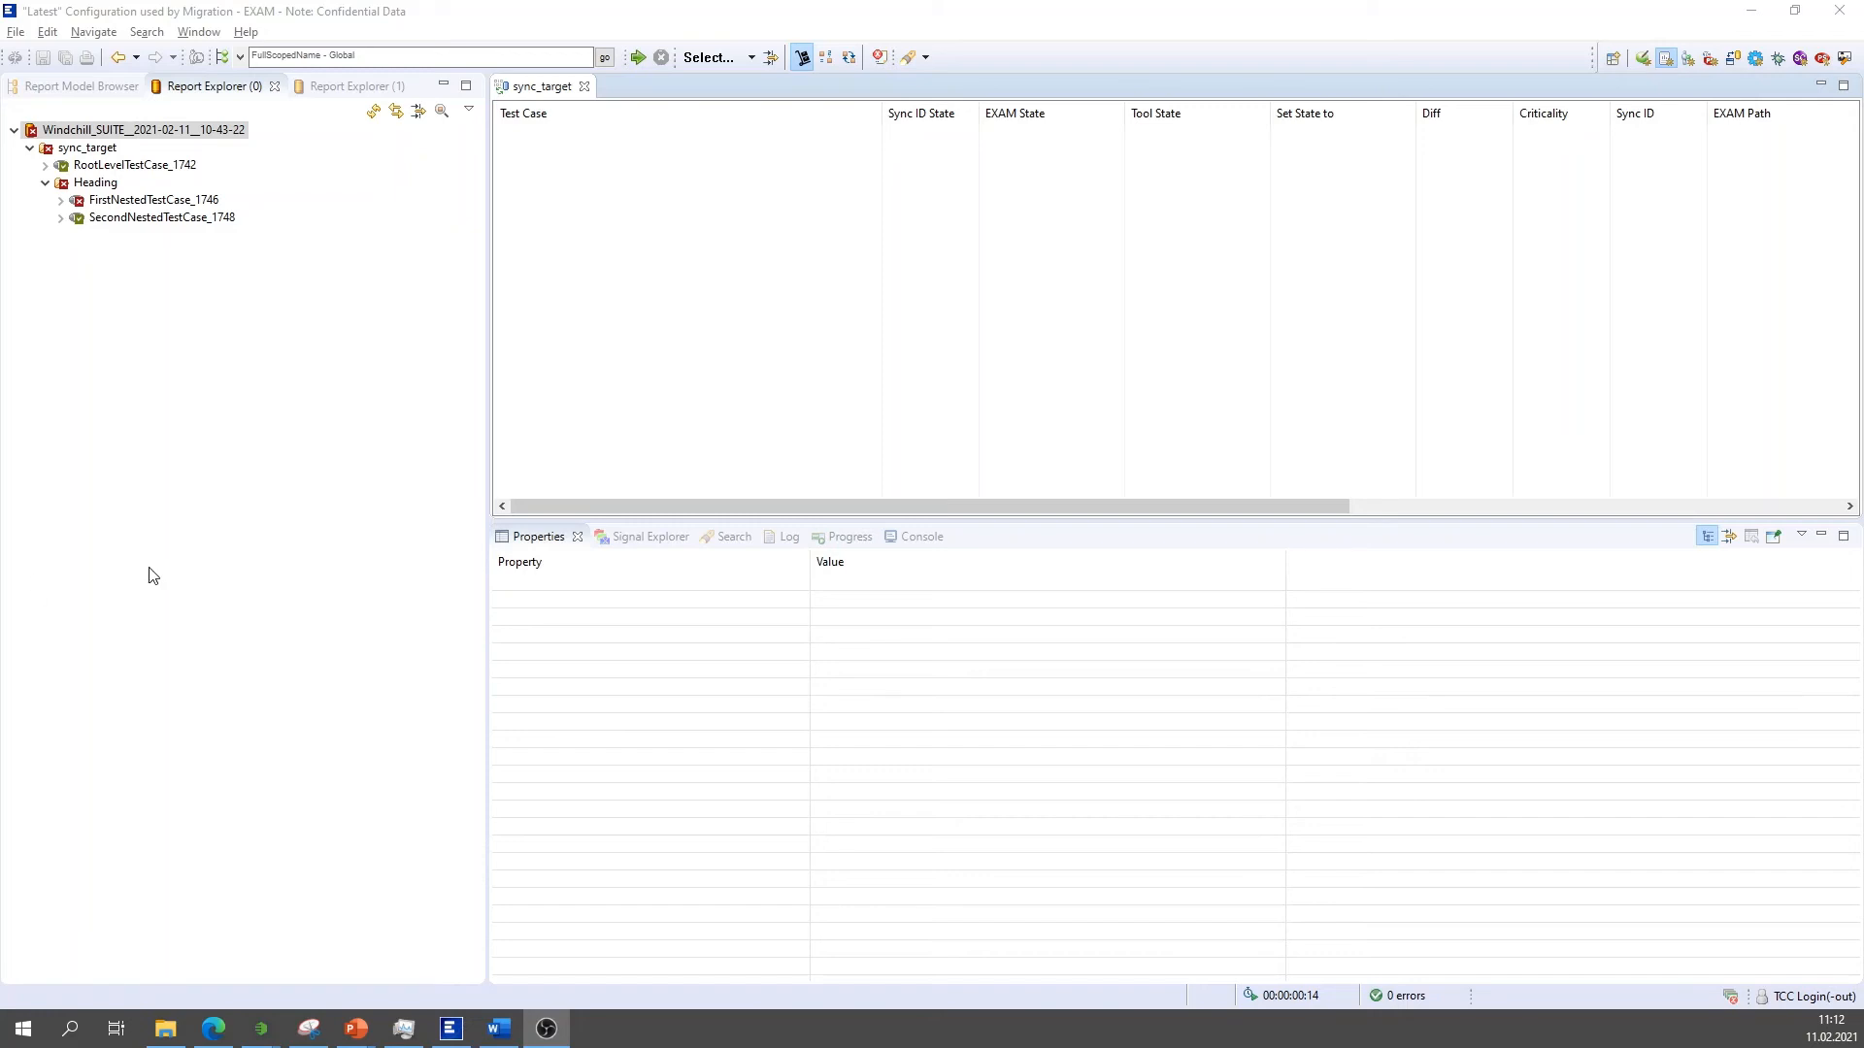
pyautogui.moveTo(184, 101)
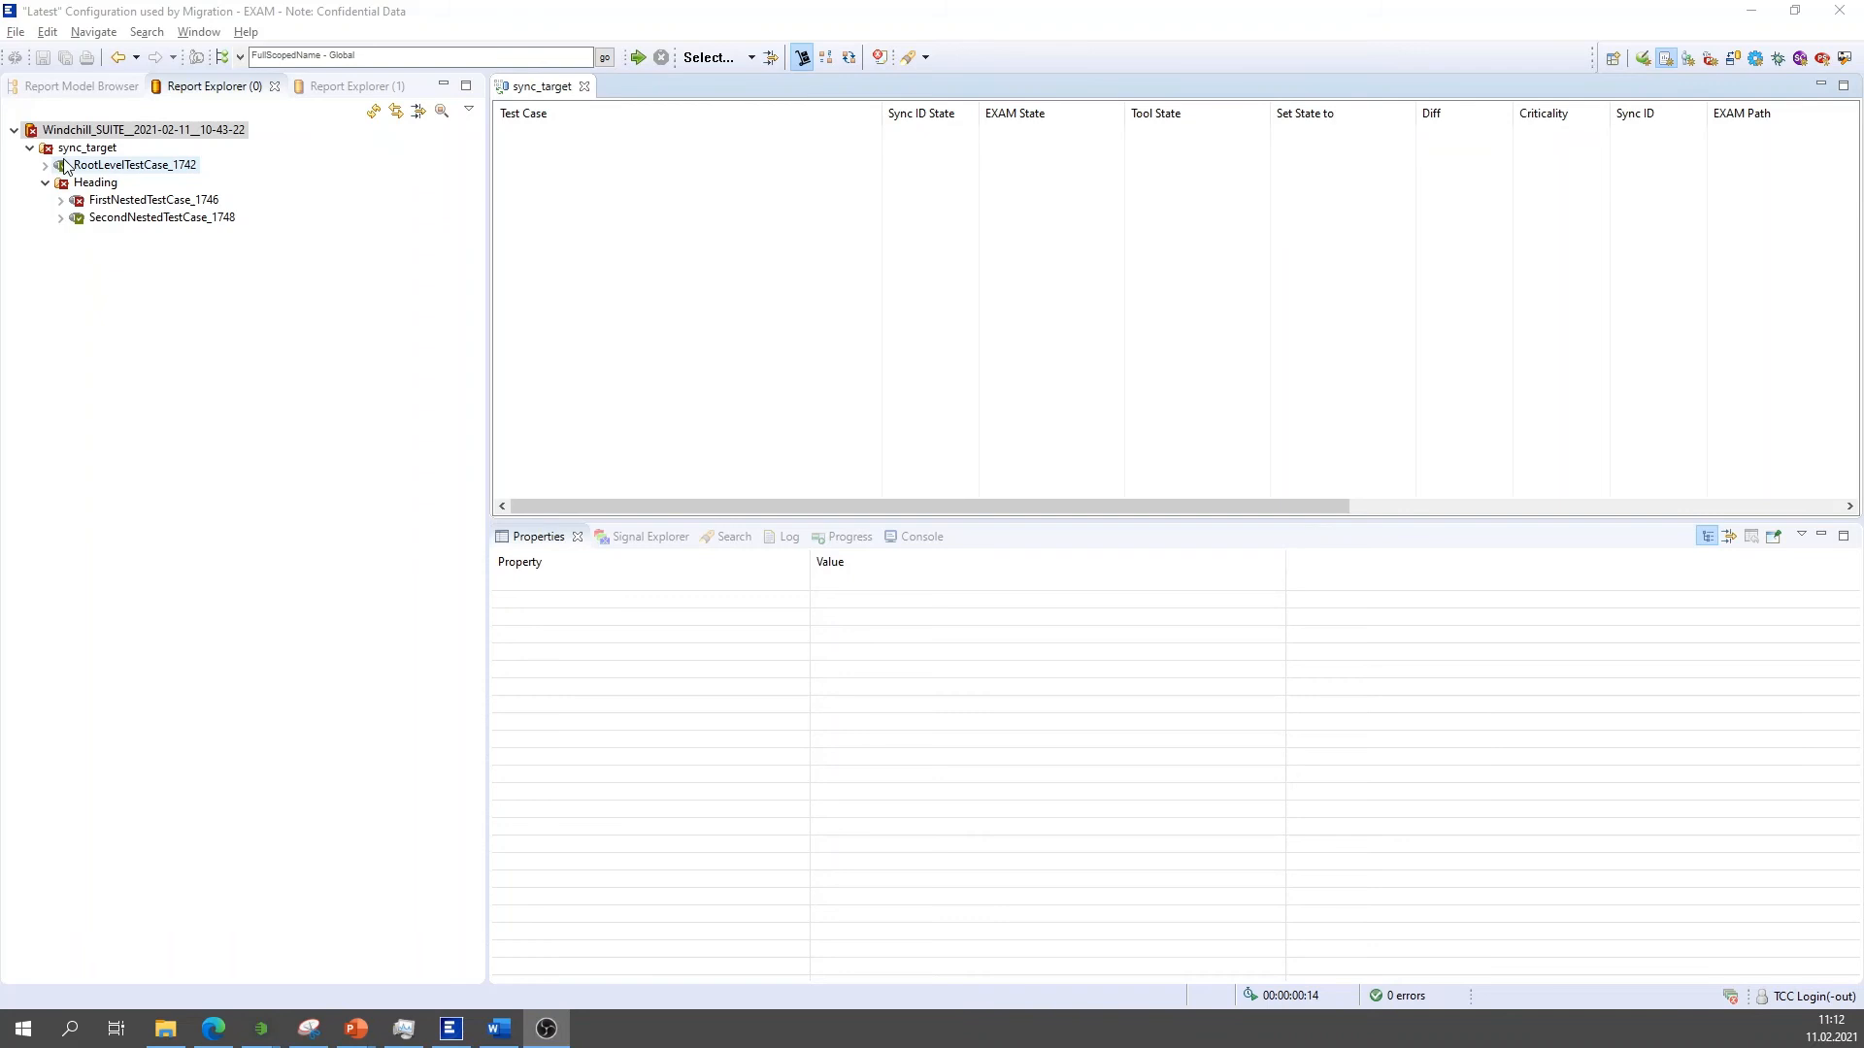
pyautogui.click(93, 183)
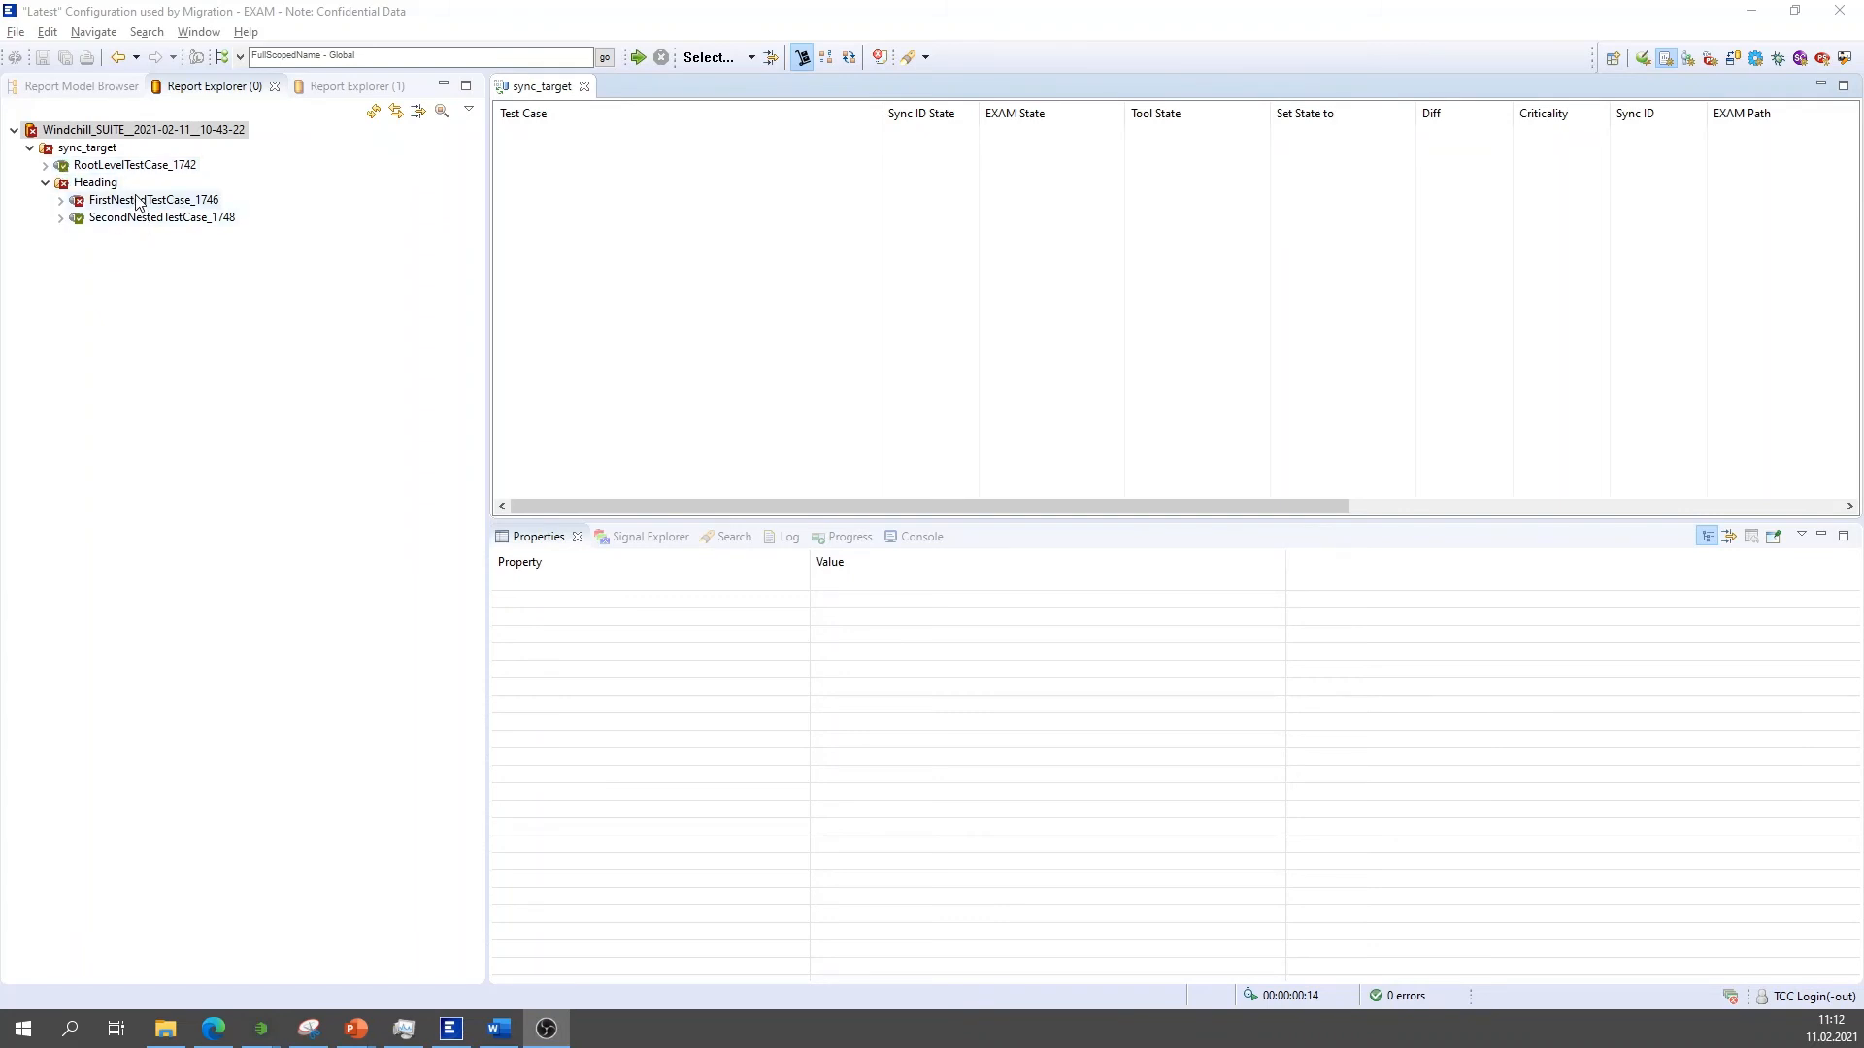
pyautogui.click(140, 128)
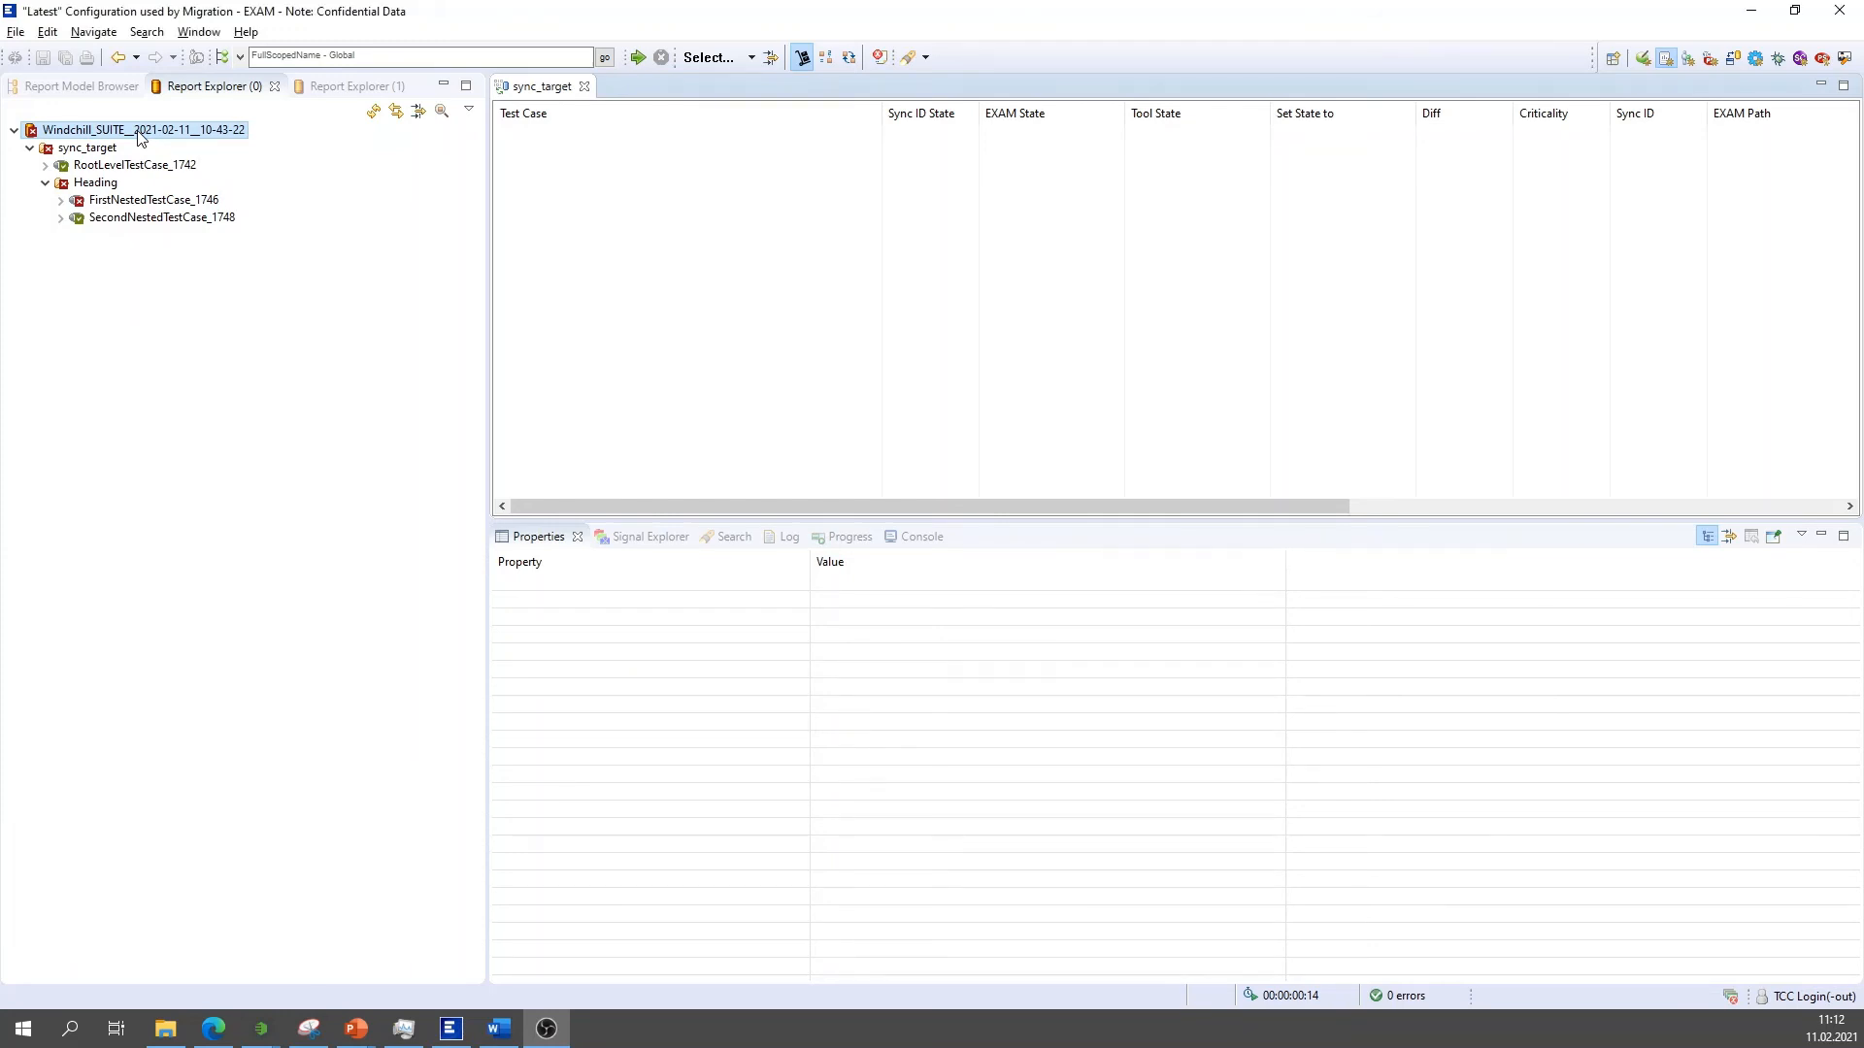
# Start Export report(s) to ALM for the suite report and choose windchill_tool as the specification tool.
pyautogui.rightClick(140, 130)
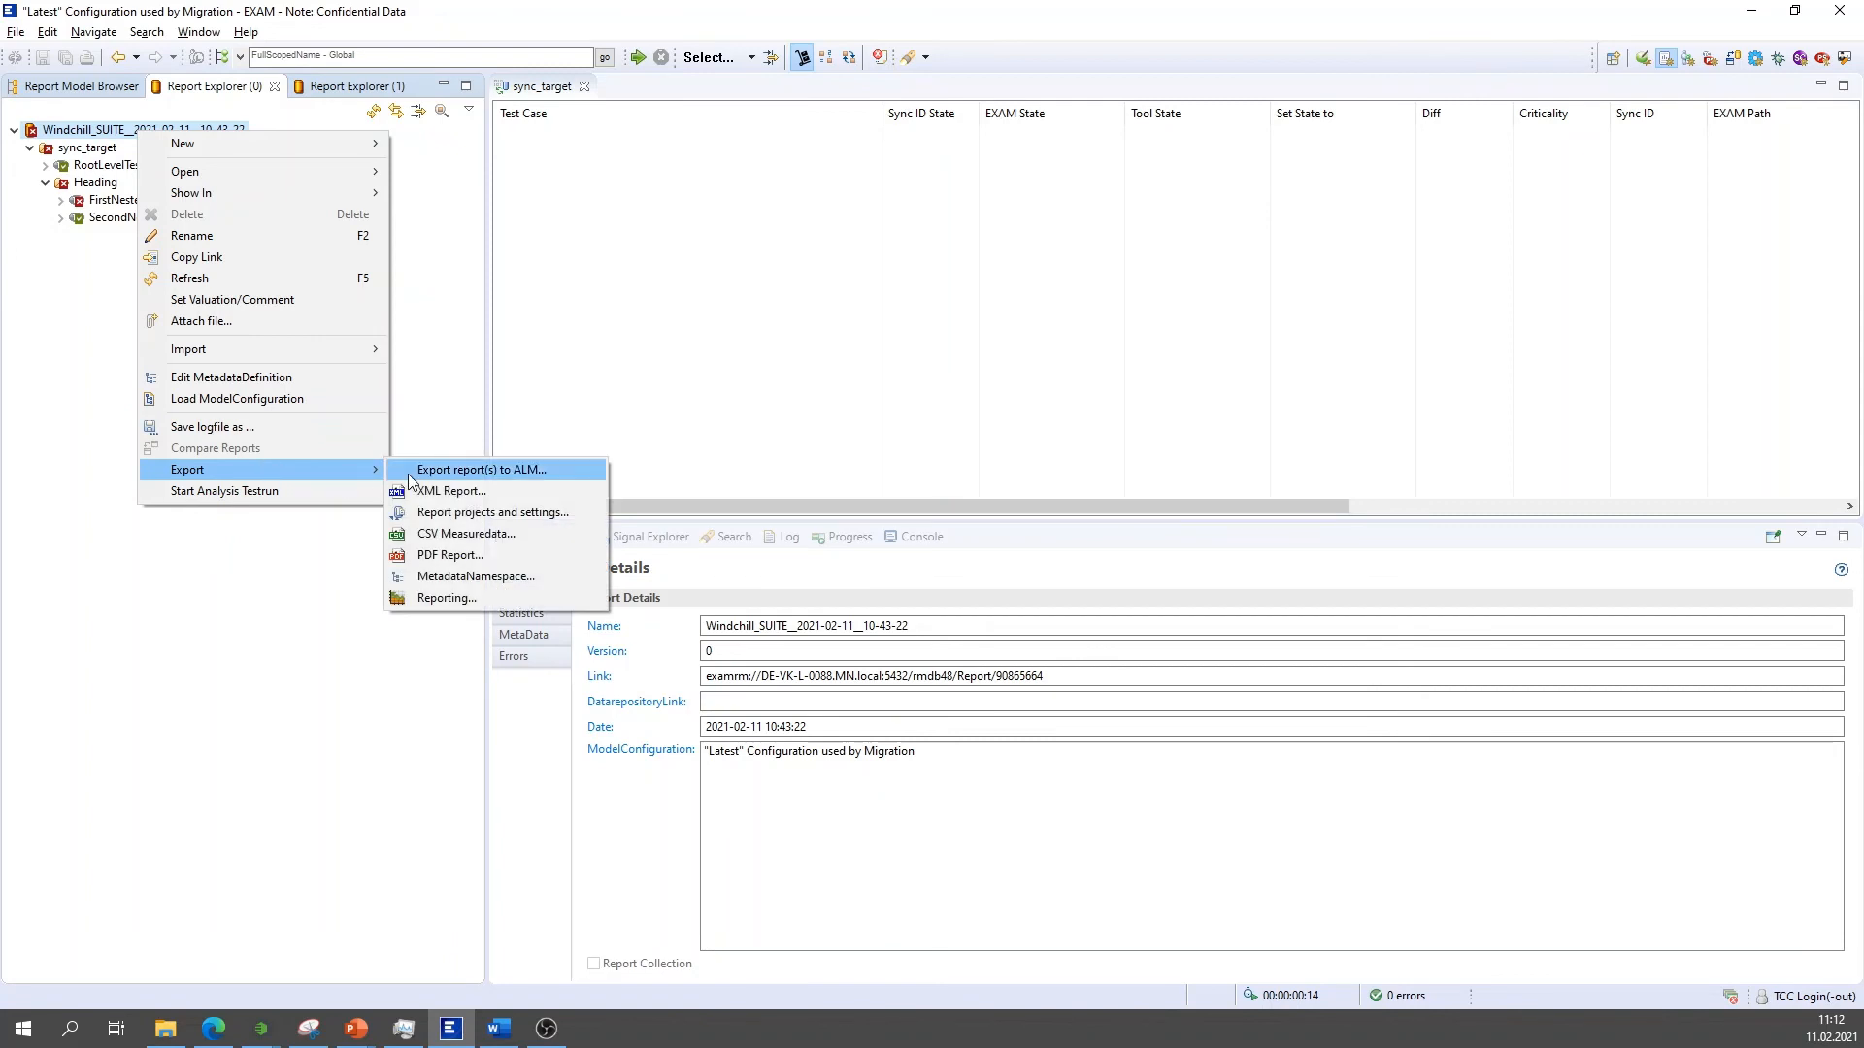
pyautogui.click(479, 470)
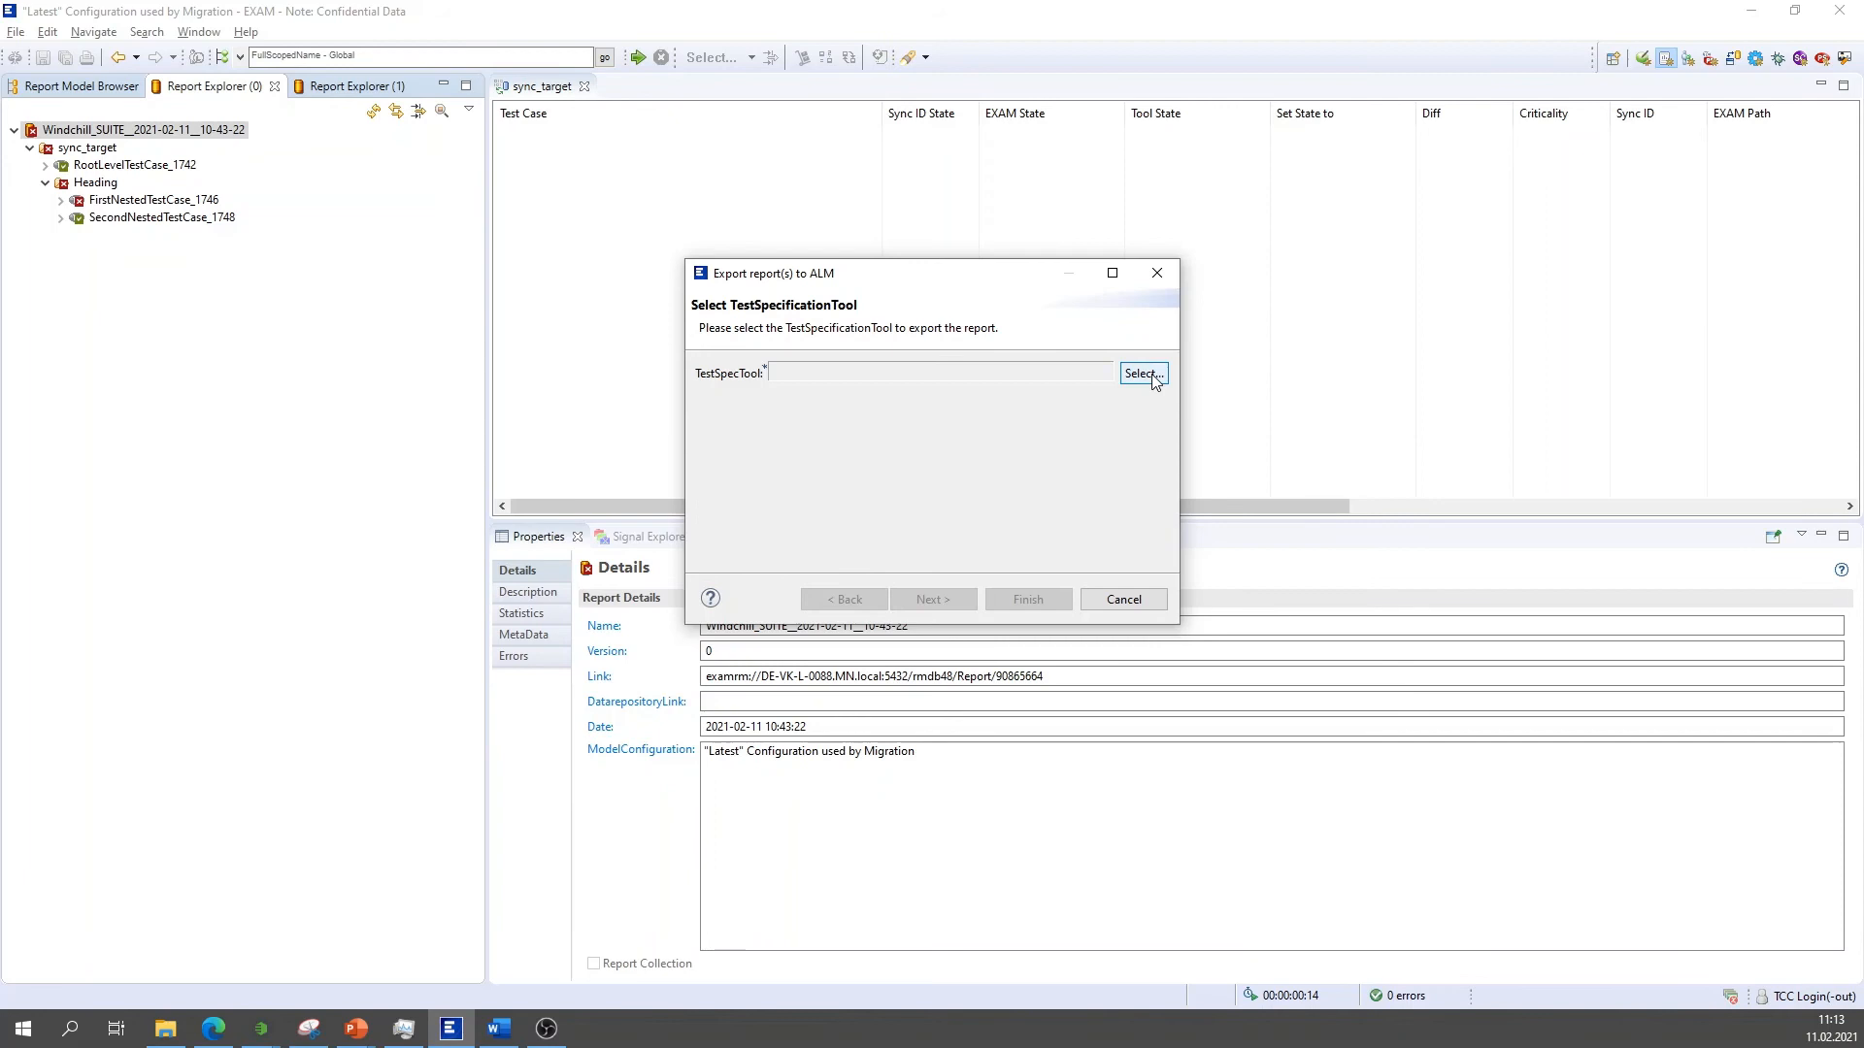
pyautogui.click(1140, 373)
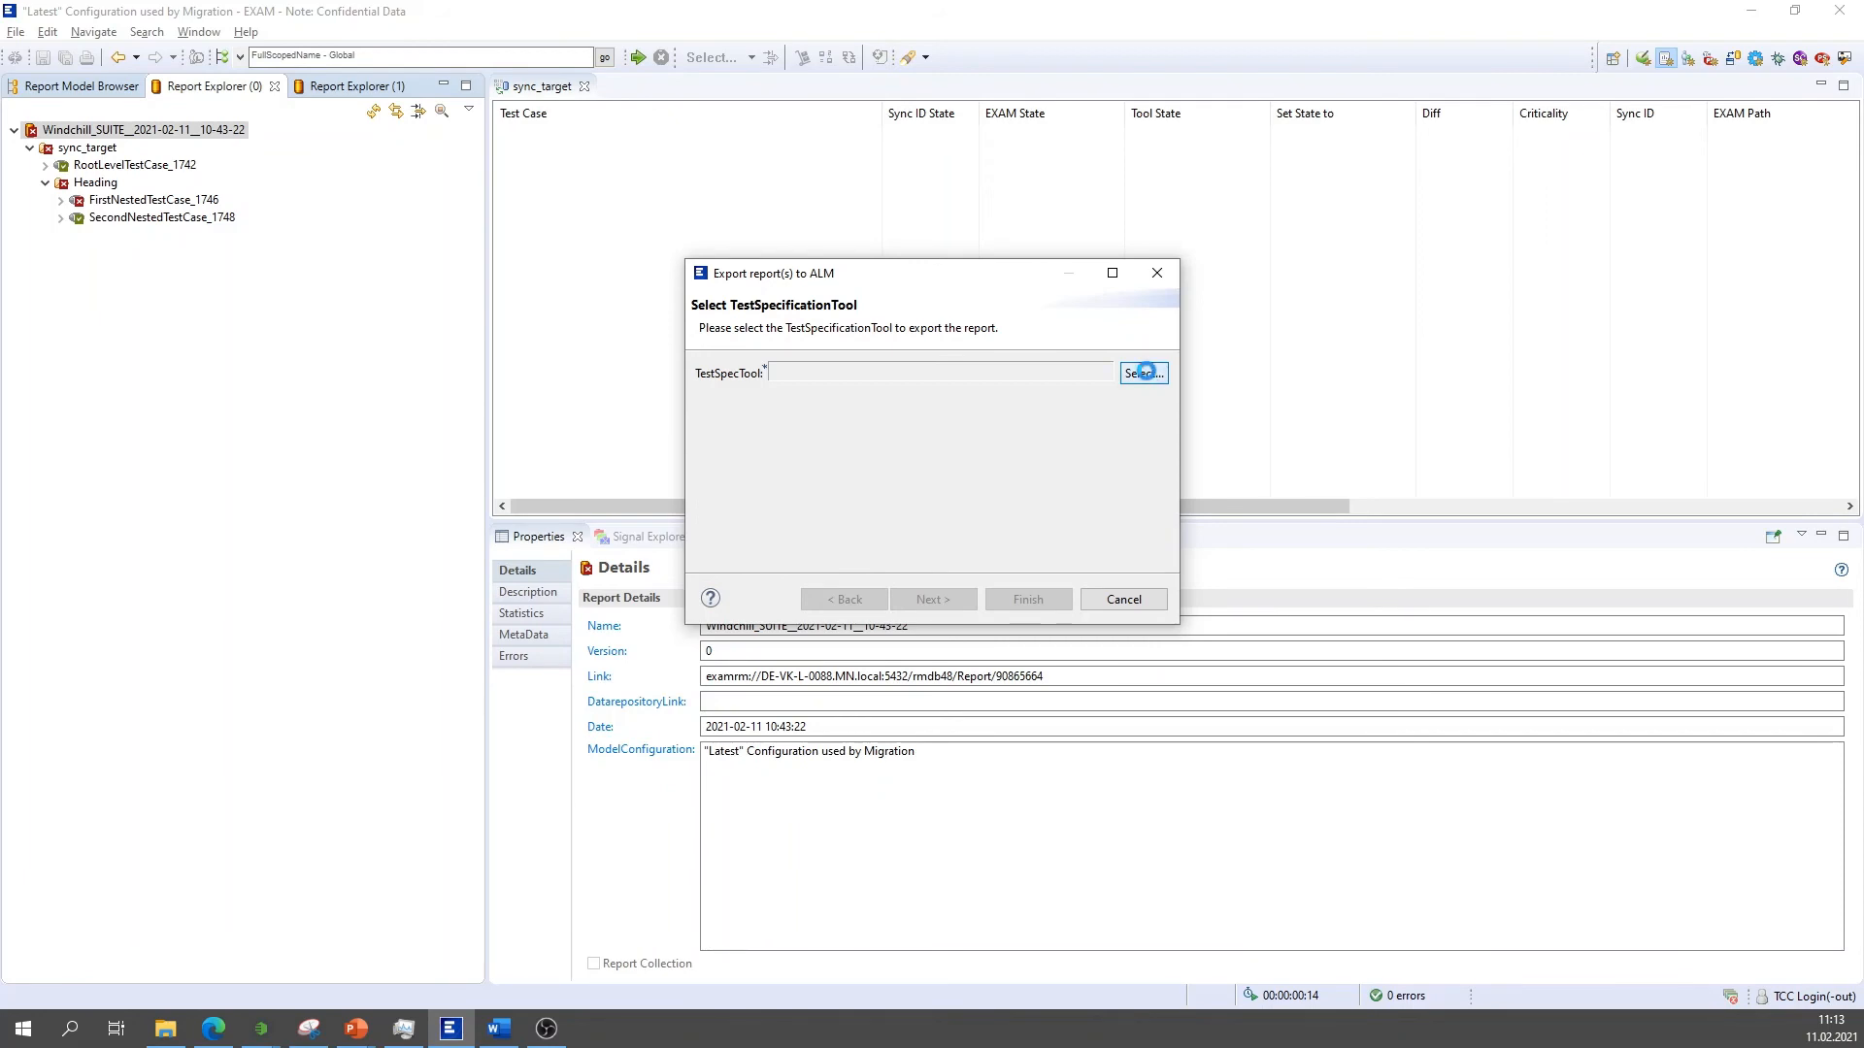
pyautogui.click(1142, 373)
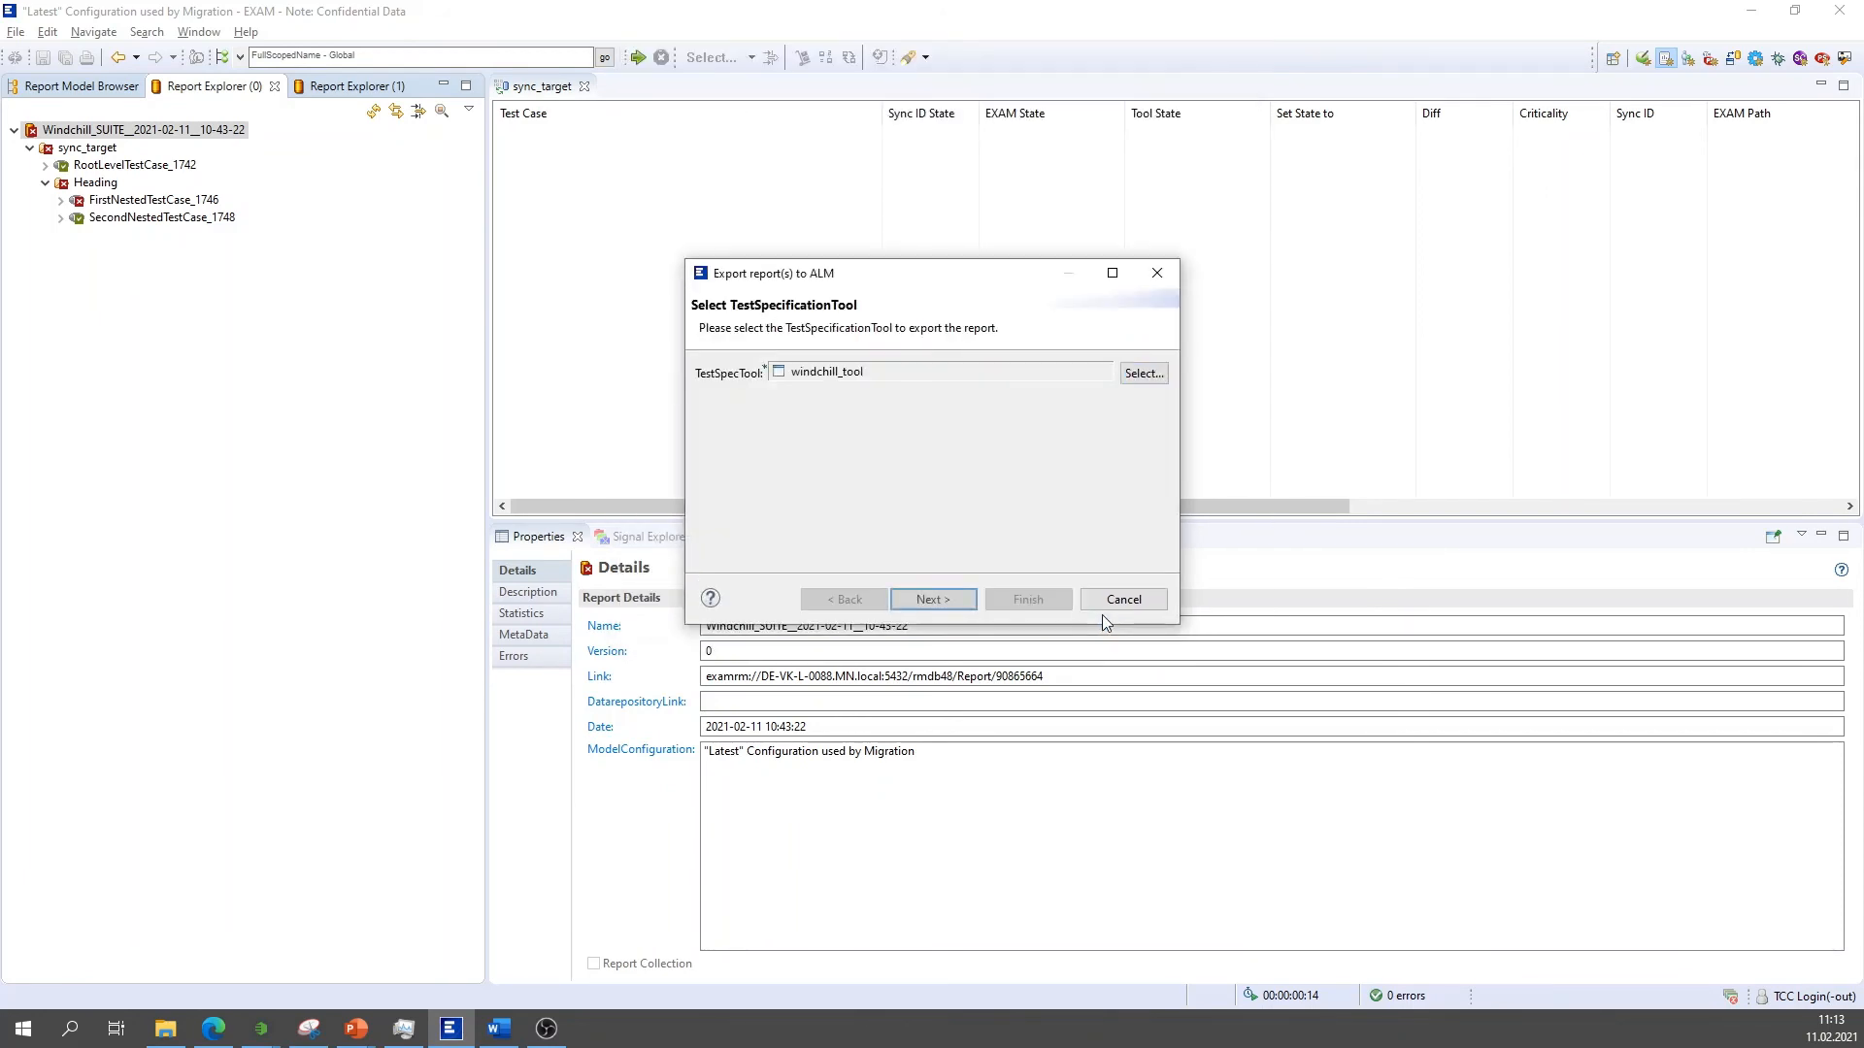
# Target the Sandbox project's DemoSession (ID: 1750) and finish exporting the suite report to Windchill.
pyautogui.click(934, 598)
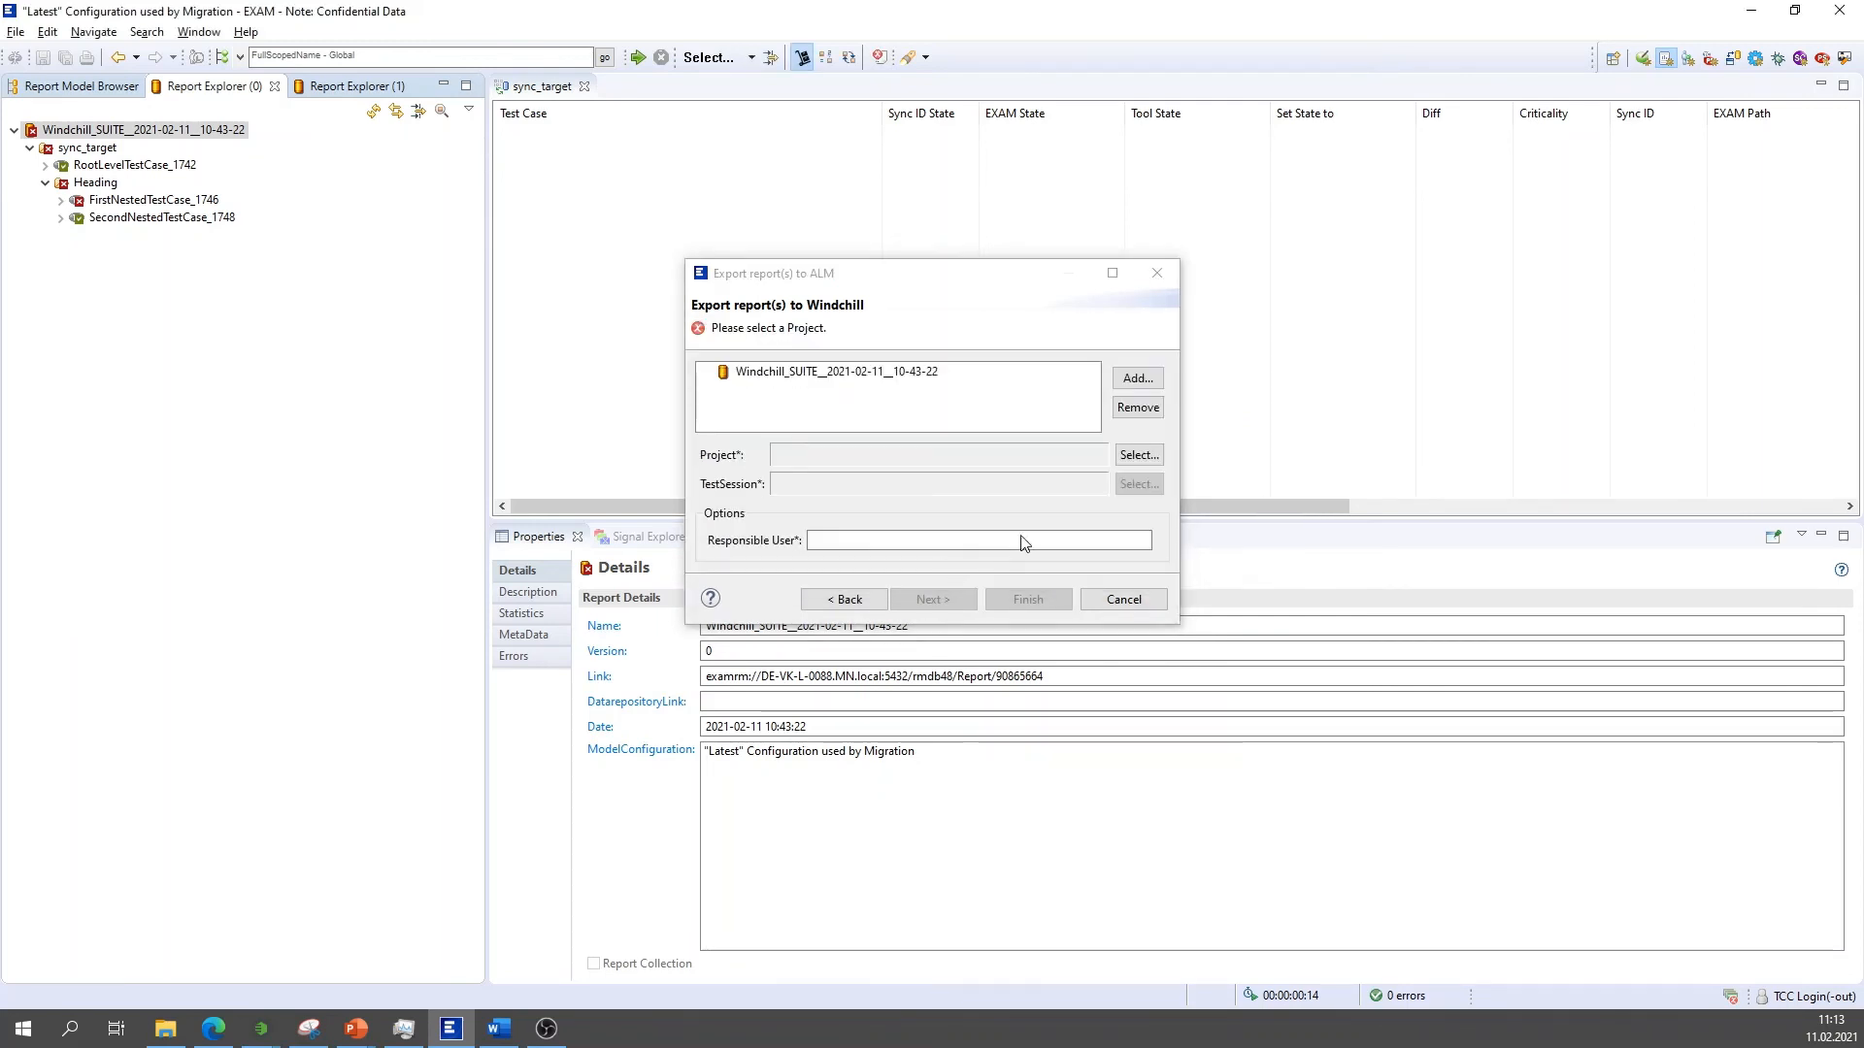
pyautogui.click(1135, 454)
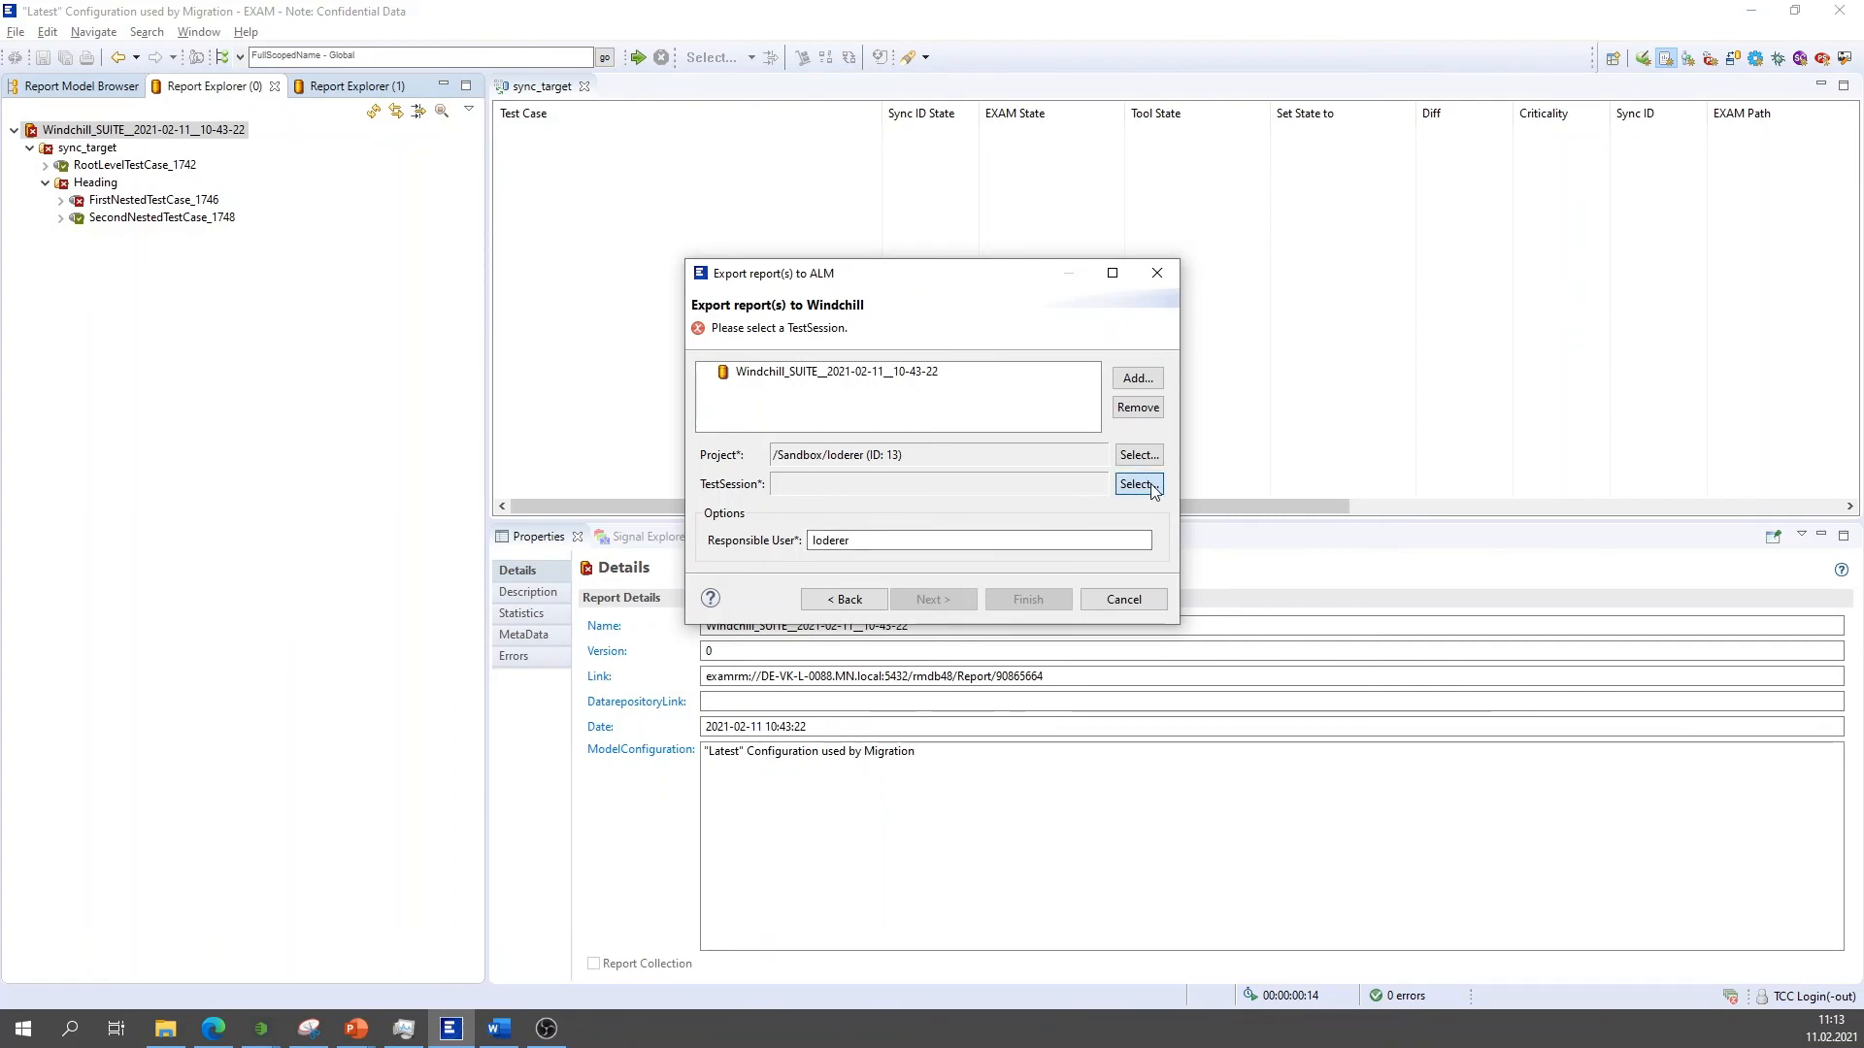
pyautogui.click(1136, 484)
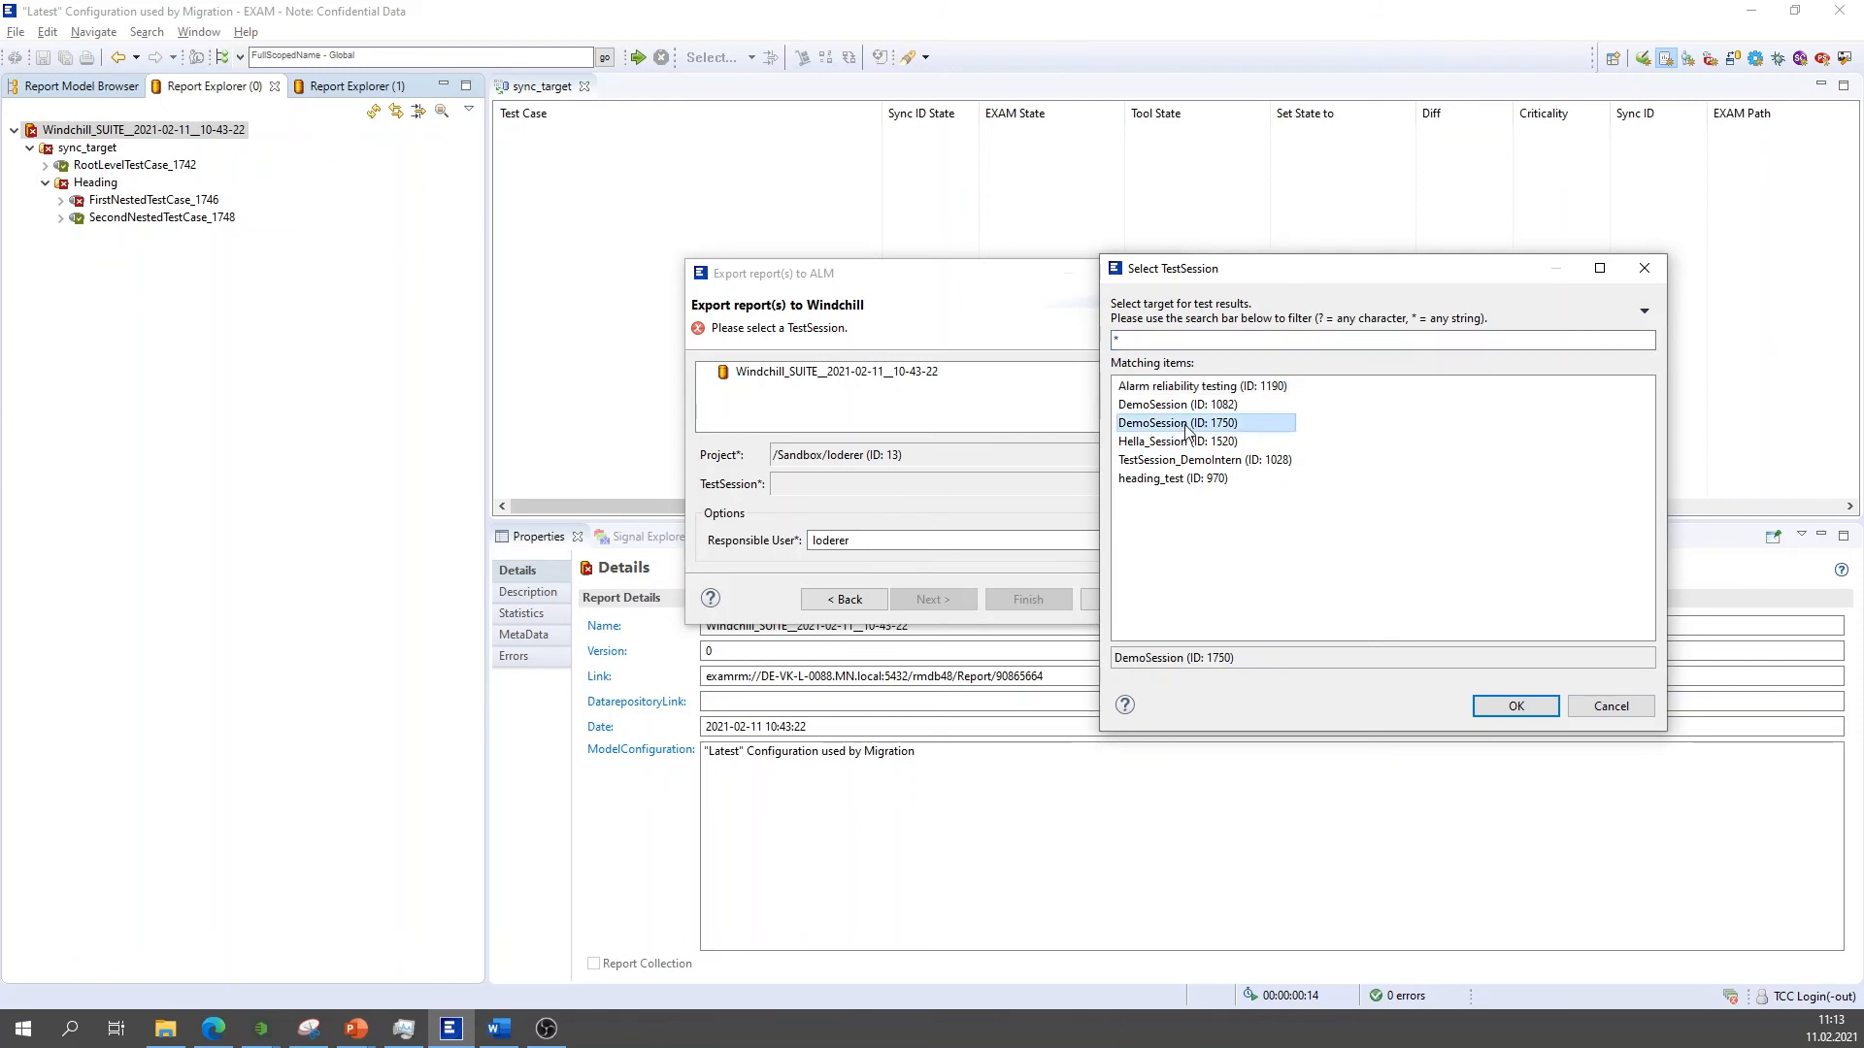
pyautogui.click(1515, 706)
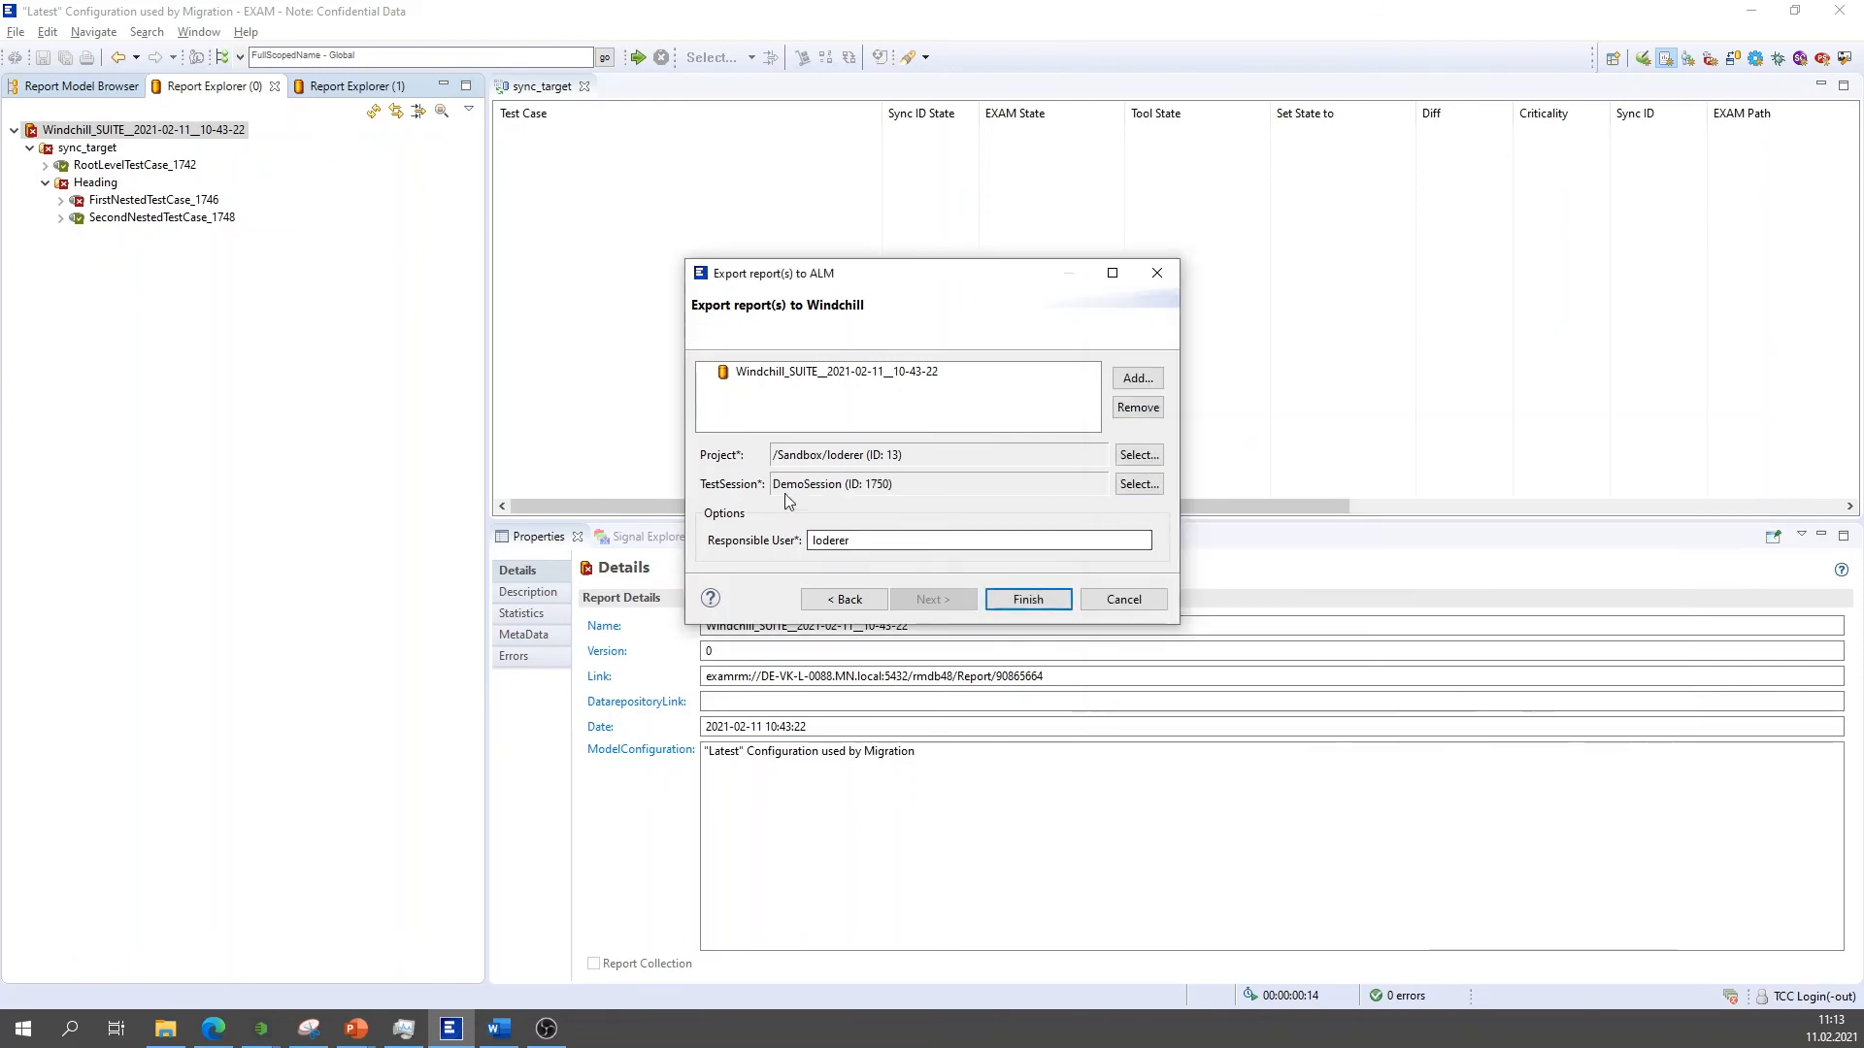
pyautogui.moveTo(773, 272); pyautogui.dragTo(732, 208)
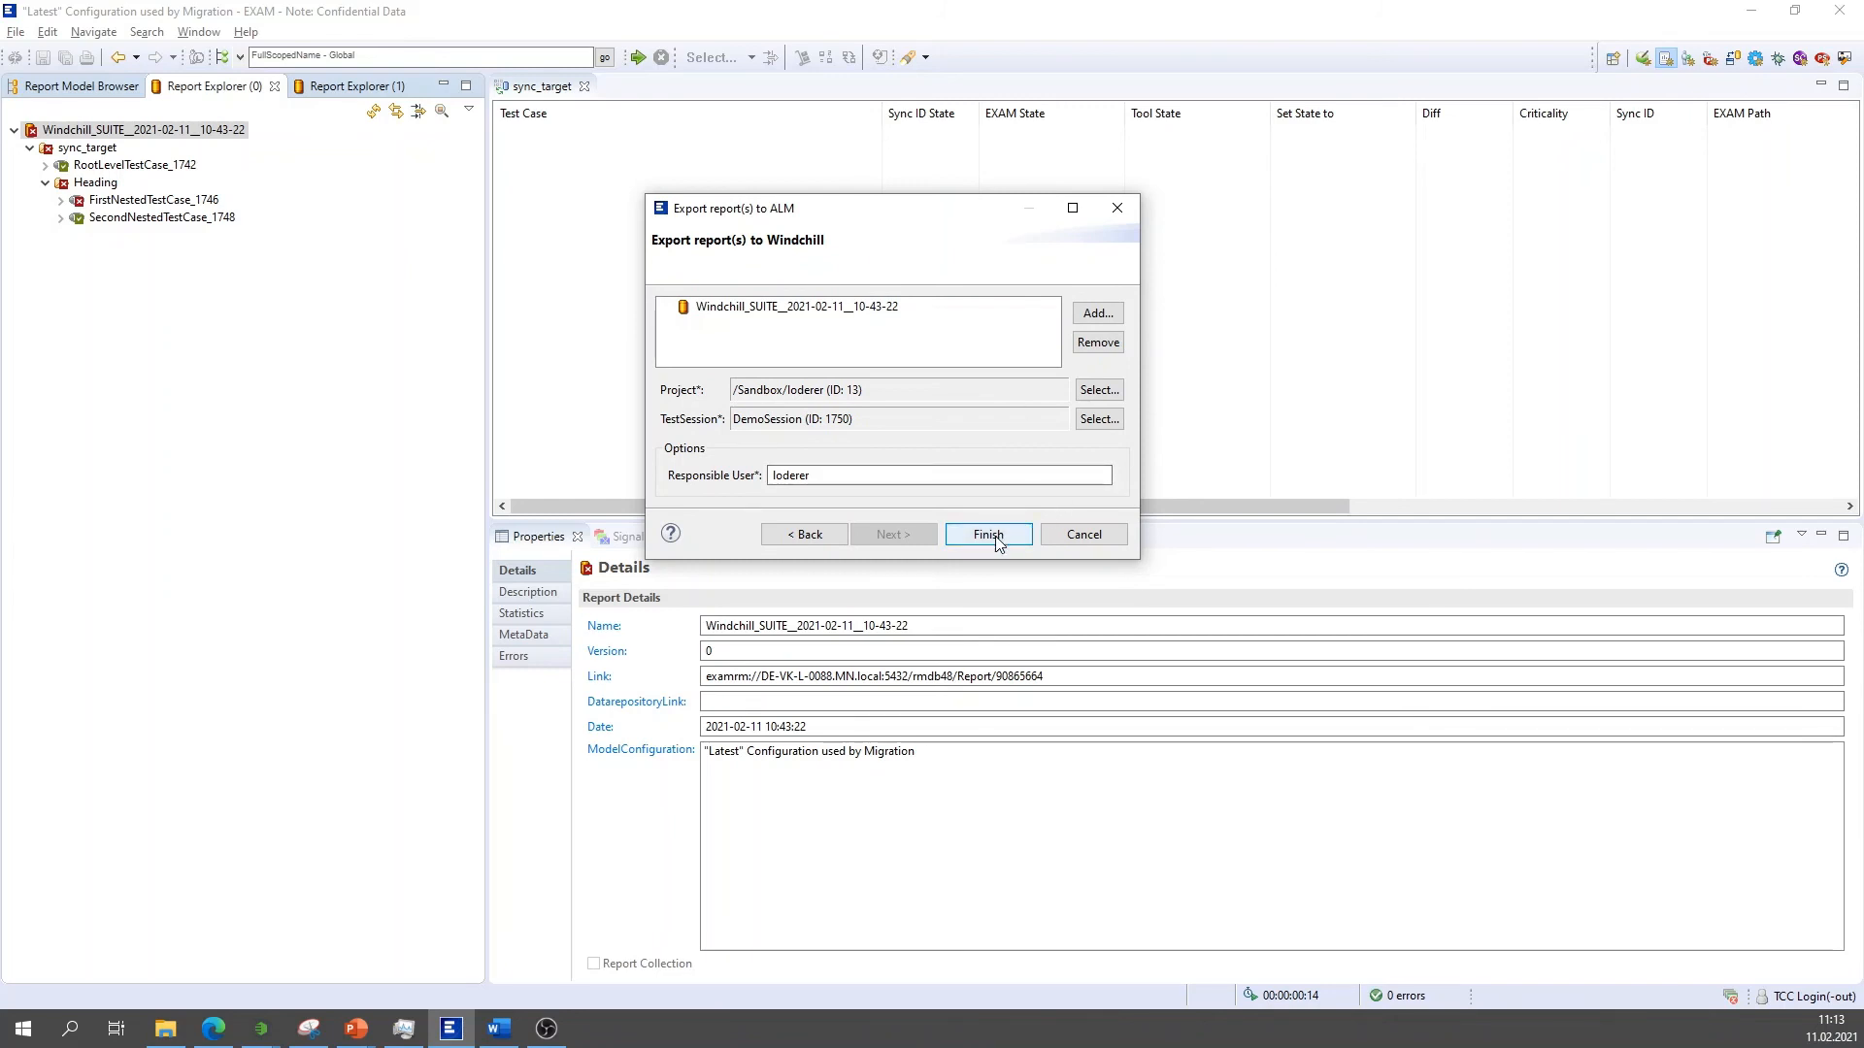
pyautogui.click(986, 534)
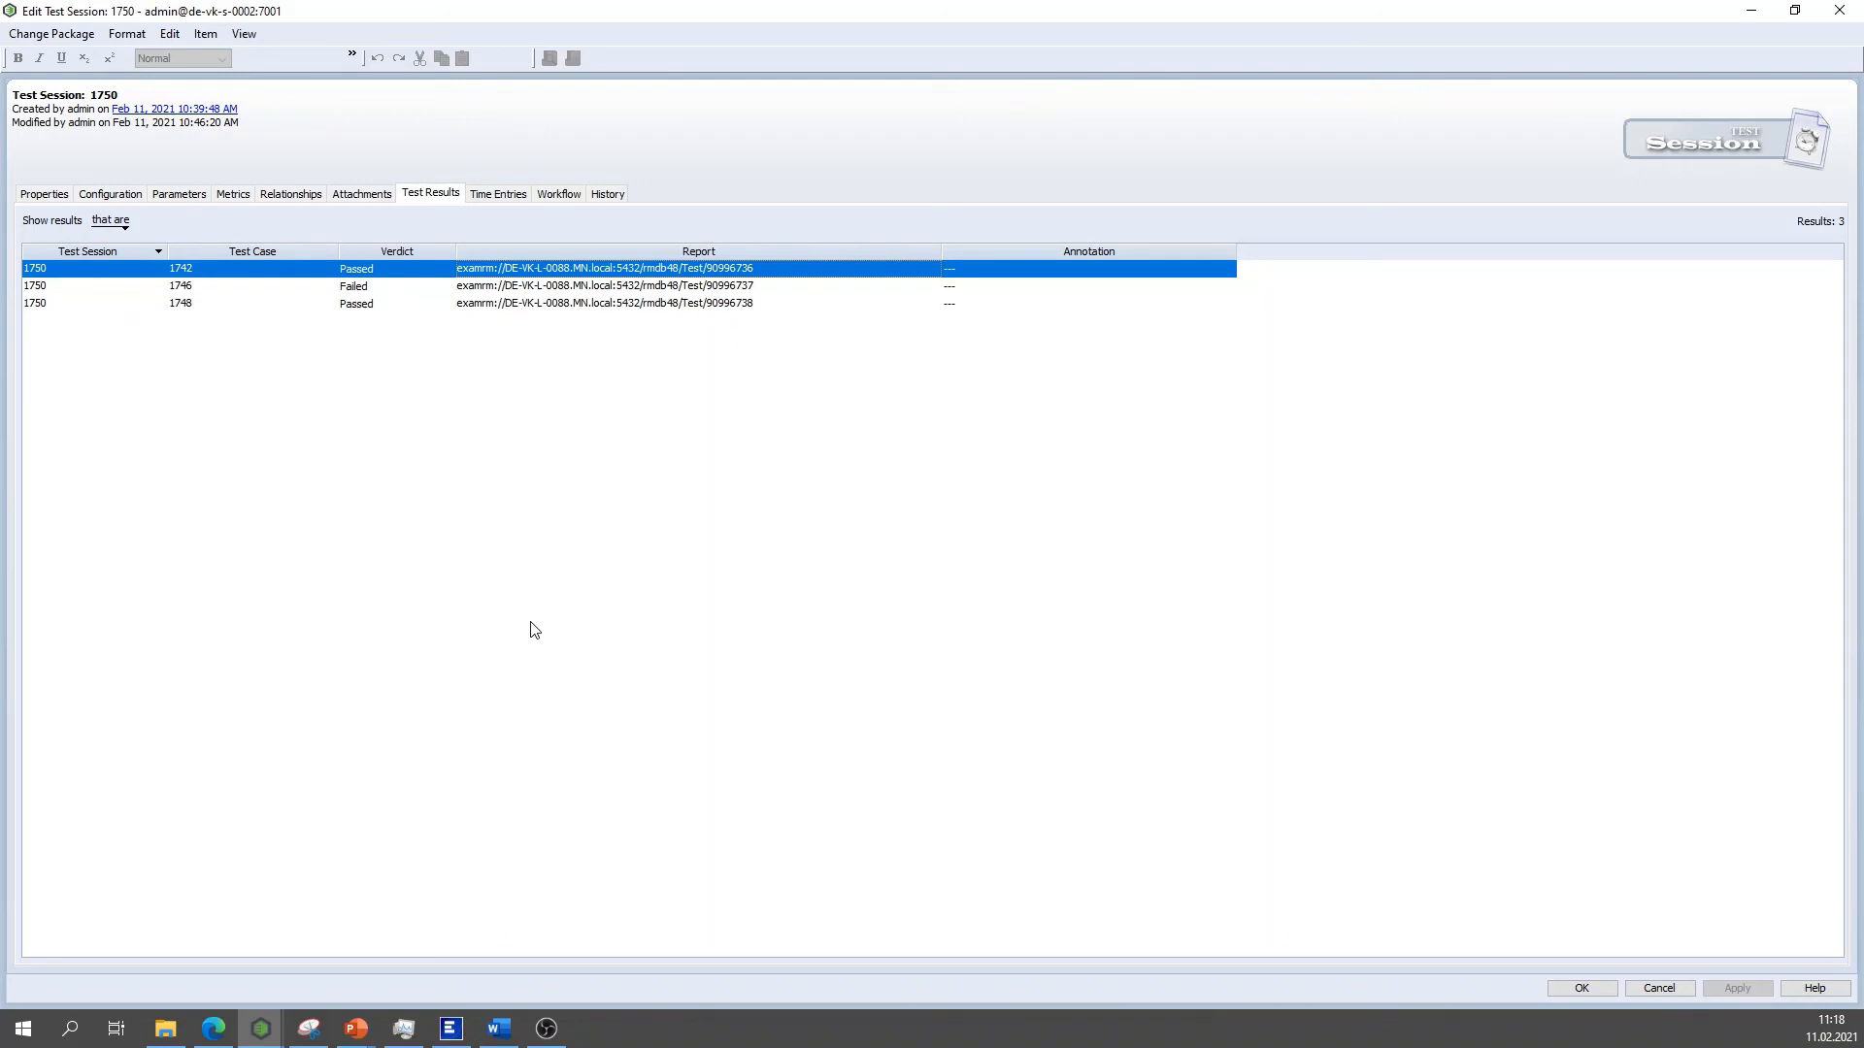
pyautogui.moveTo(448, 340)
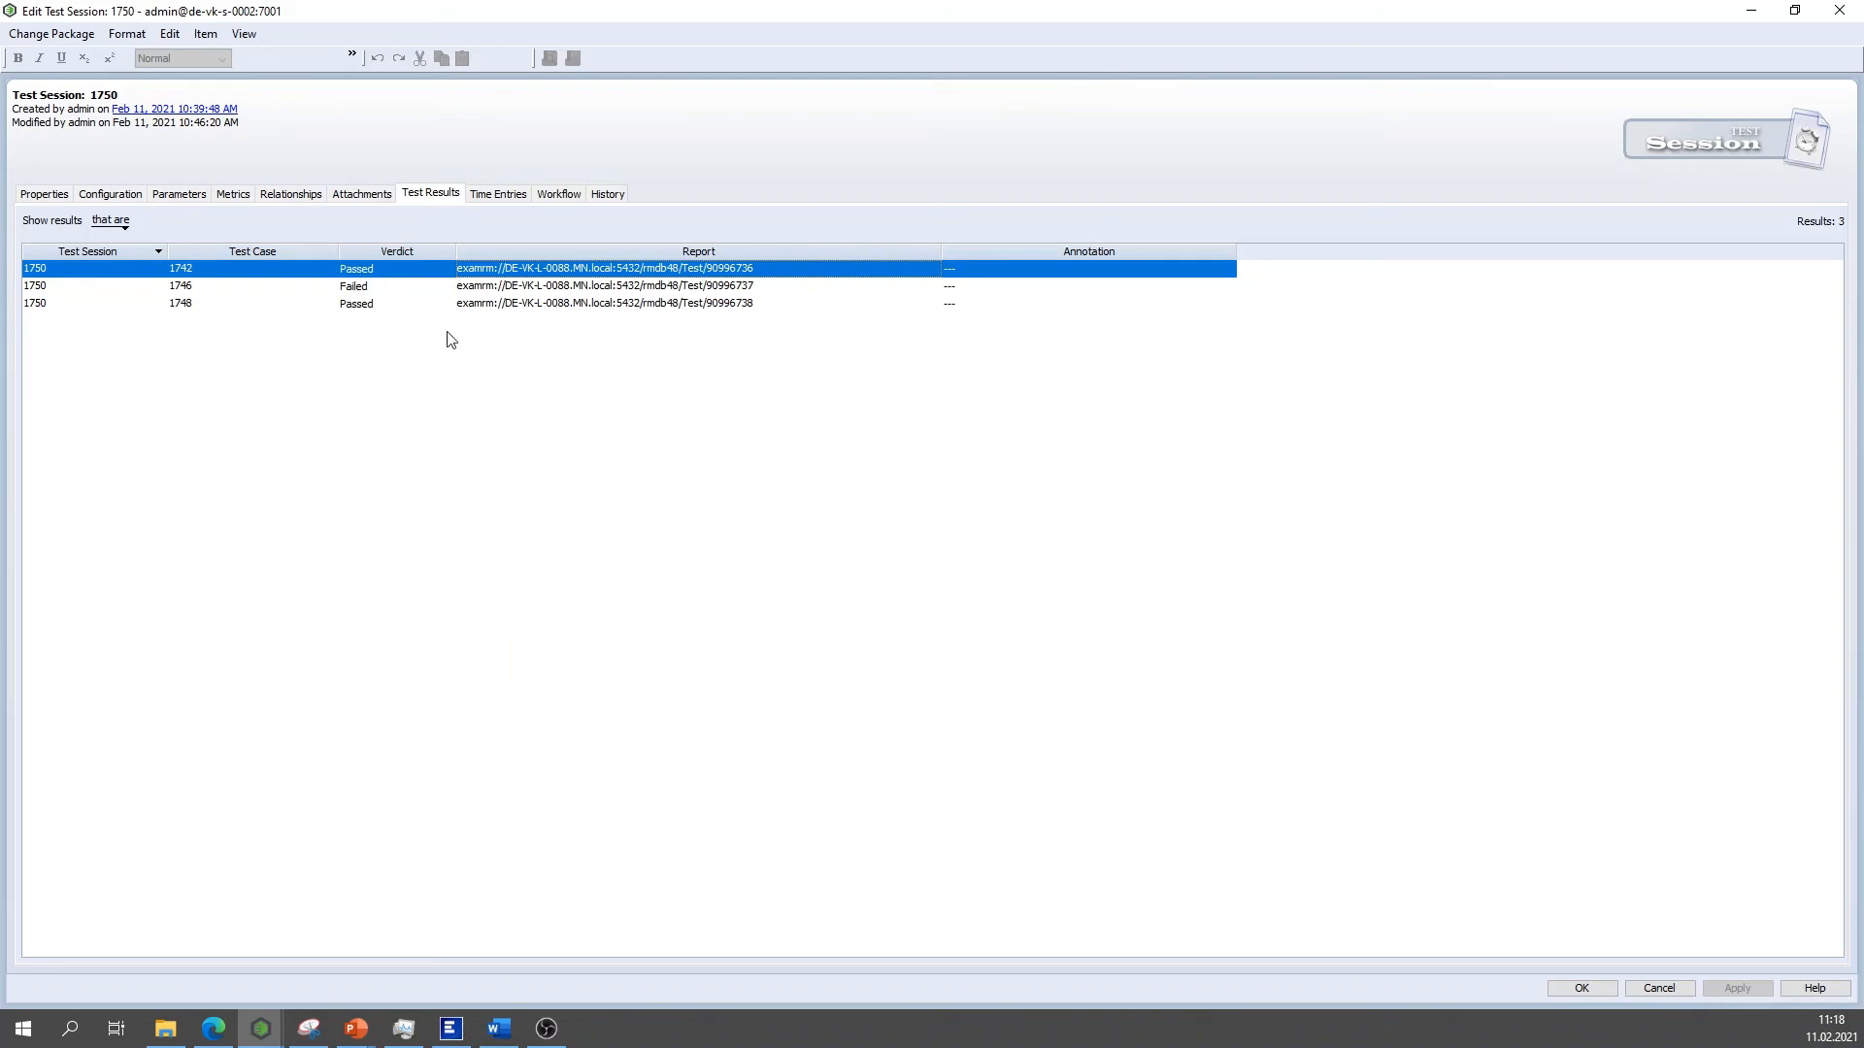
pyautogui.moveTo(39, 125)
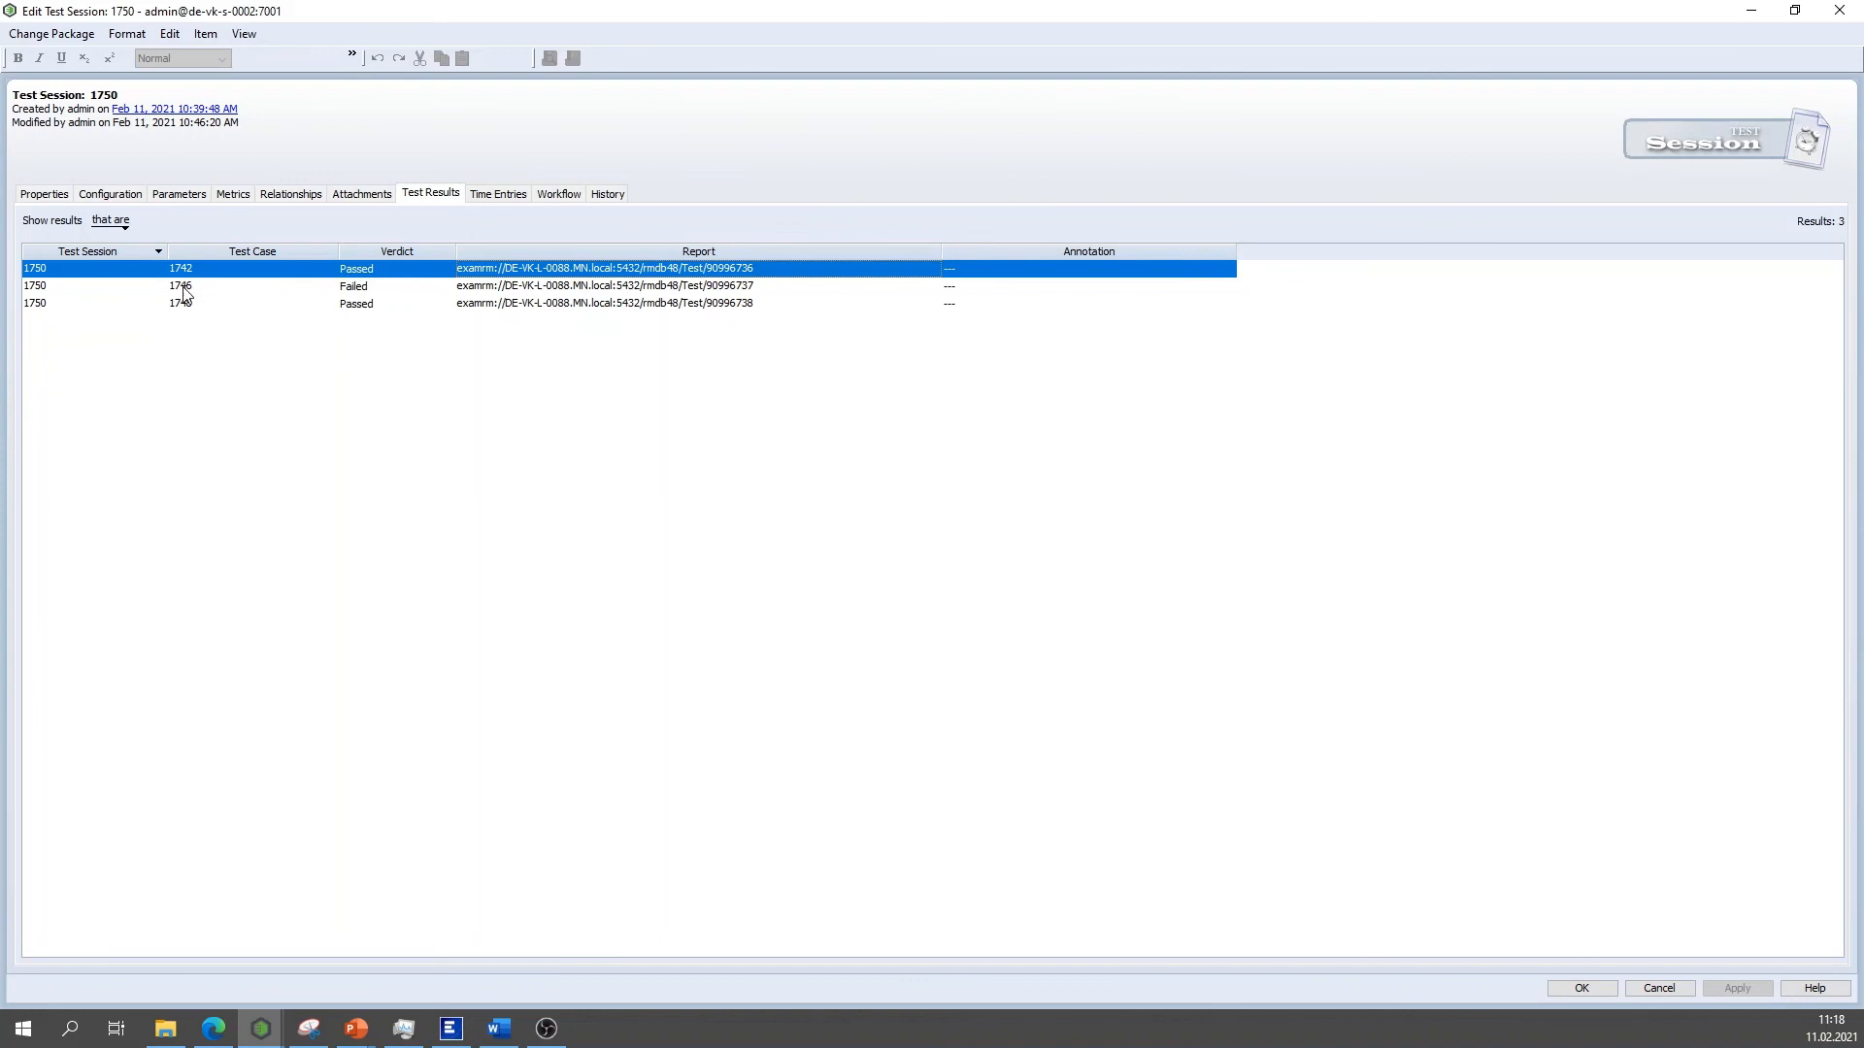
pyautogui.moveTo(128, 276)
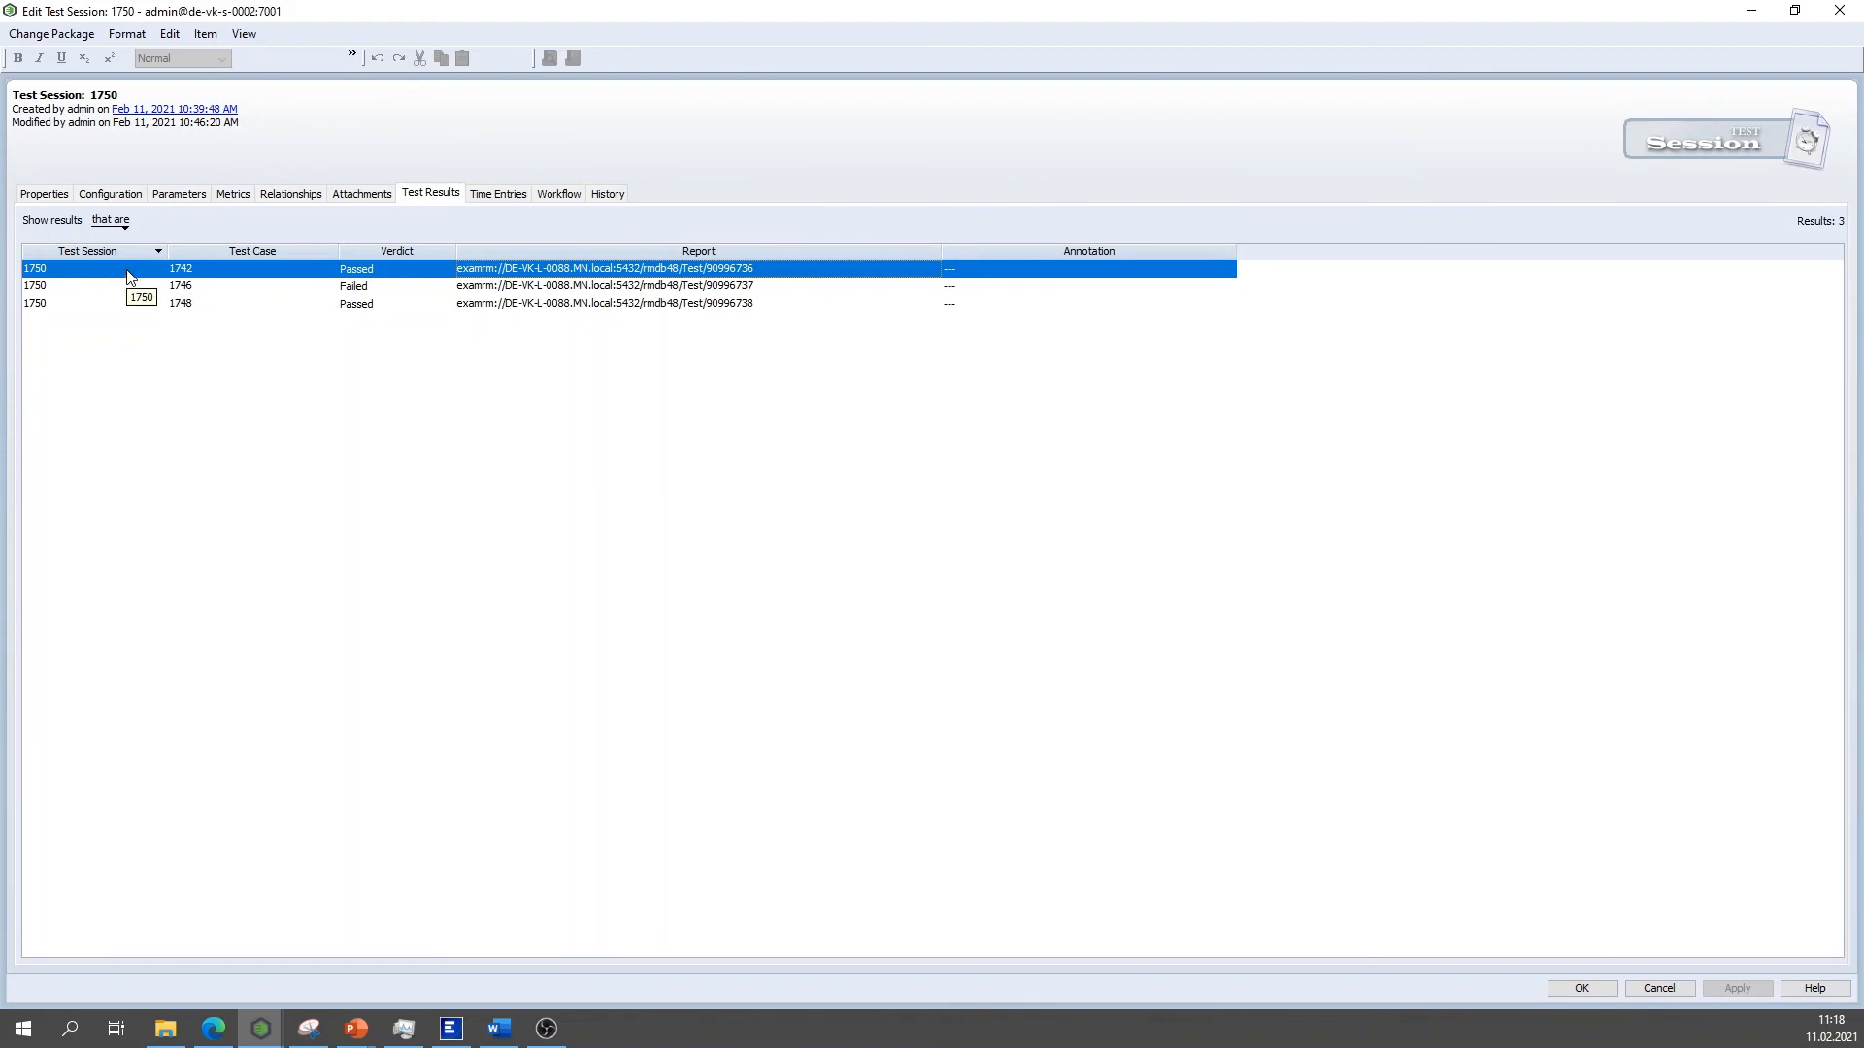
pyautogui.moveTo(146, 324)
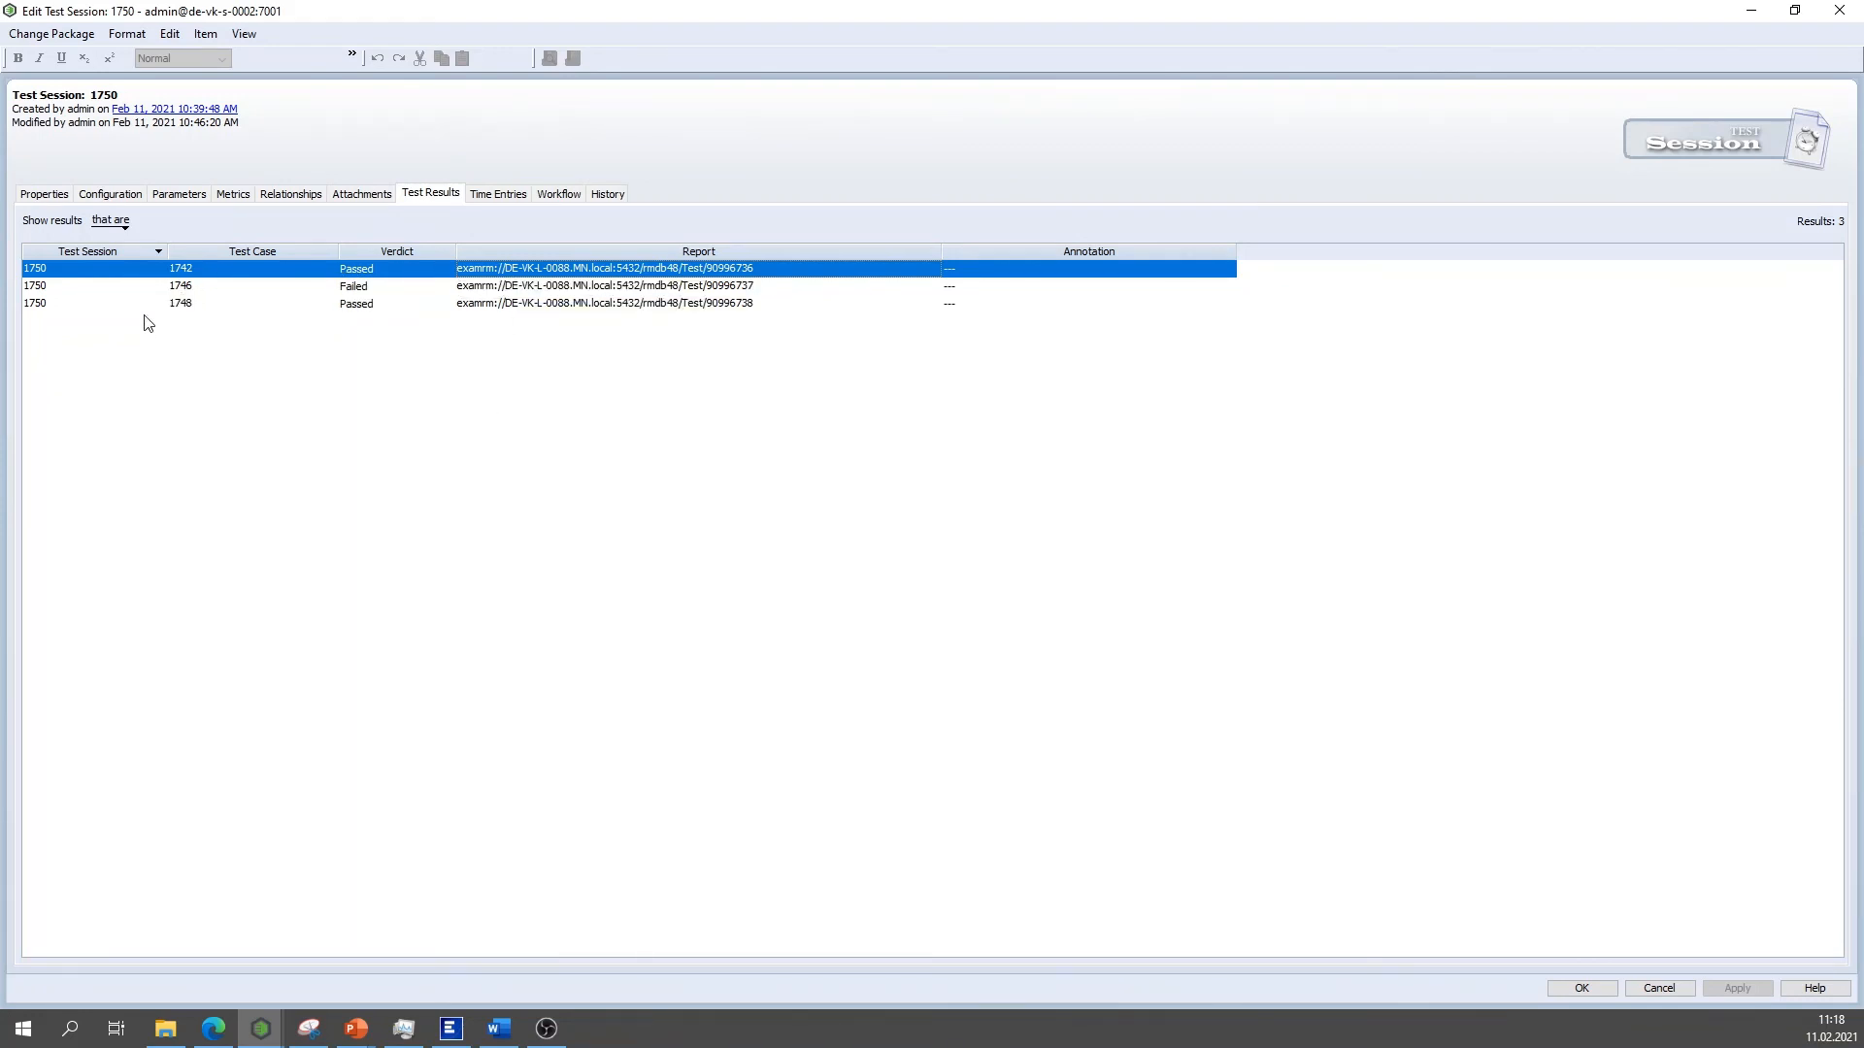
pyautogui.moveTo(382, 274)
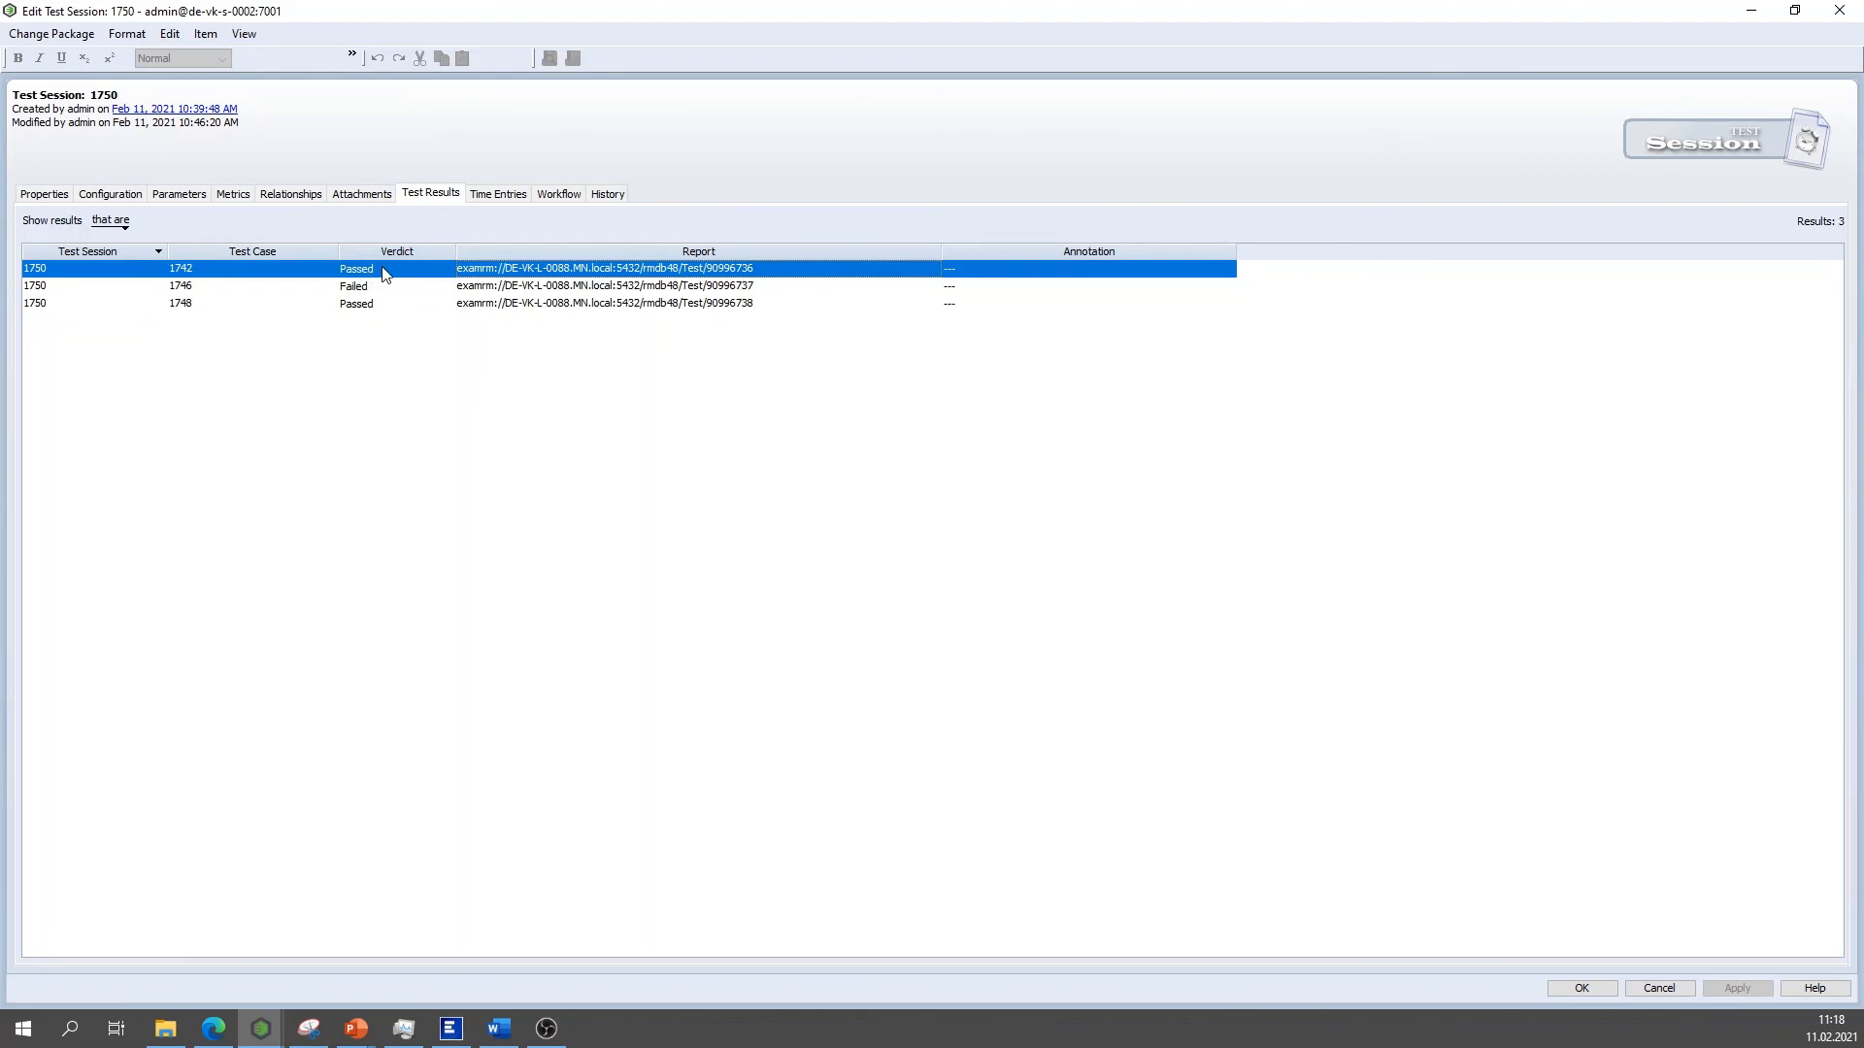
pyautogui.moveTo(332, 256)
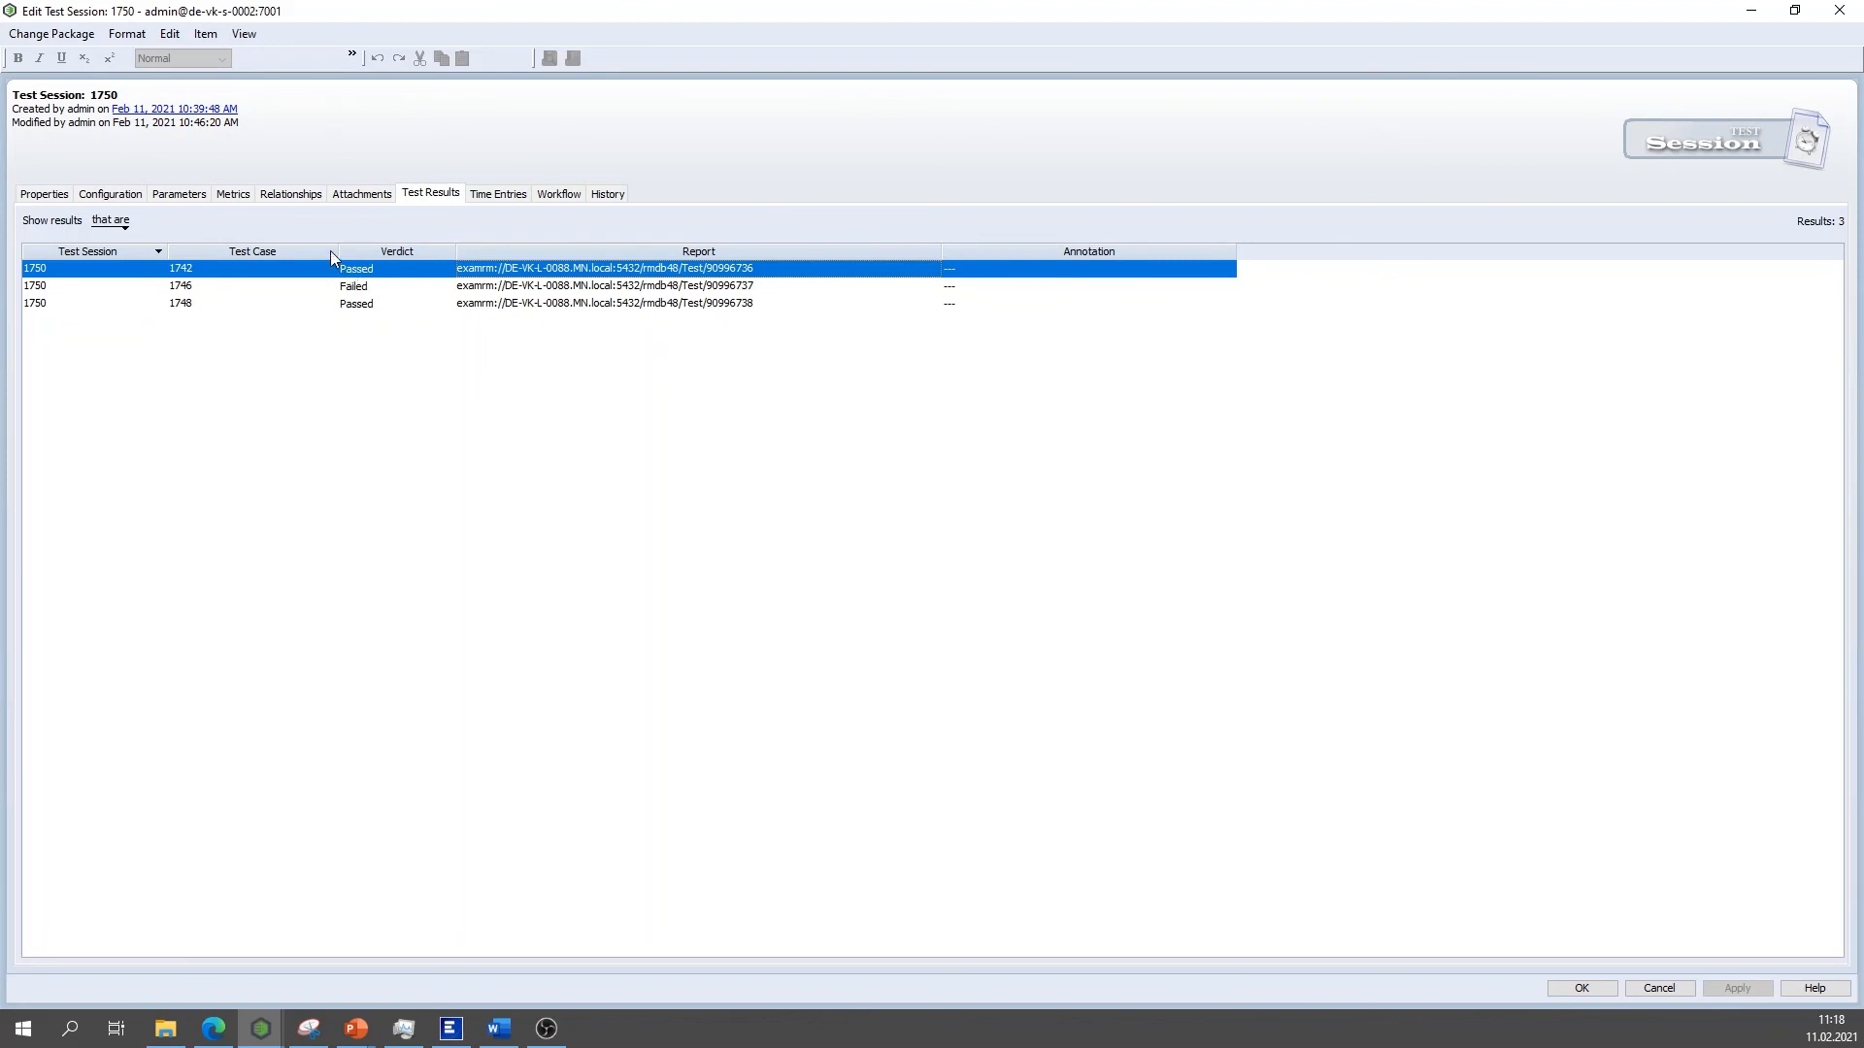
pyautogui.moveTo(522, 271)
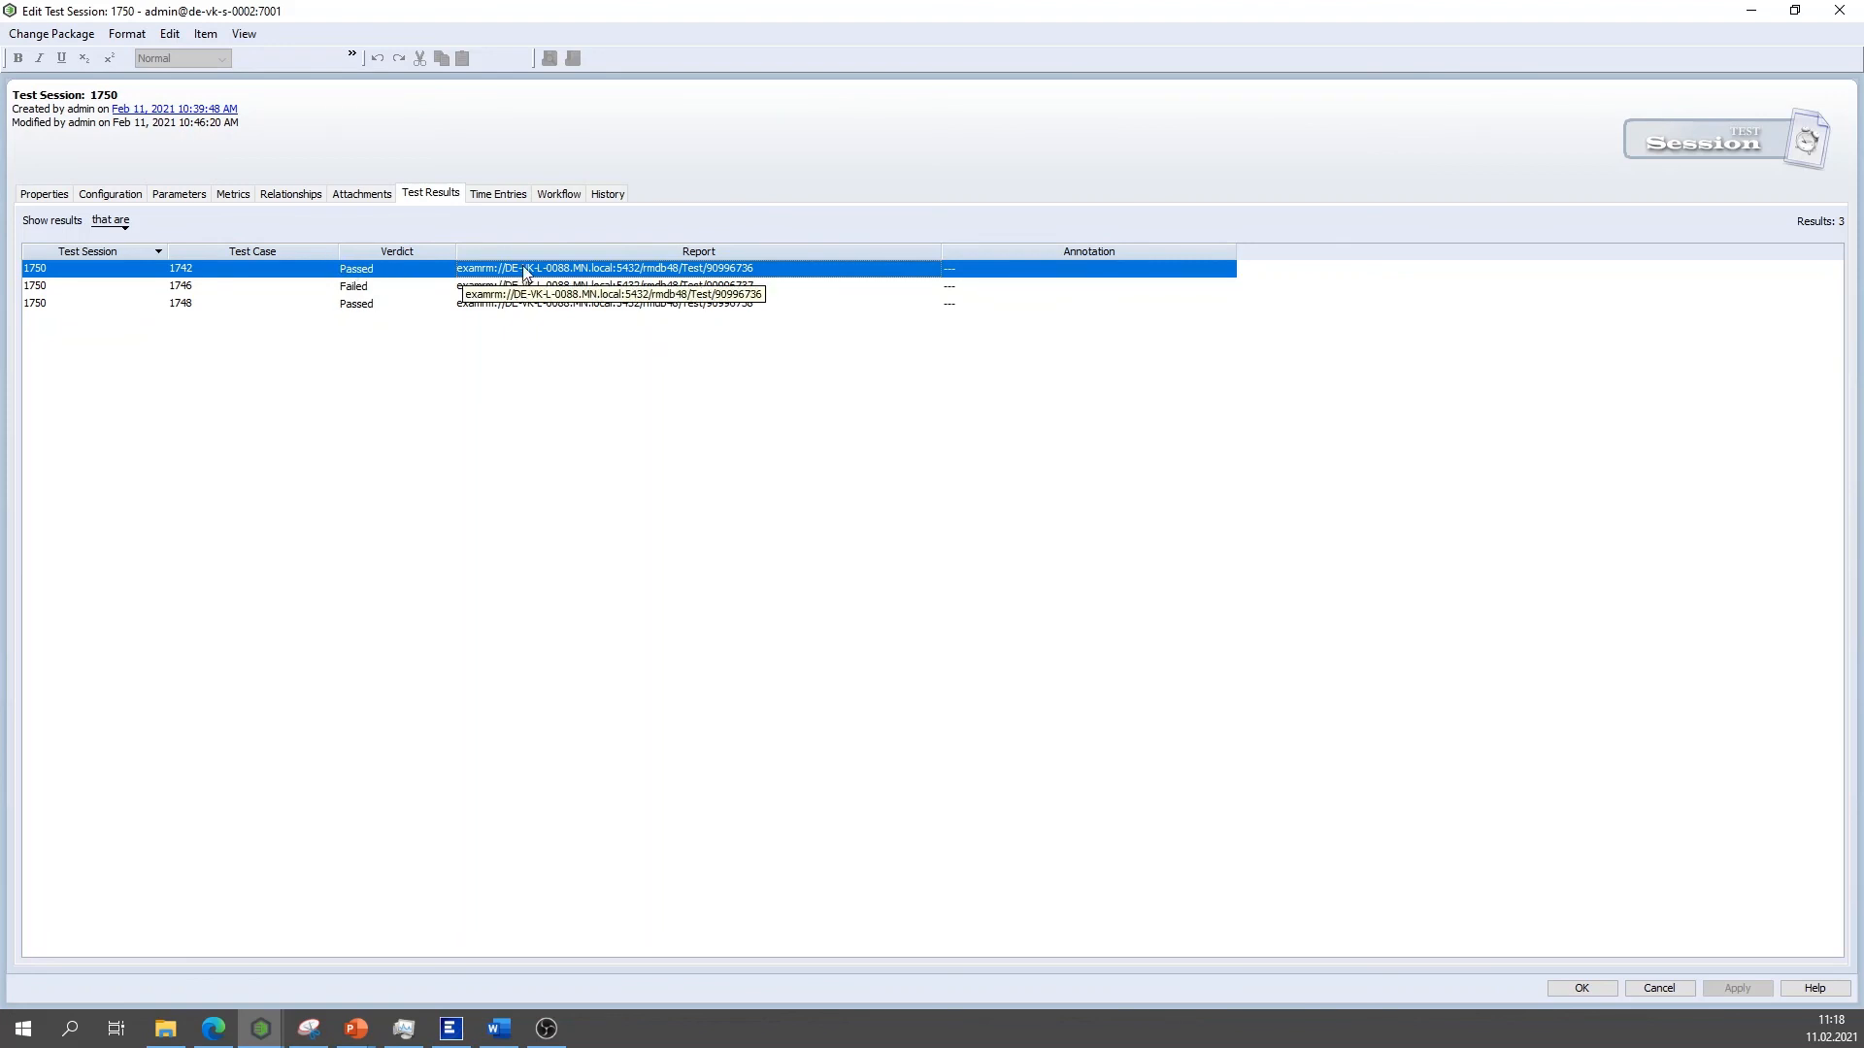
pyautogui.moveTo(570, 272)
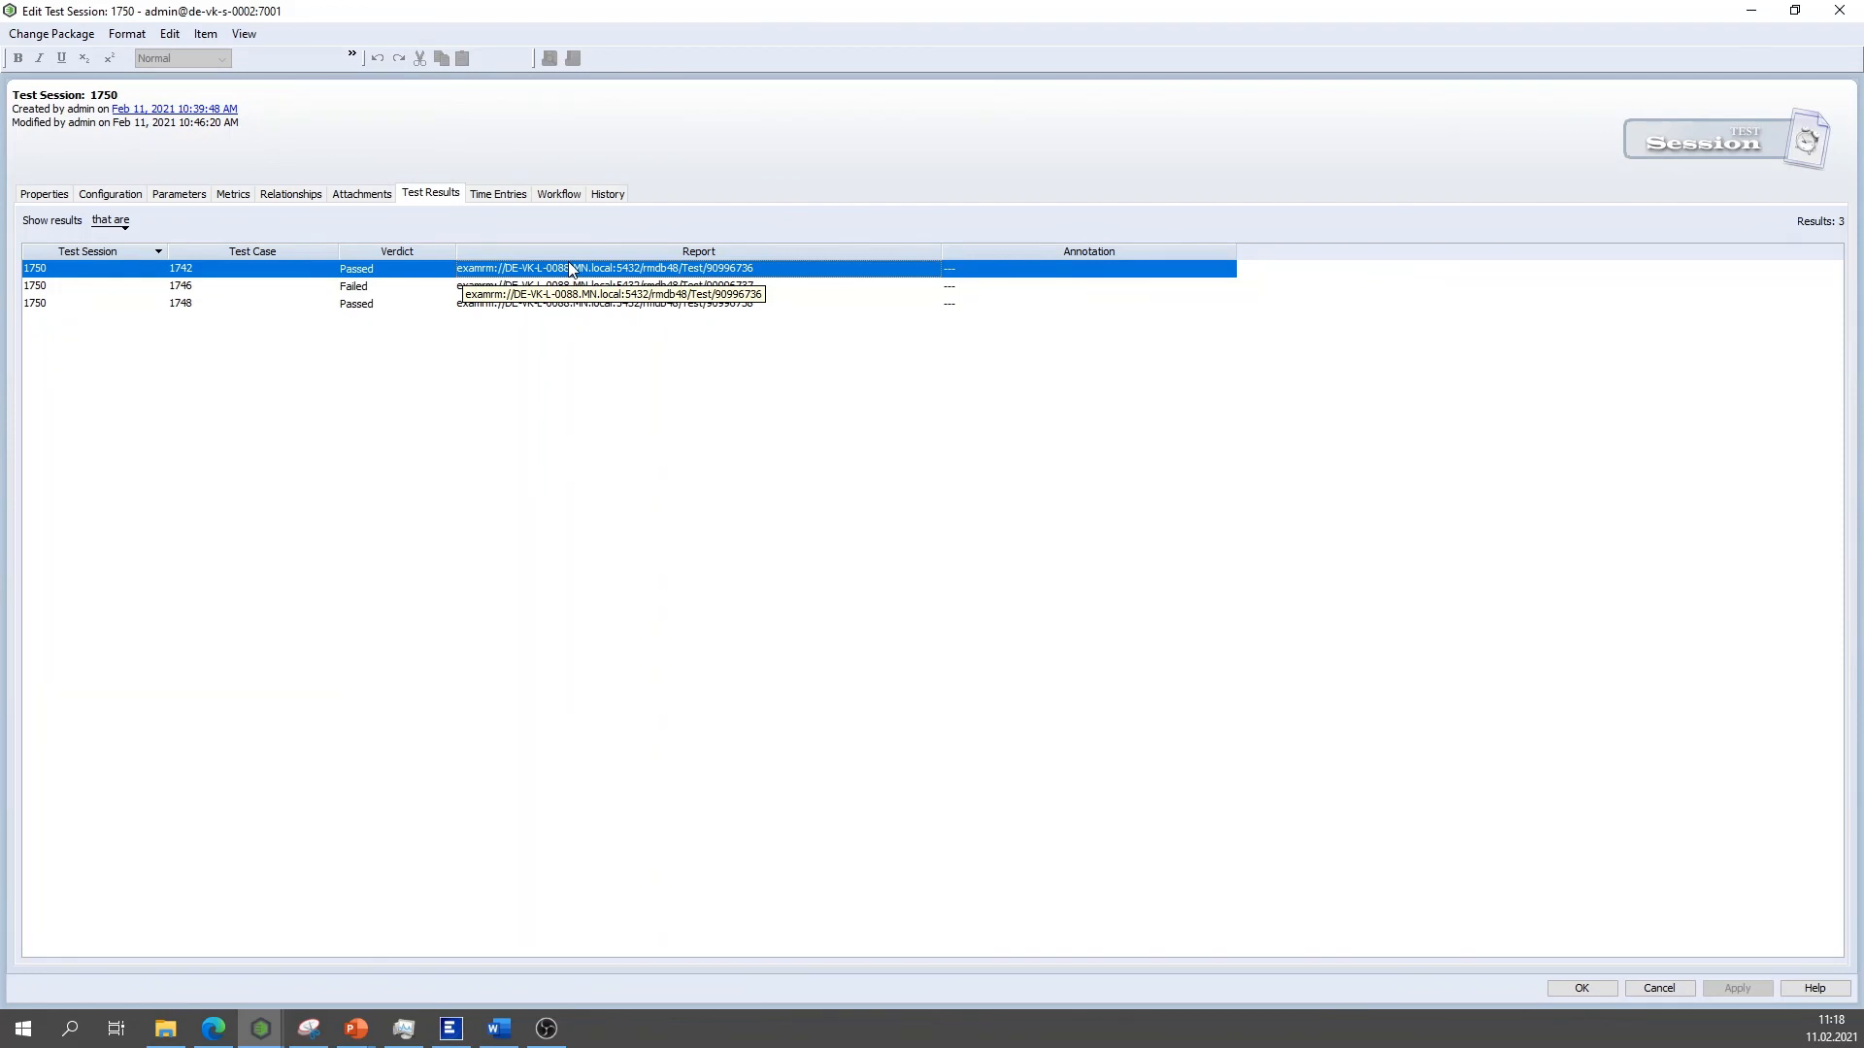
pyautogui.moveTo(567, 272)
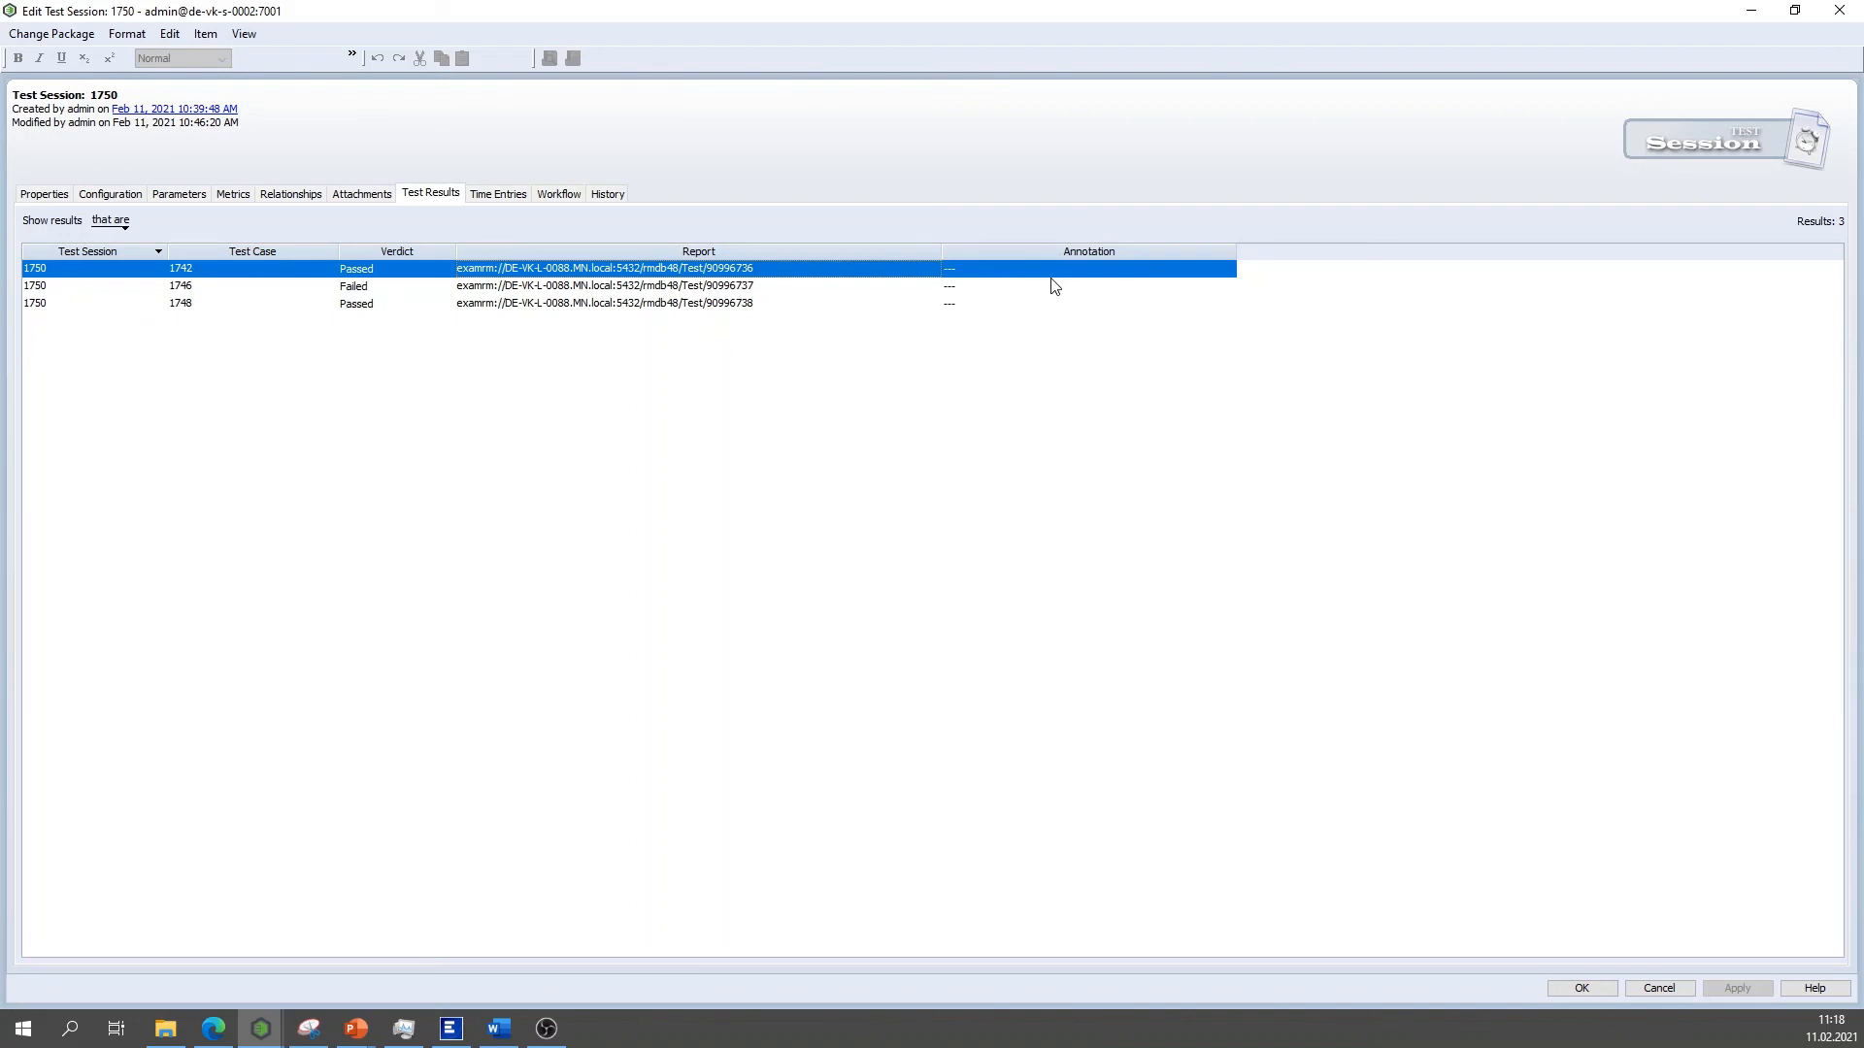
pyautogui.moveTo(1025, 278)
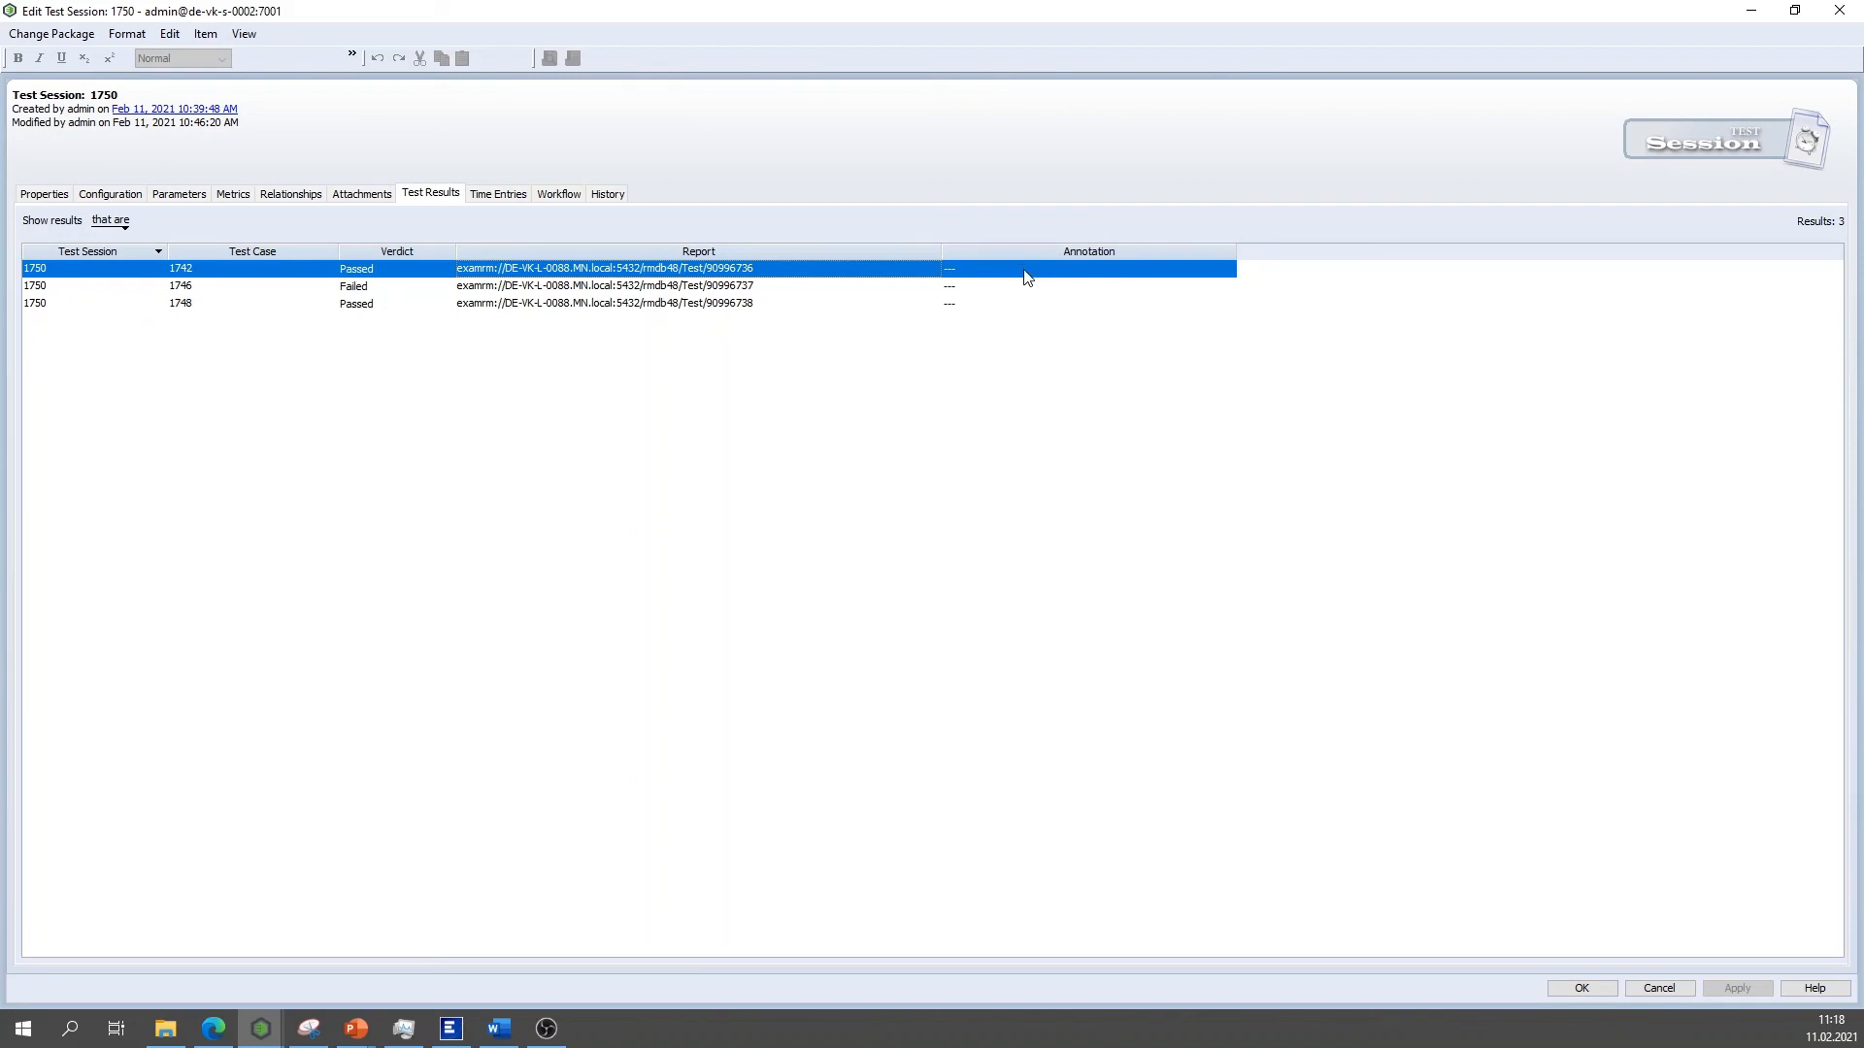
pyautogui.moveTo(1128, 270)
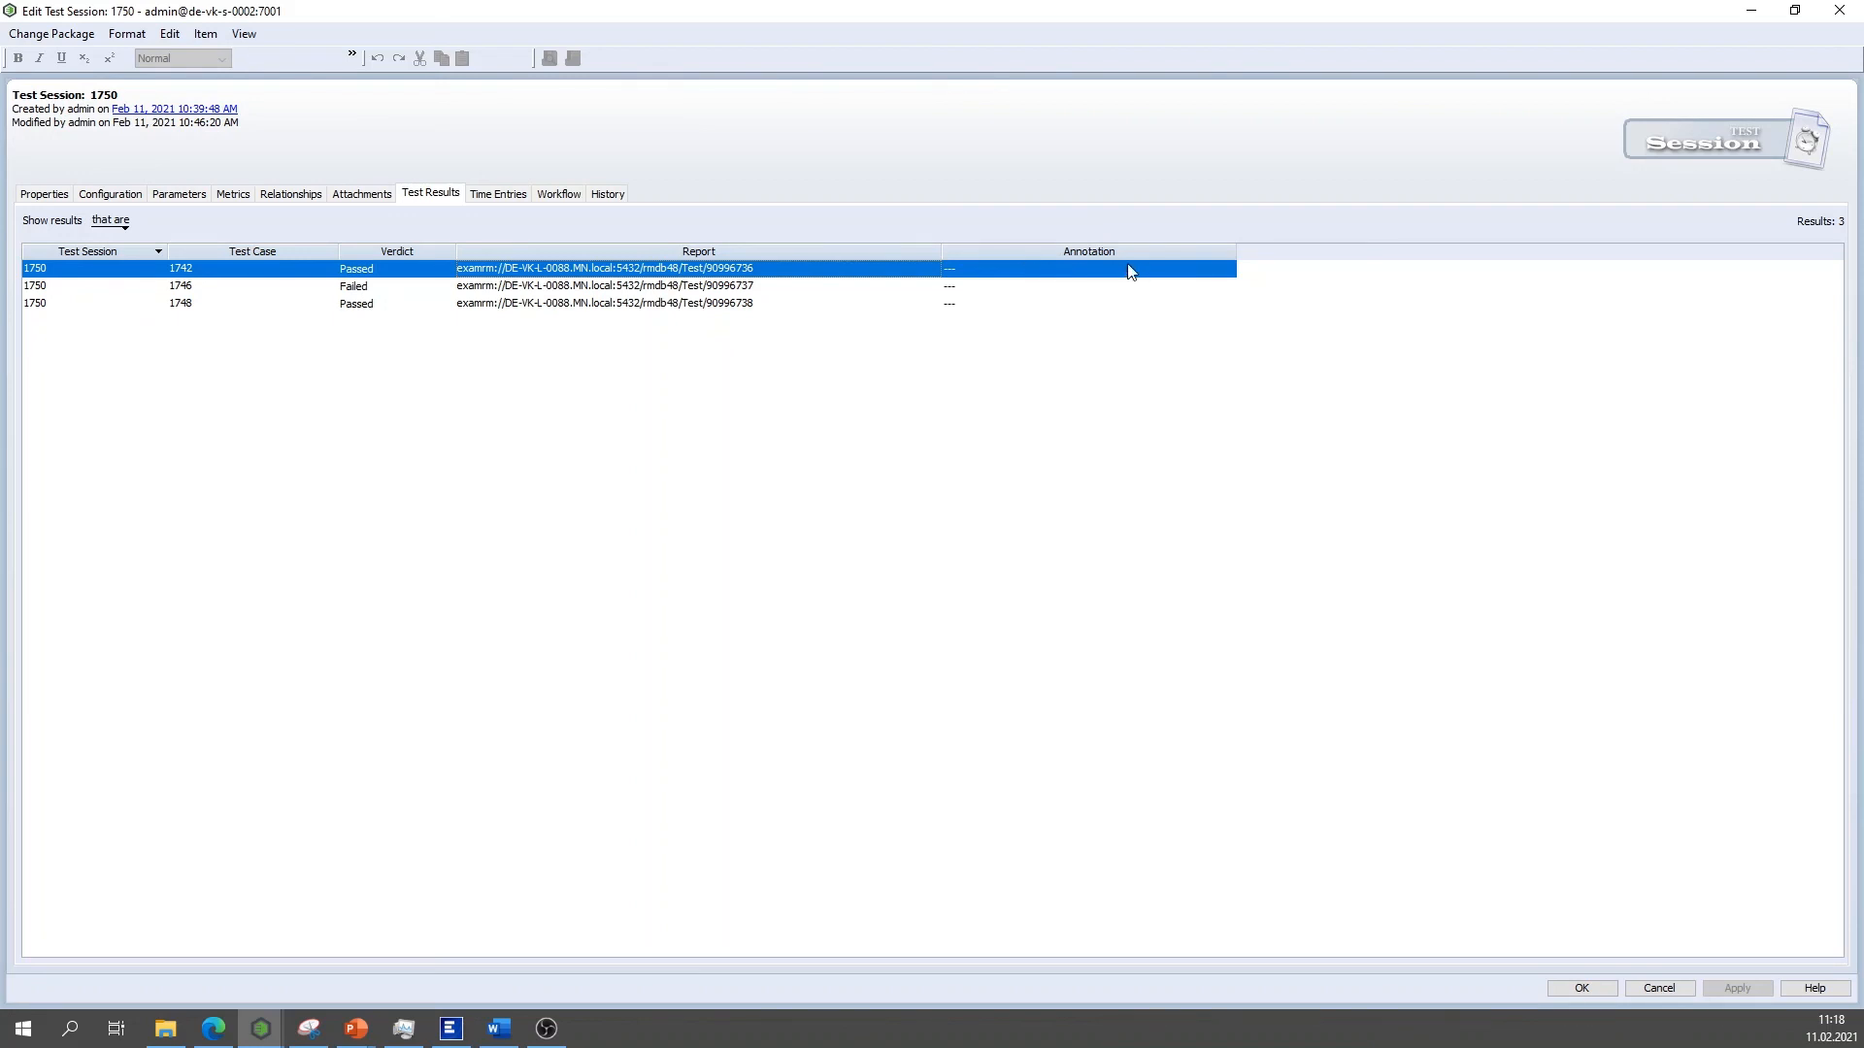